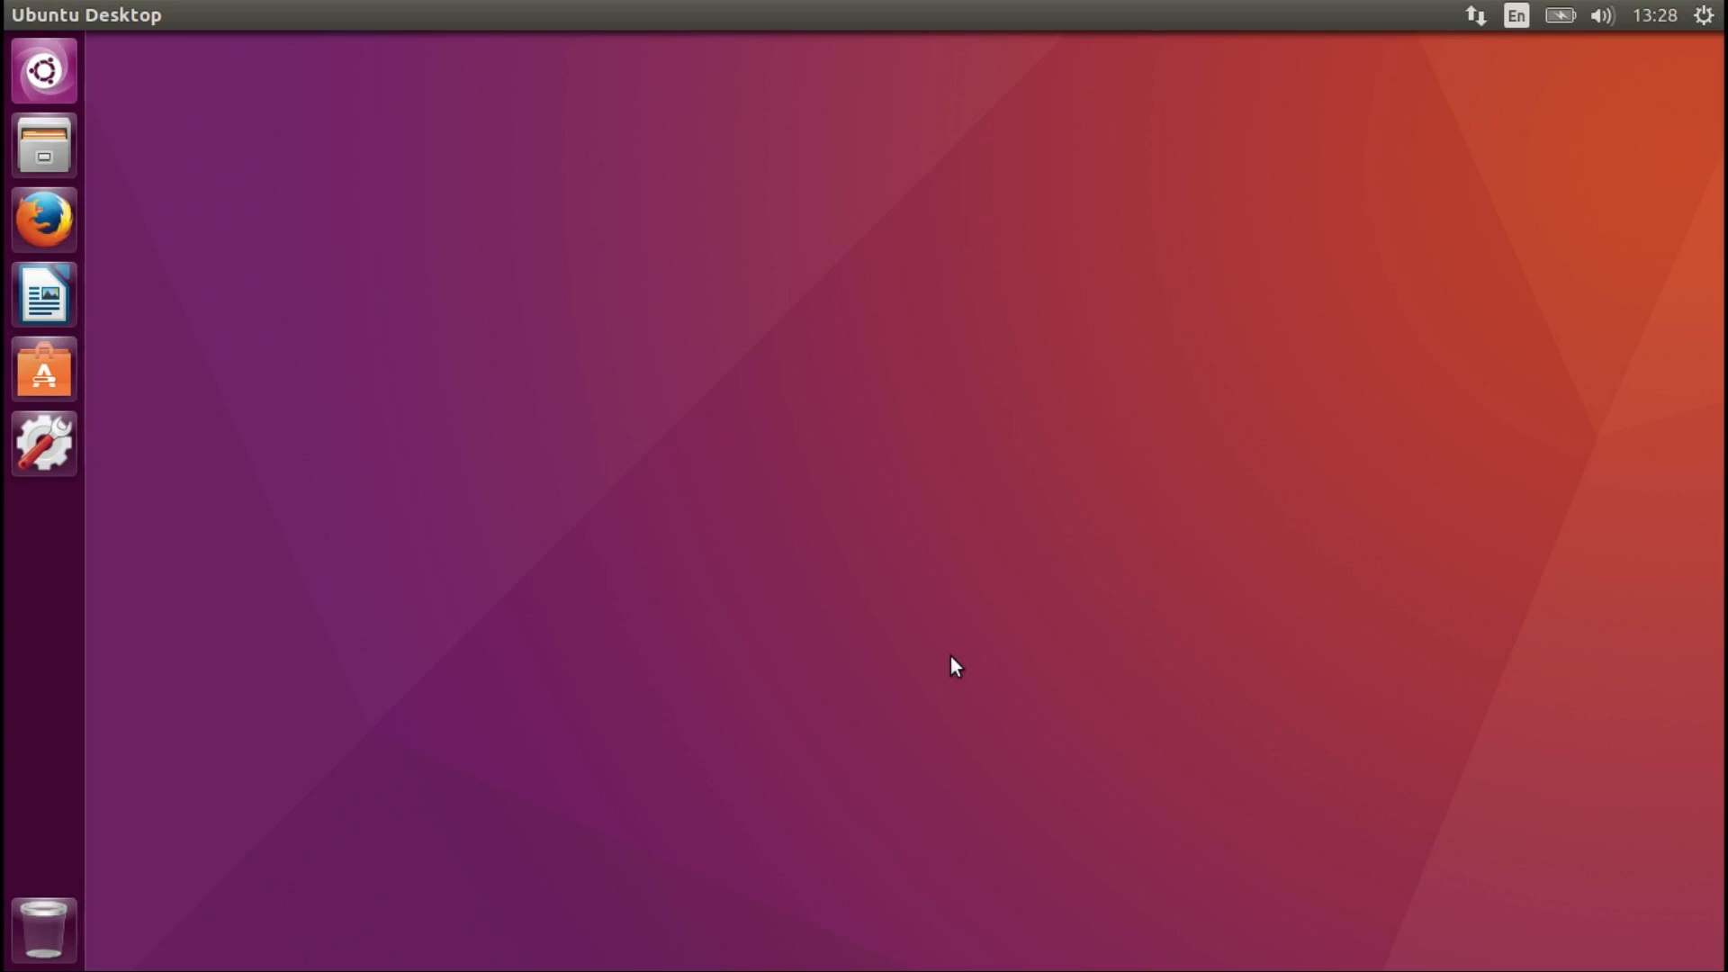
mouse_move(380, 265)
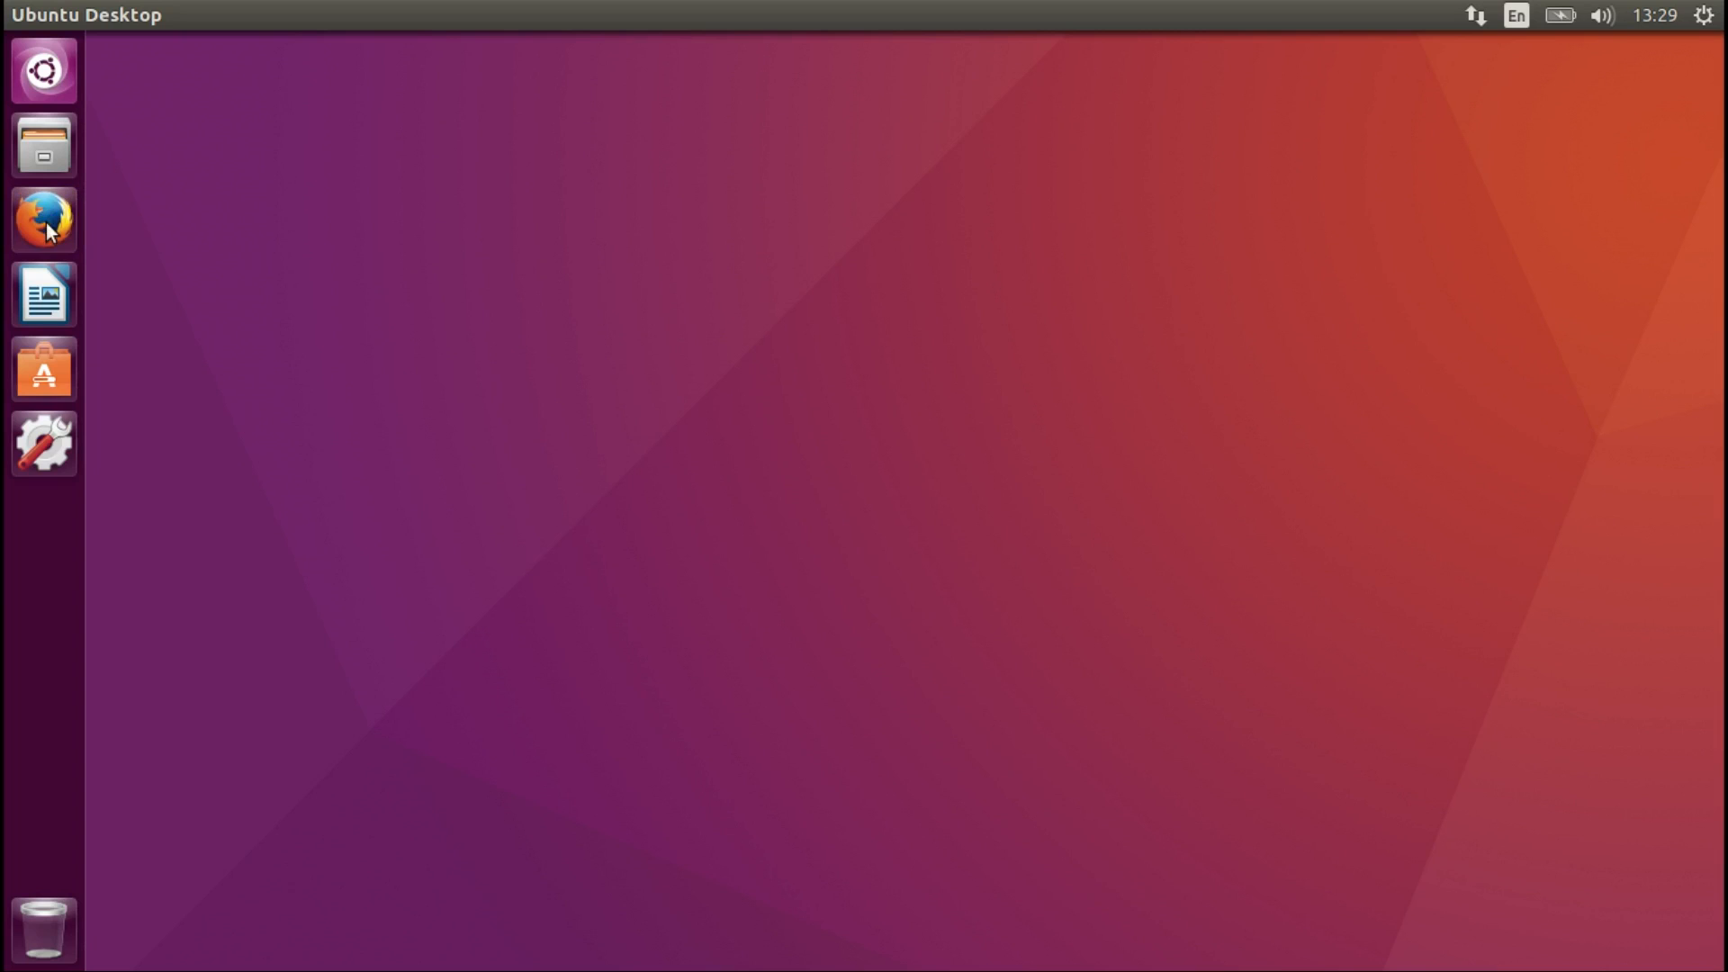
- Launch Firefox, Google 'firefox beta', and open the first mozilla.org result in a new tab
click(44, 220)
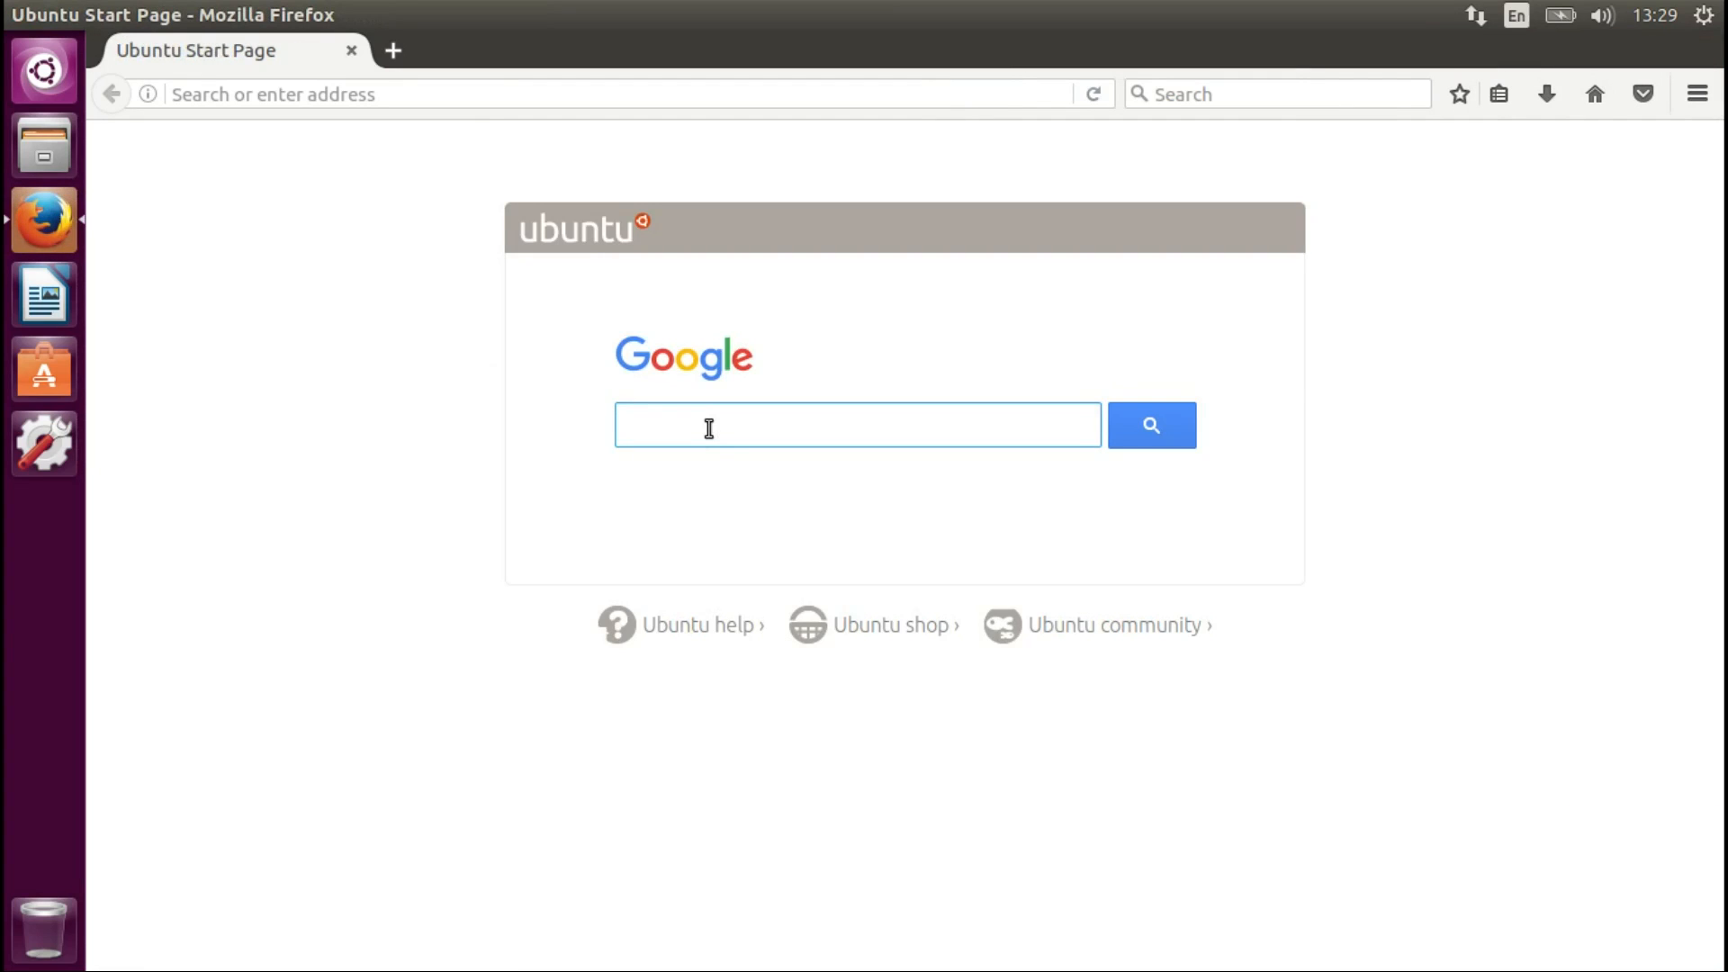
click(856, 425)
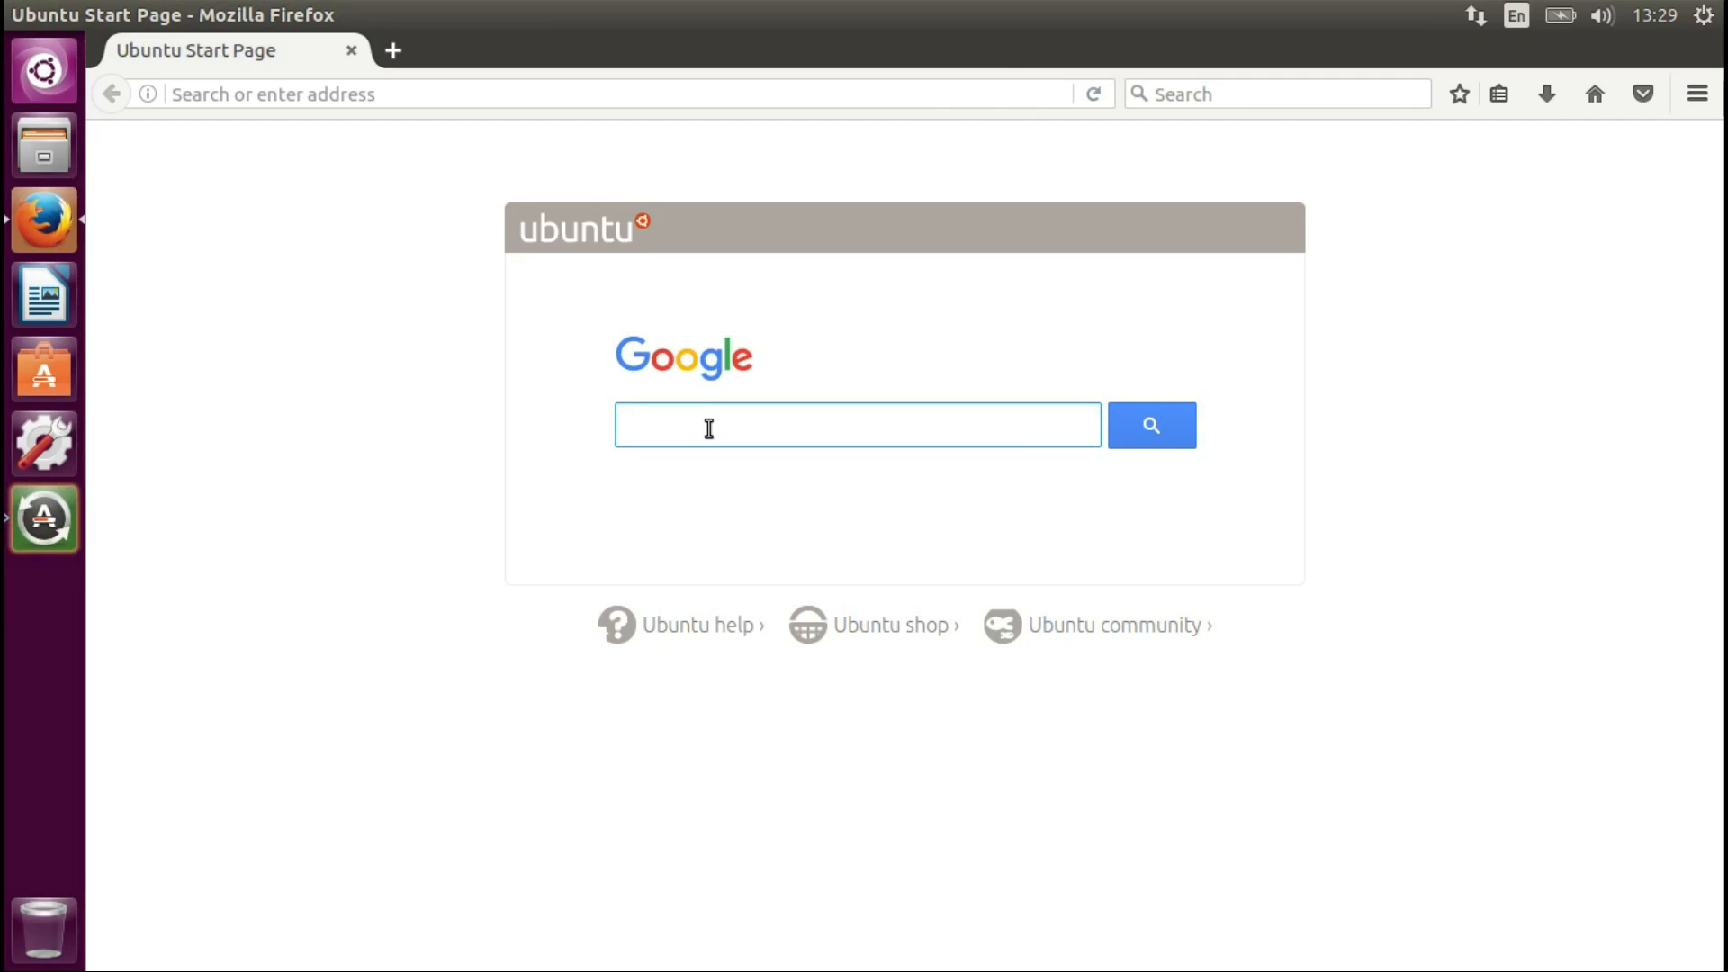
text(firefox beta)
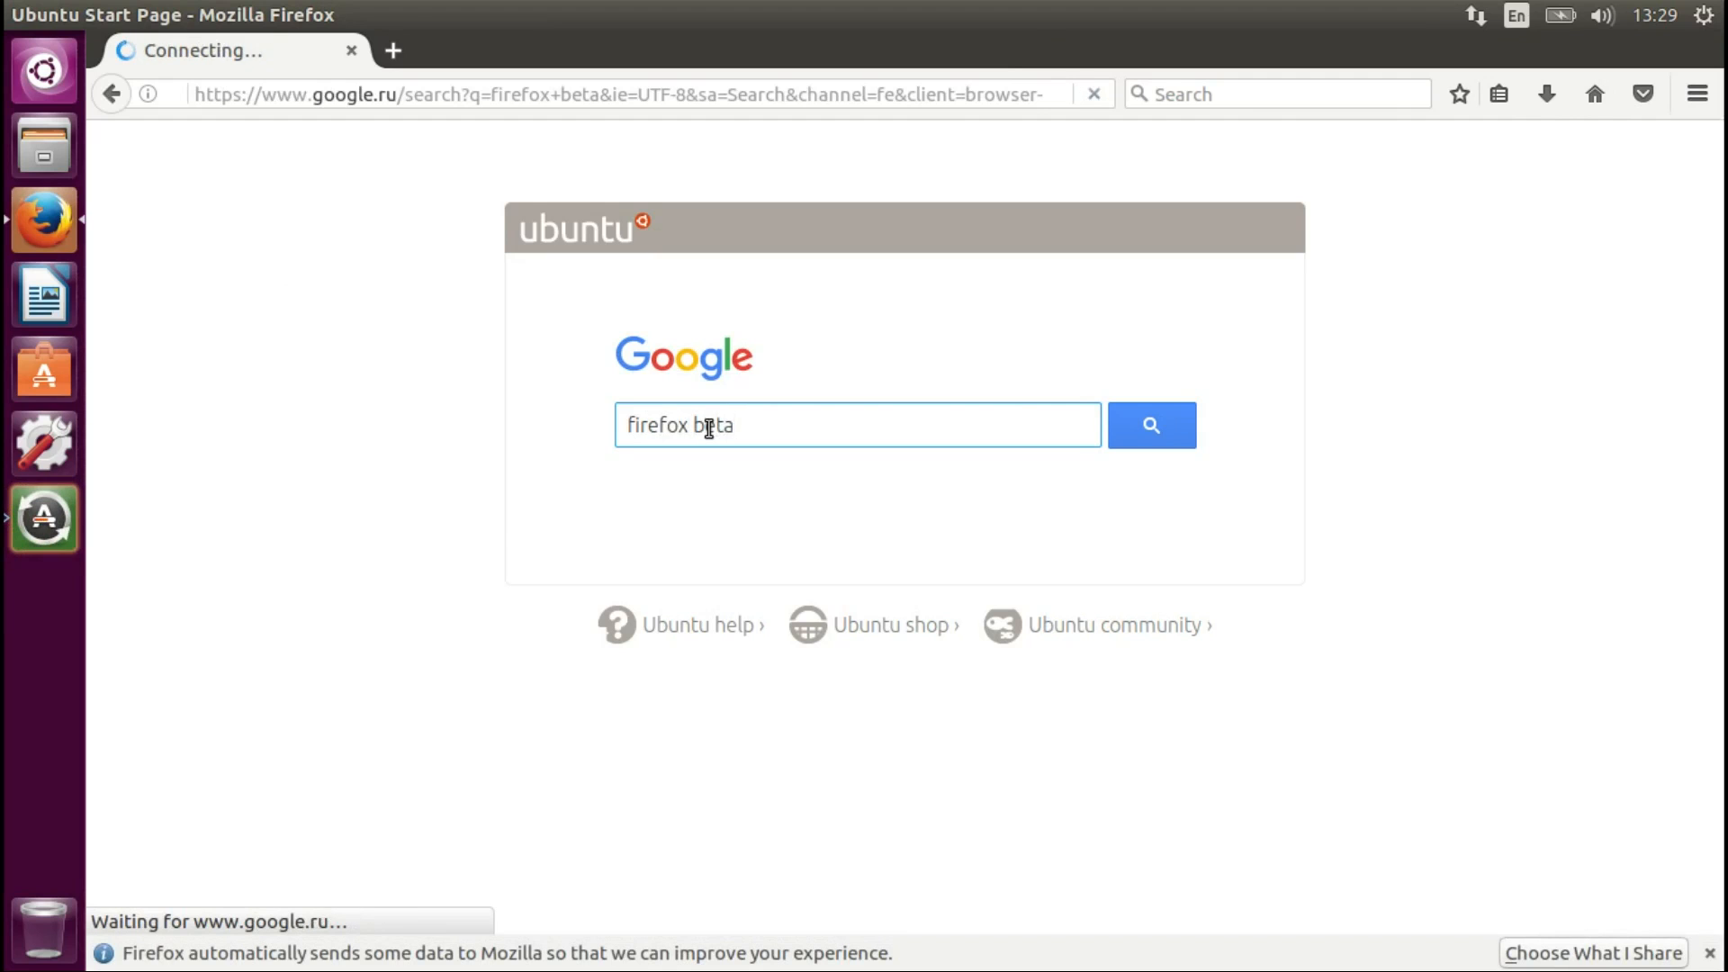
click(1150, 424)
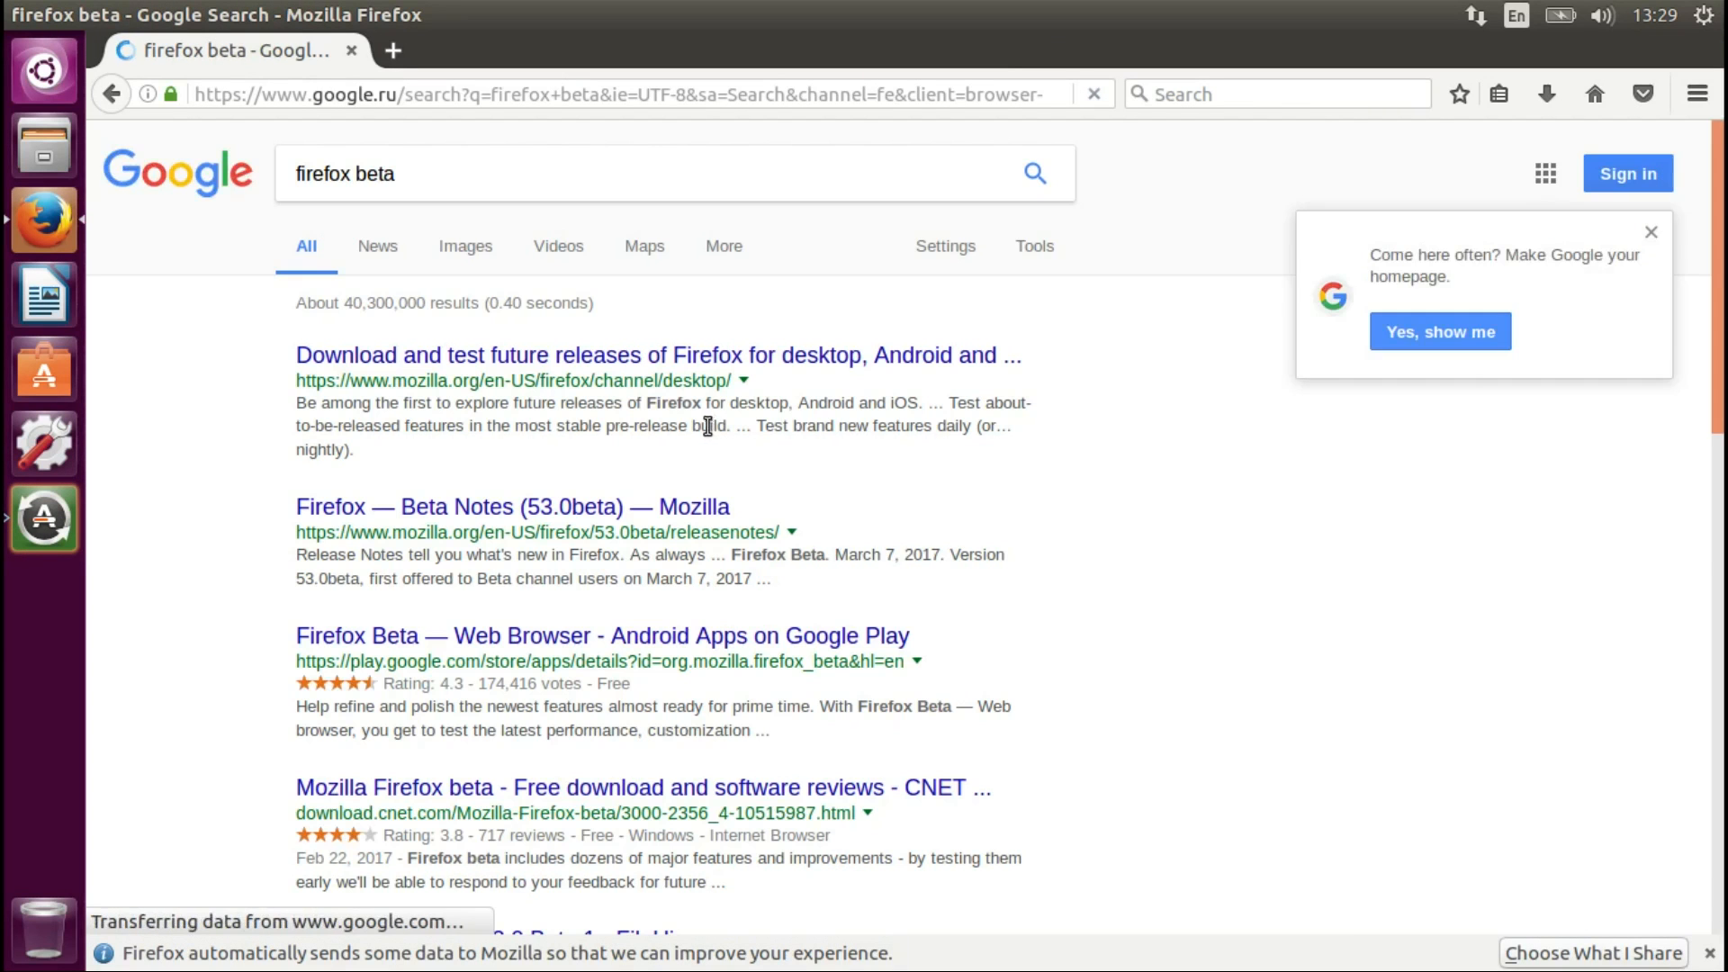
mouse_move(648, 355)
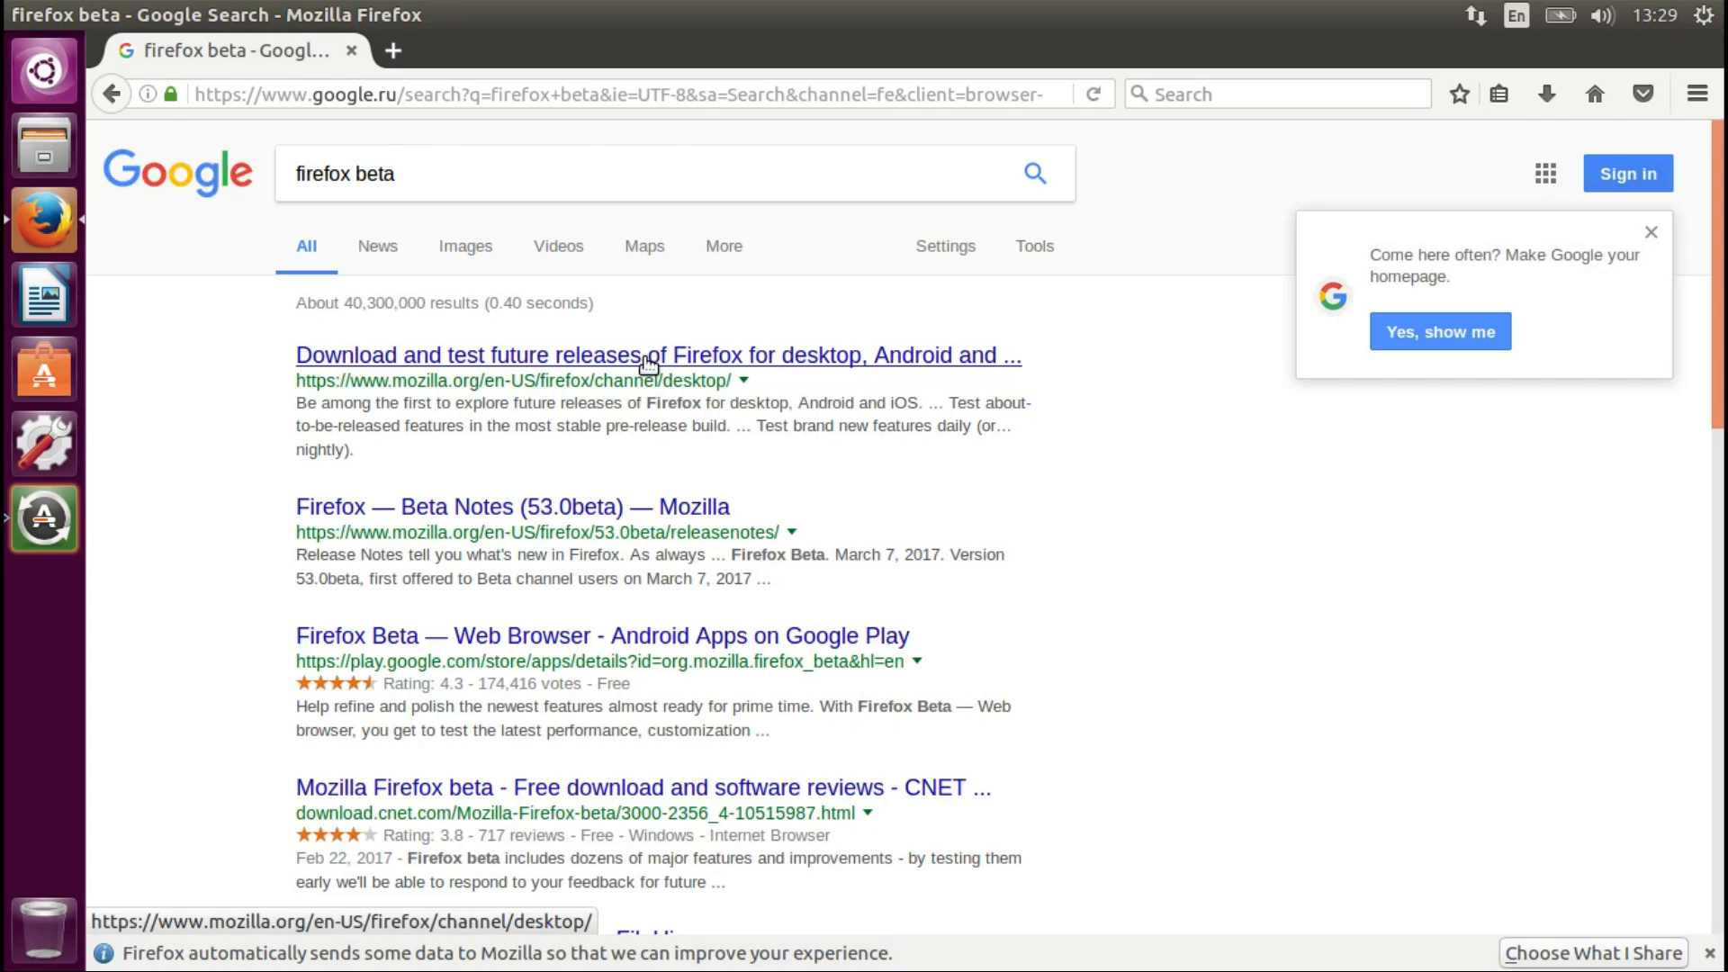
middle_click(658, 355)
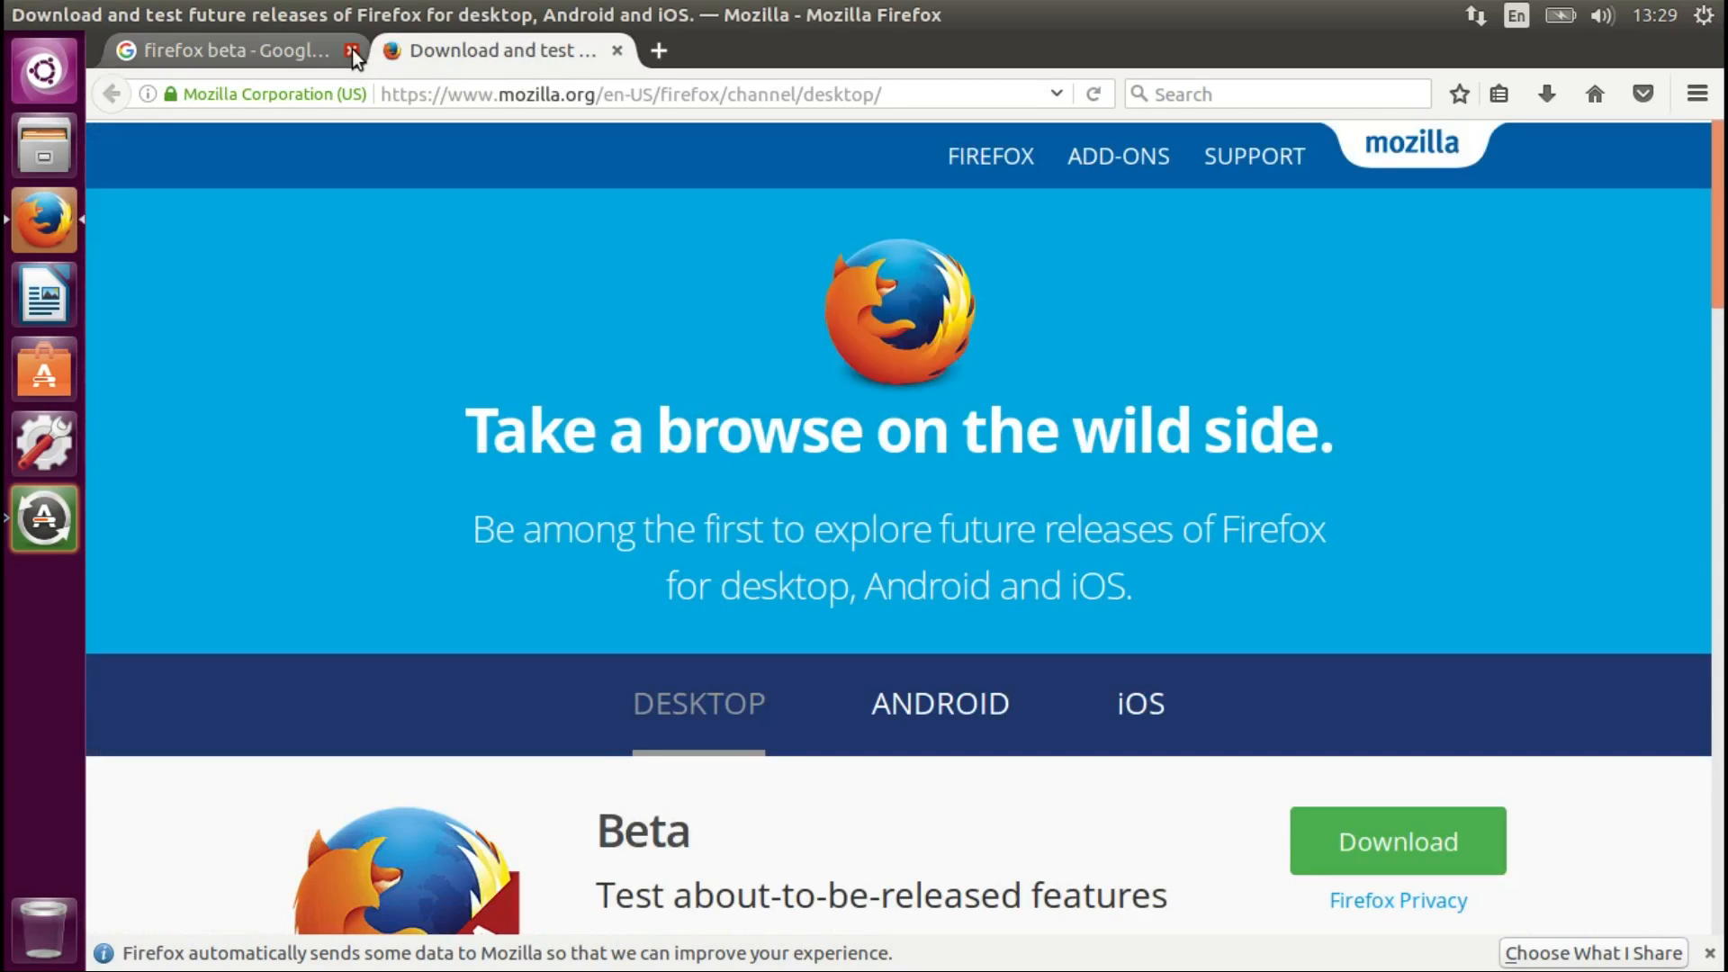
- Close the Google tab and download the Firefox Beta 53.0b2 Linux archive, choosing Save File
click(353, 51)
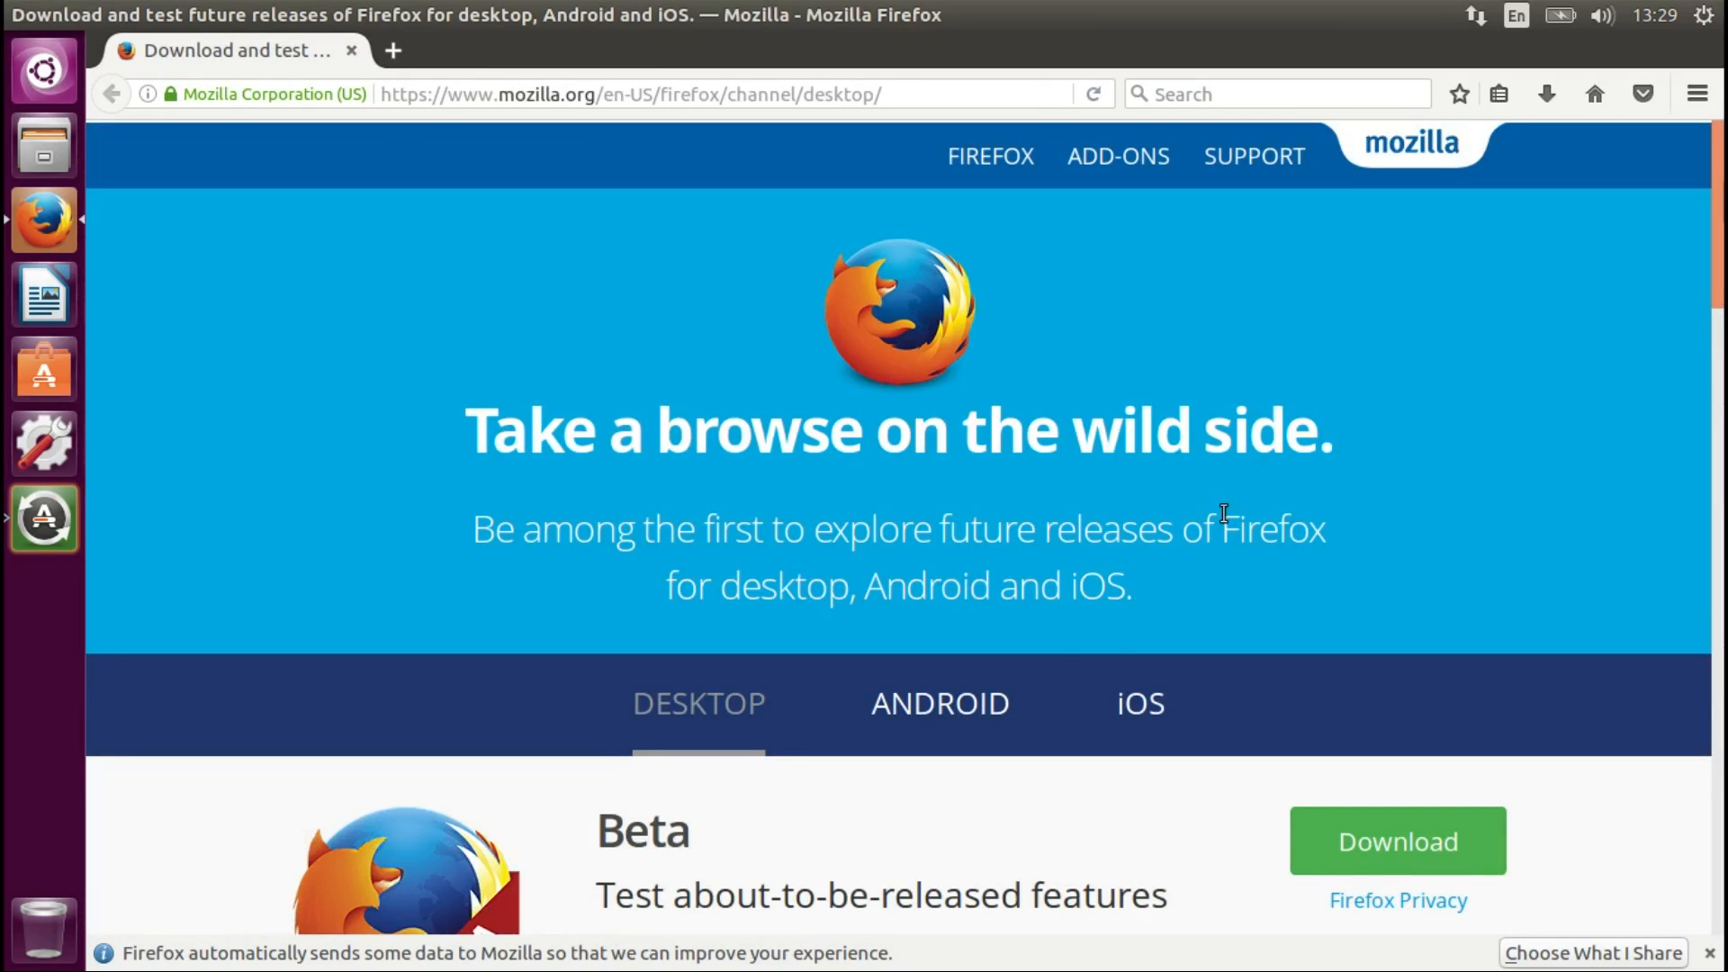
mouse_move(831, 678)
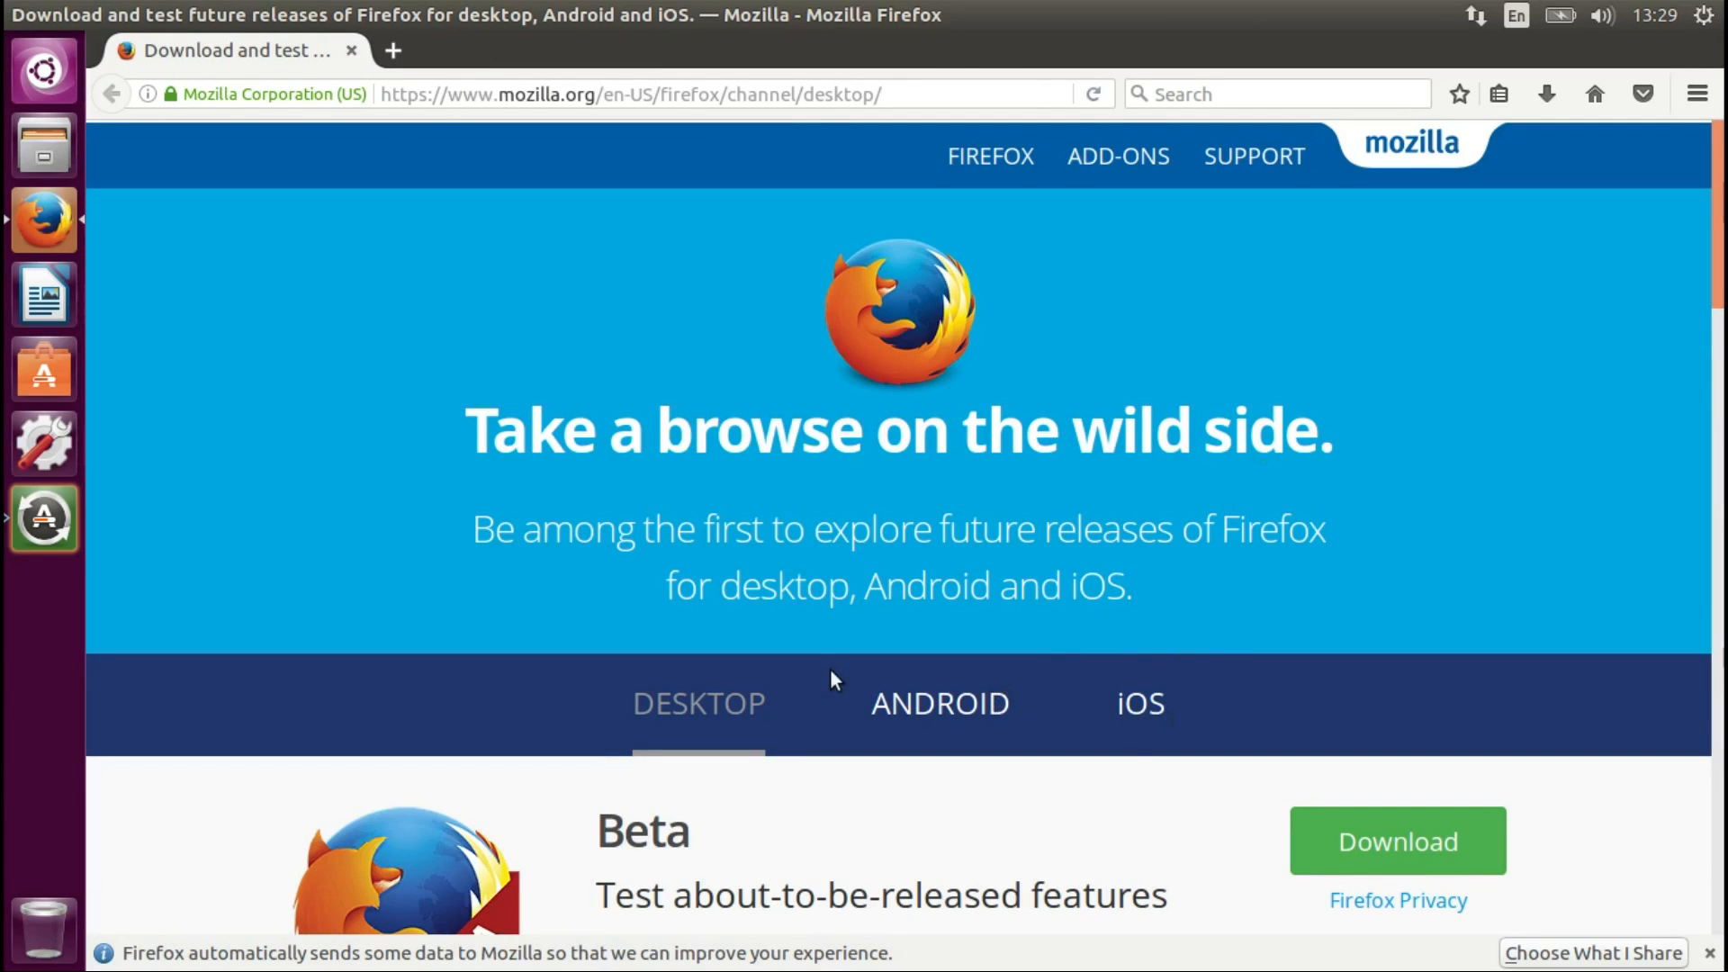
scroll(down, 3)
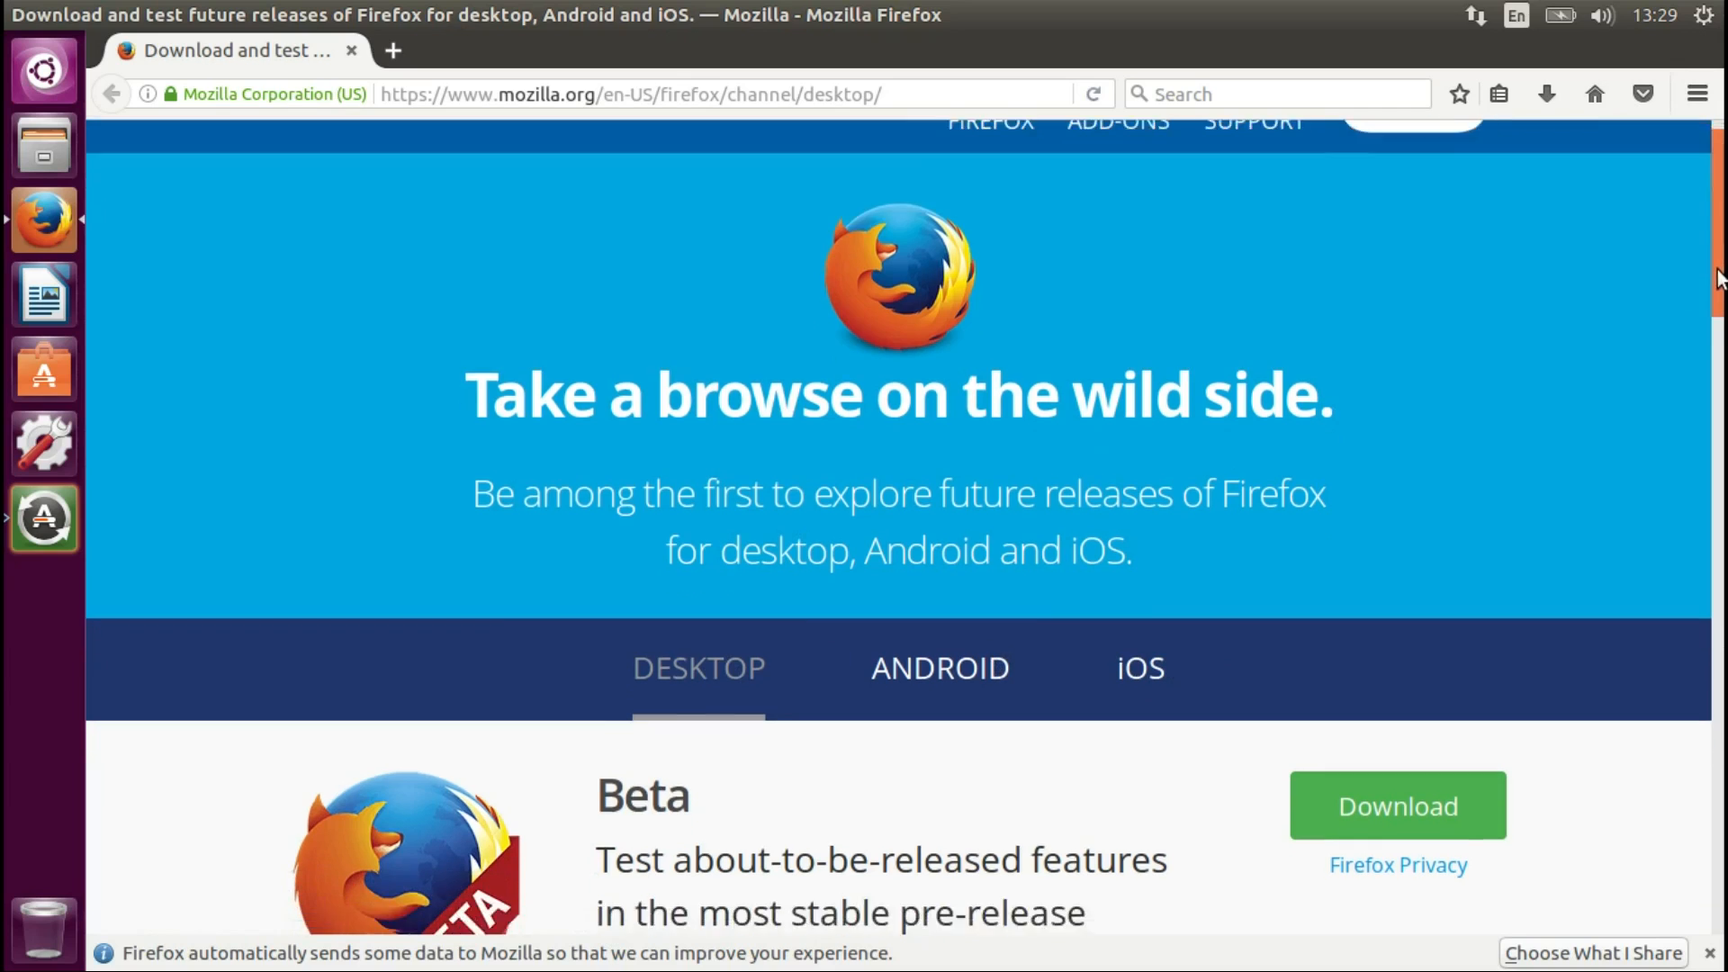
scroll(down, 3)
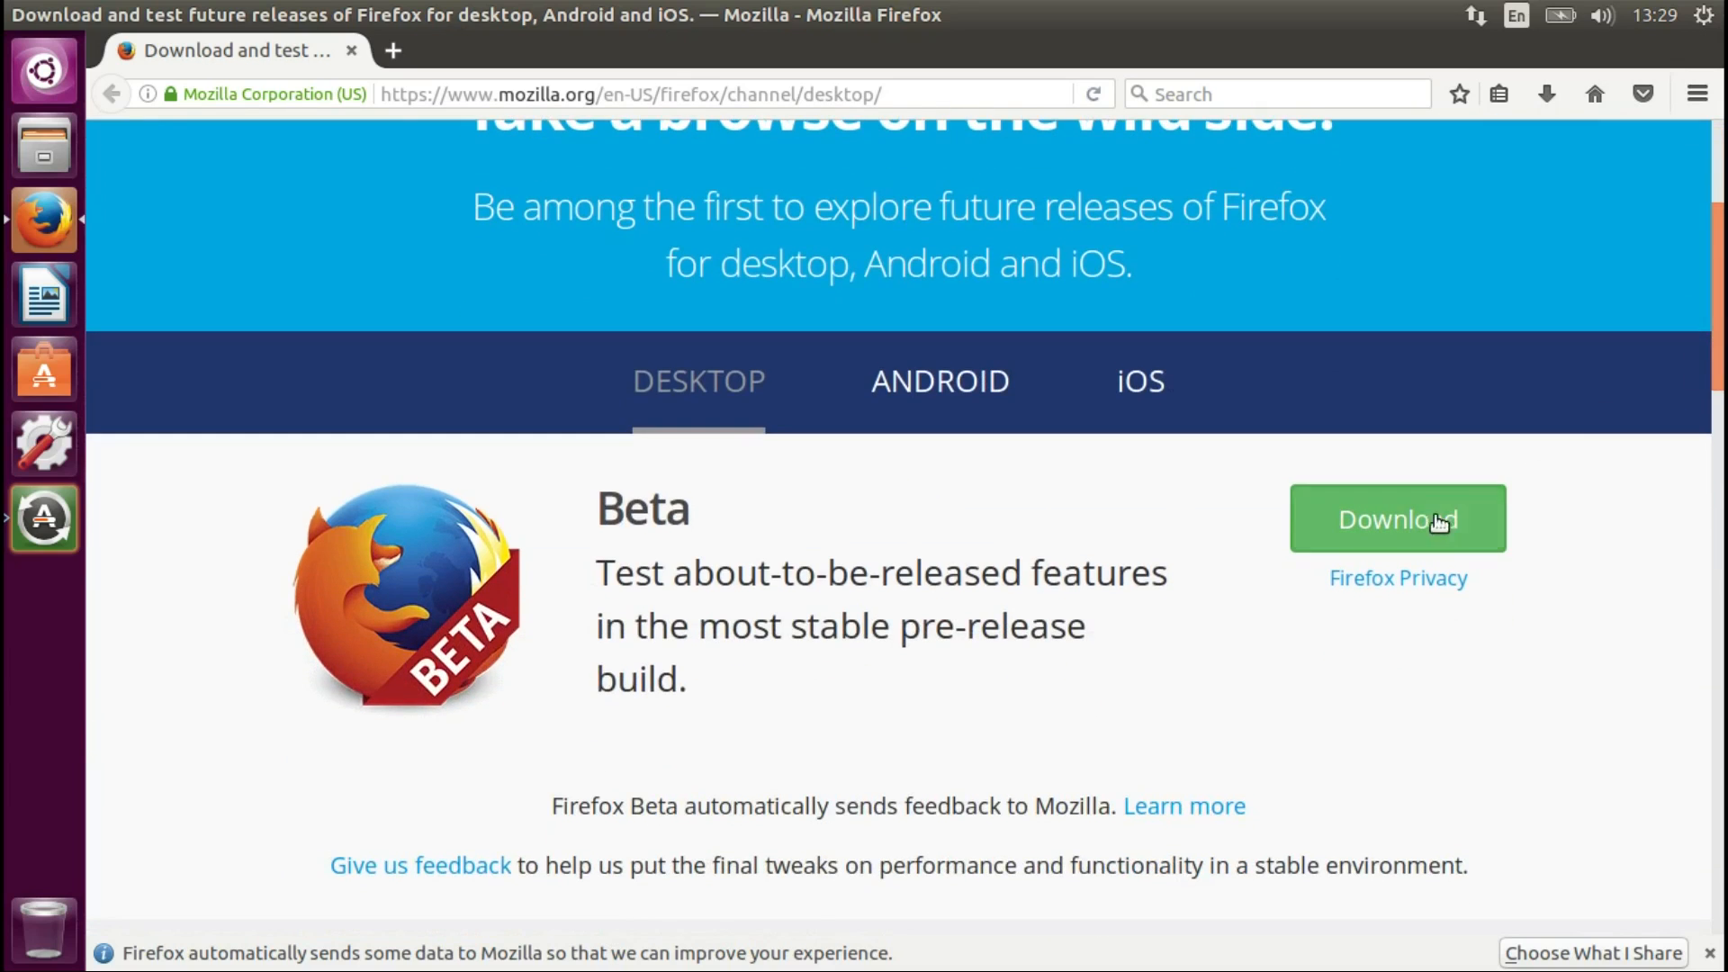
mouse_move(1425, 526)
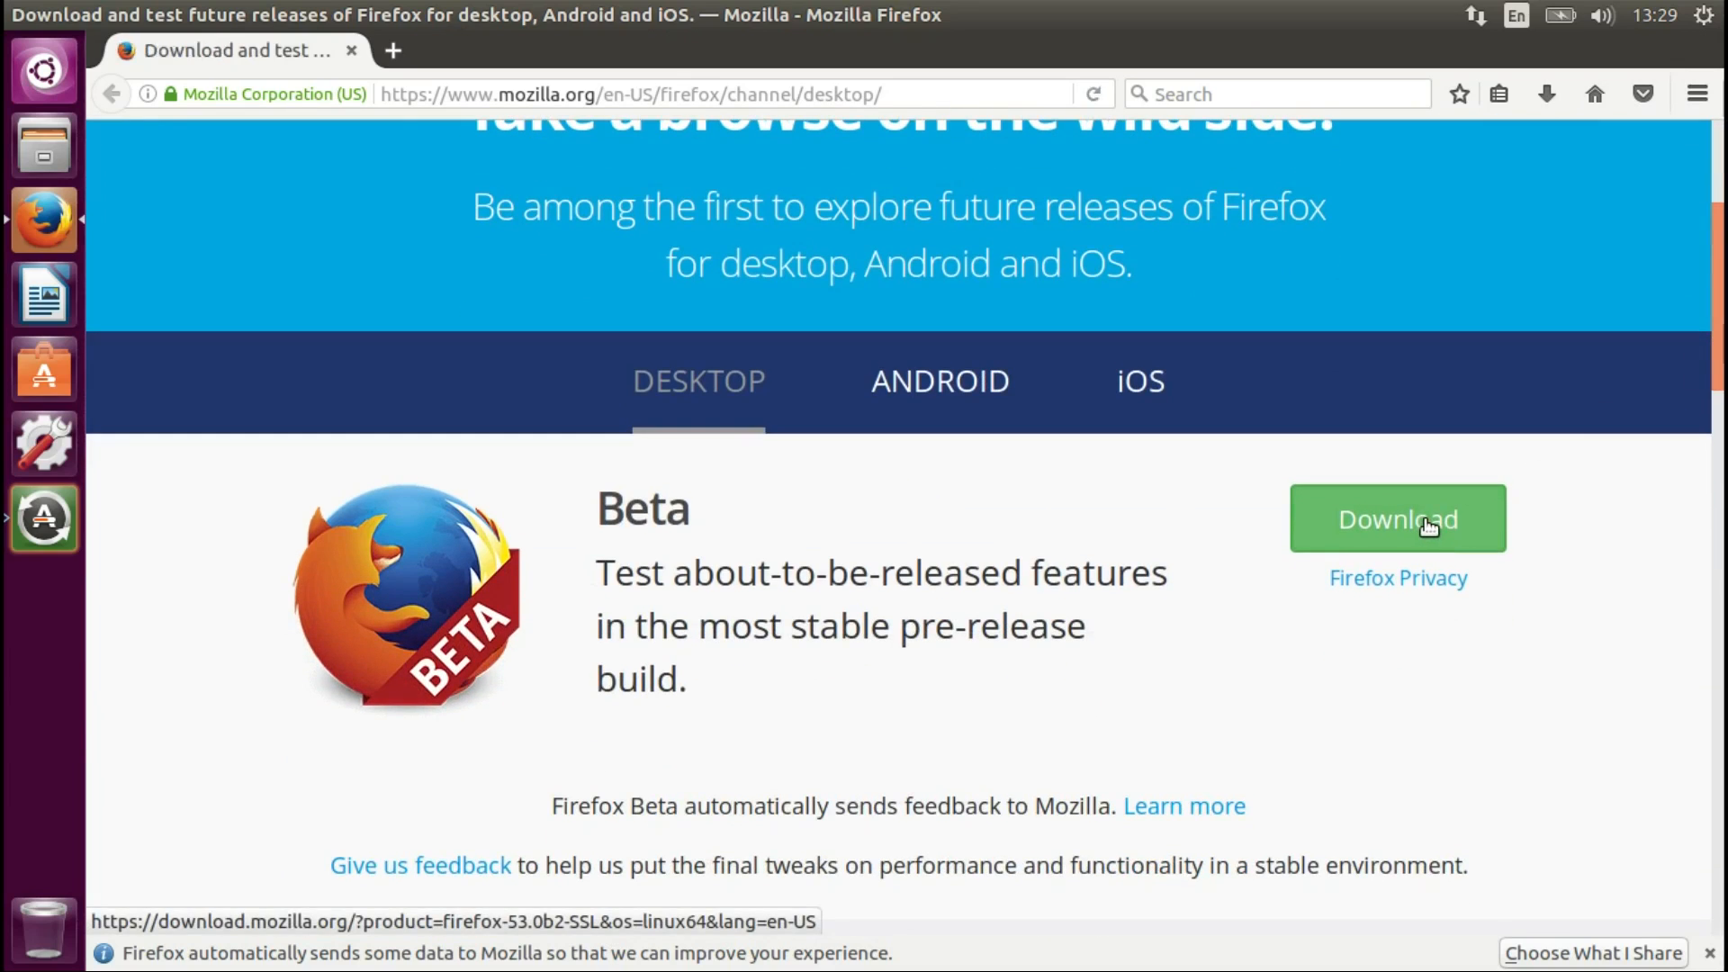
click(1396, 518)
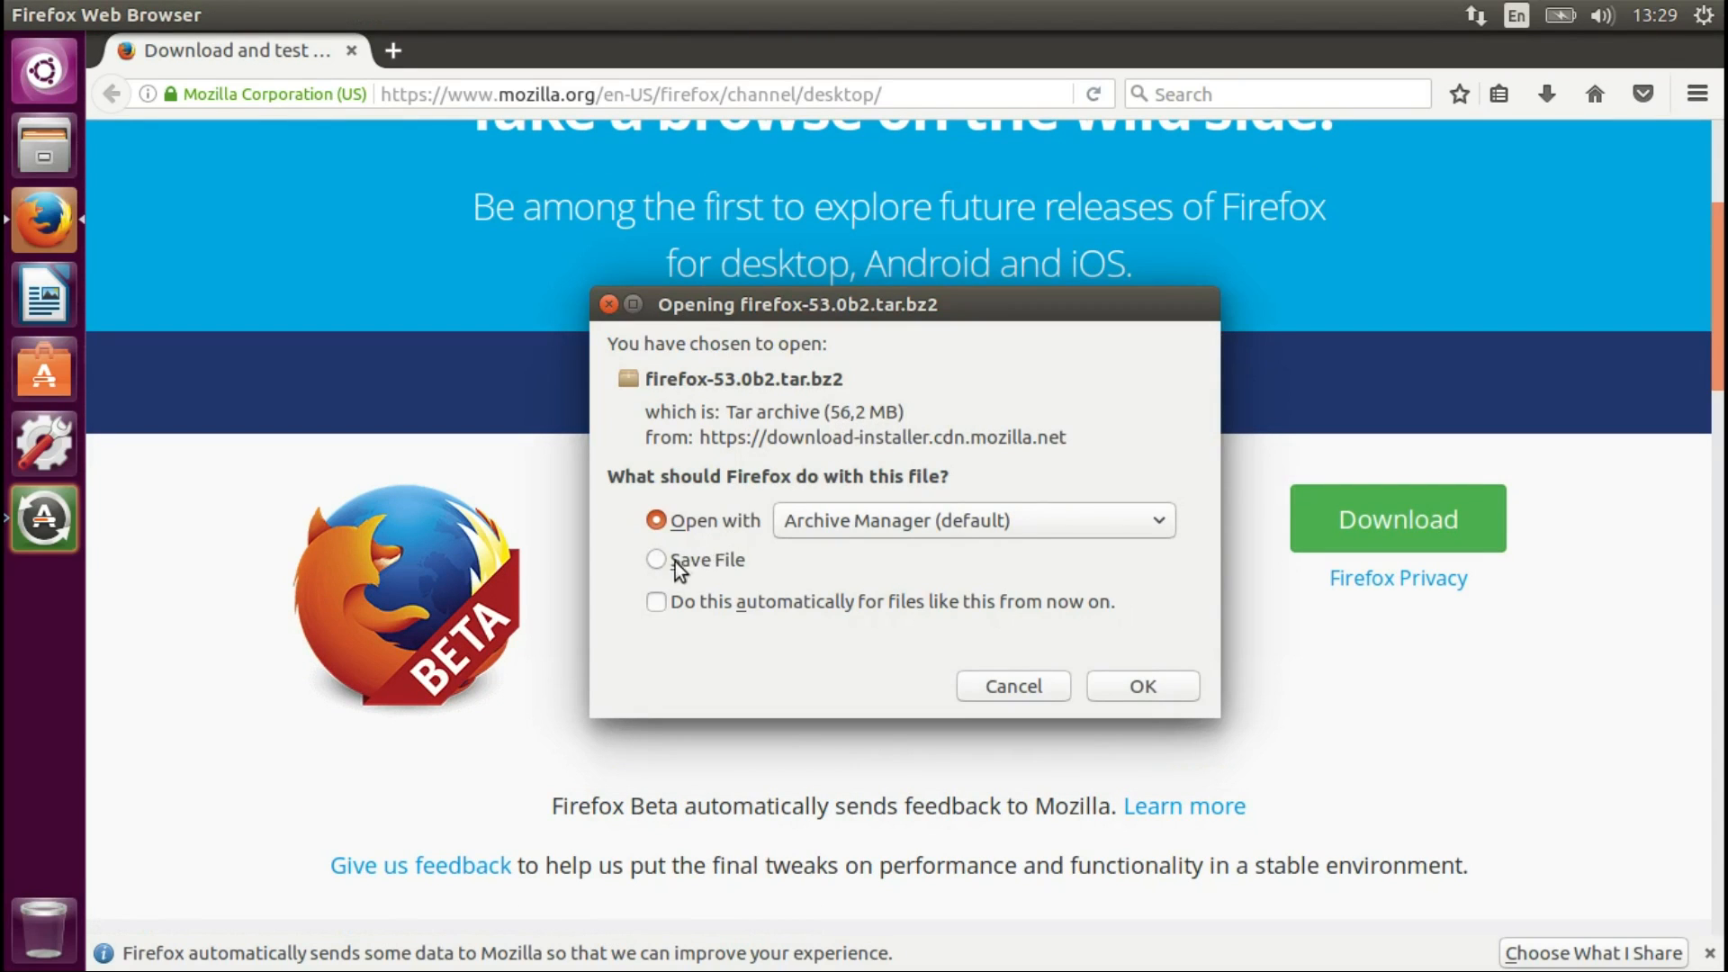
click(657, 559)
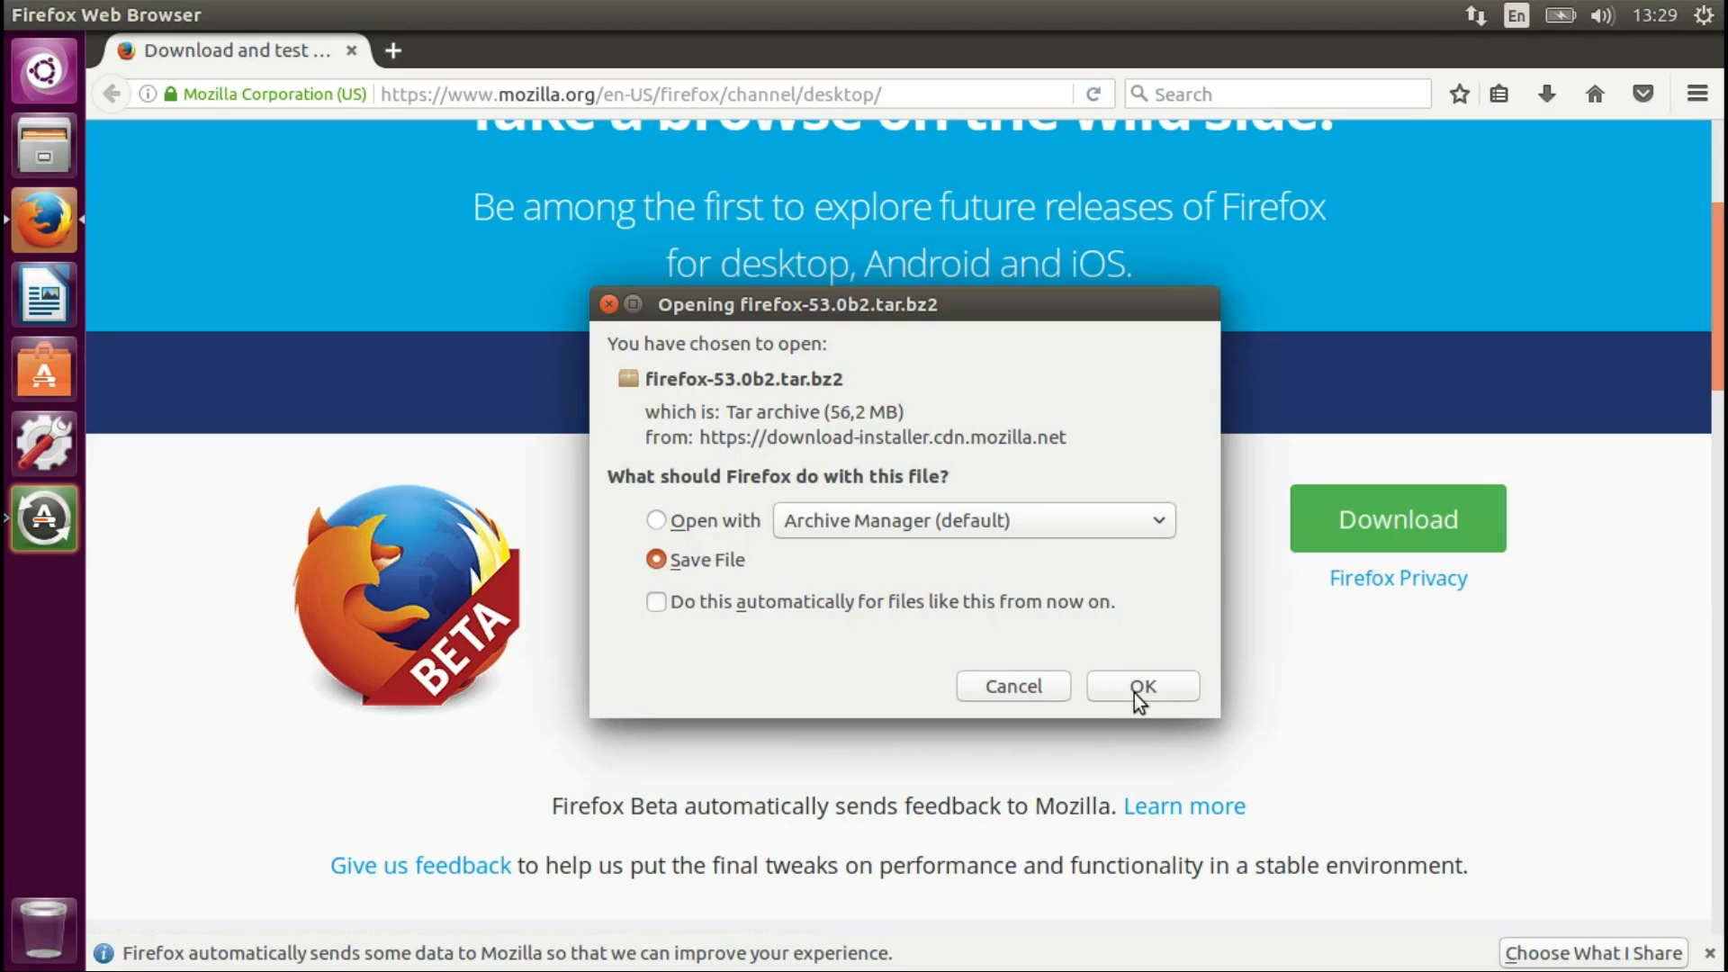
- Confirm saving firefox-53.0b2.tar.bz2 and let the 56.2 MB download complete
click(1142, 686)
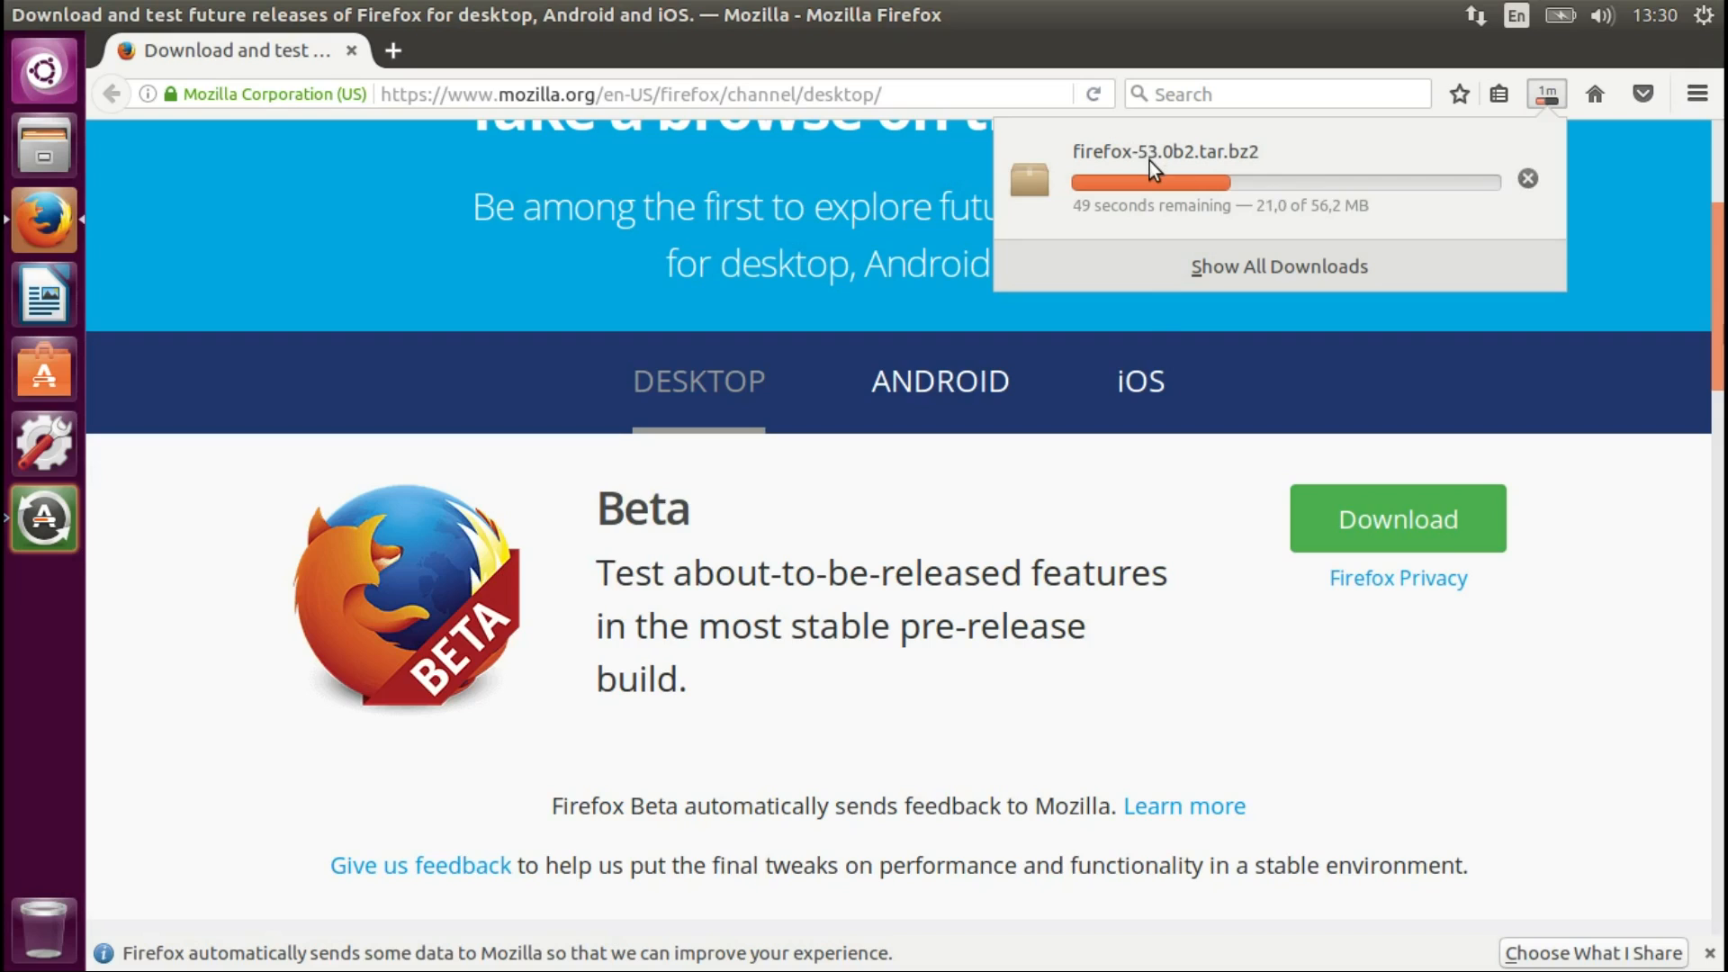
mouse_move(1153, 182)
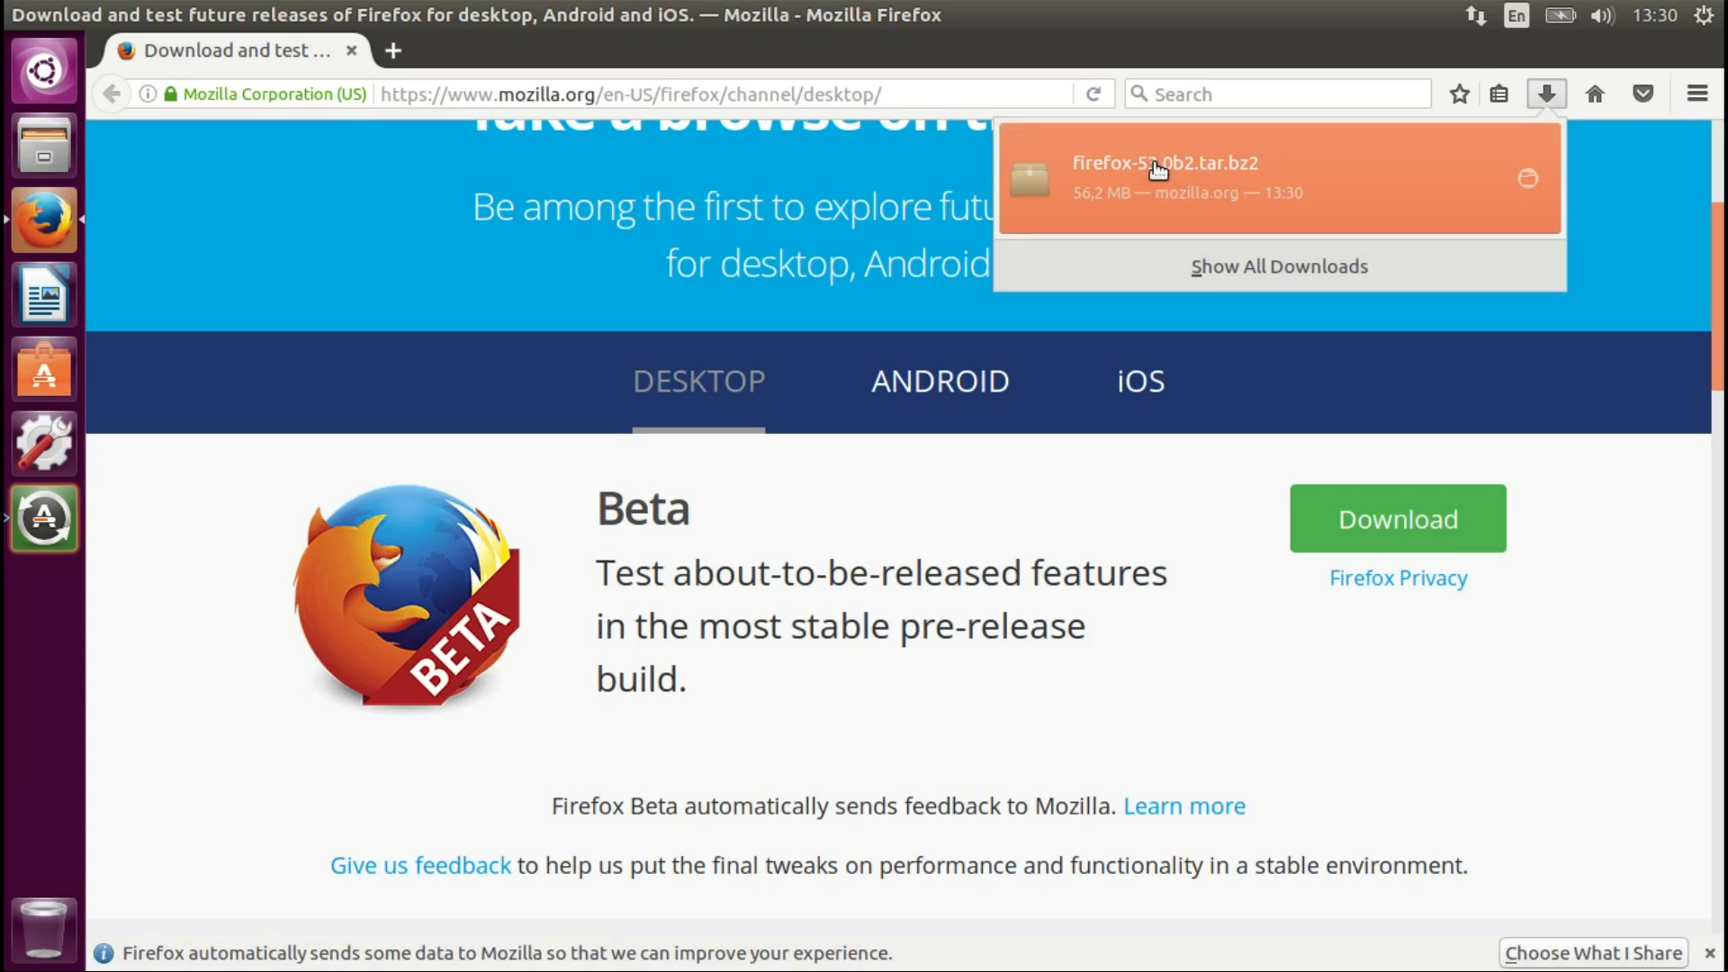
mouse_move(1528, 180)
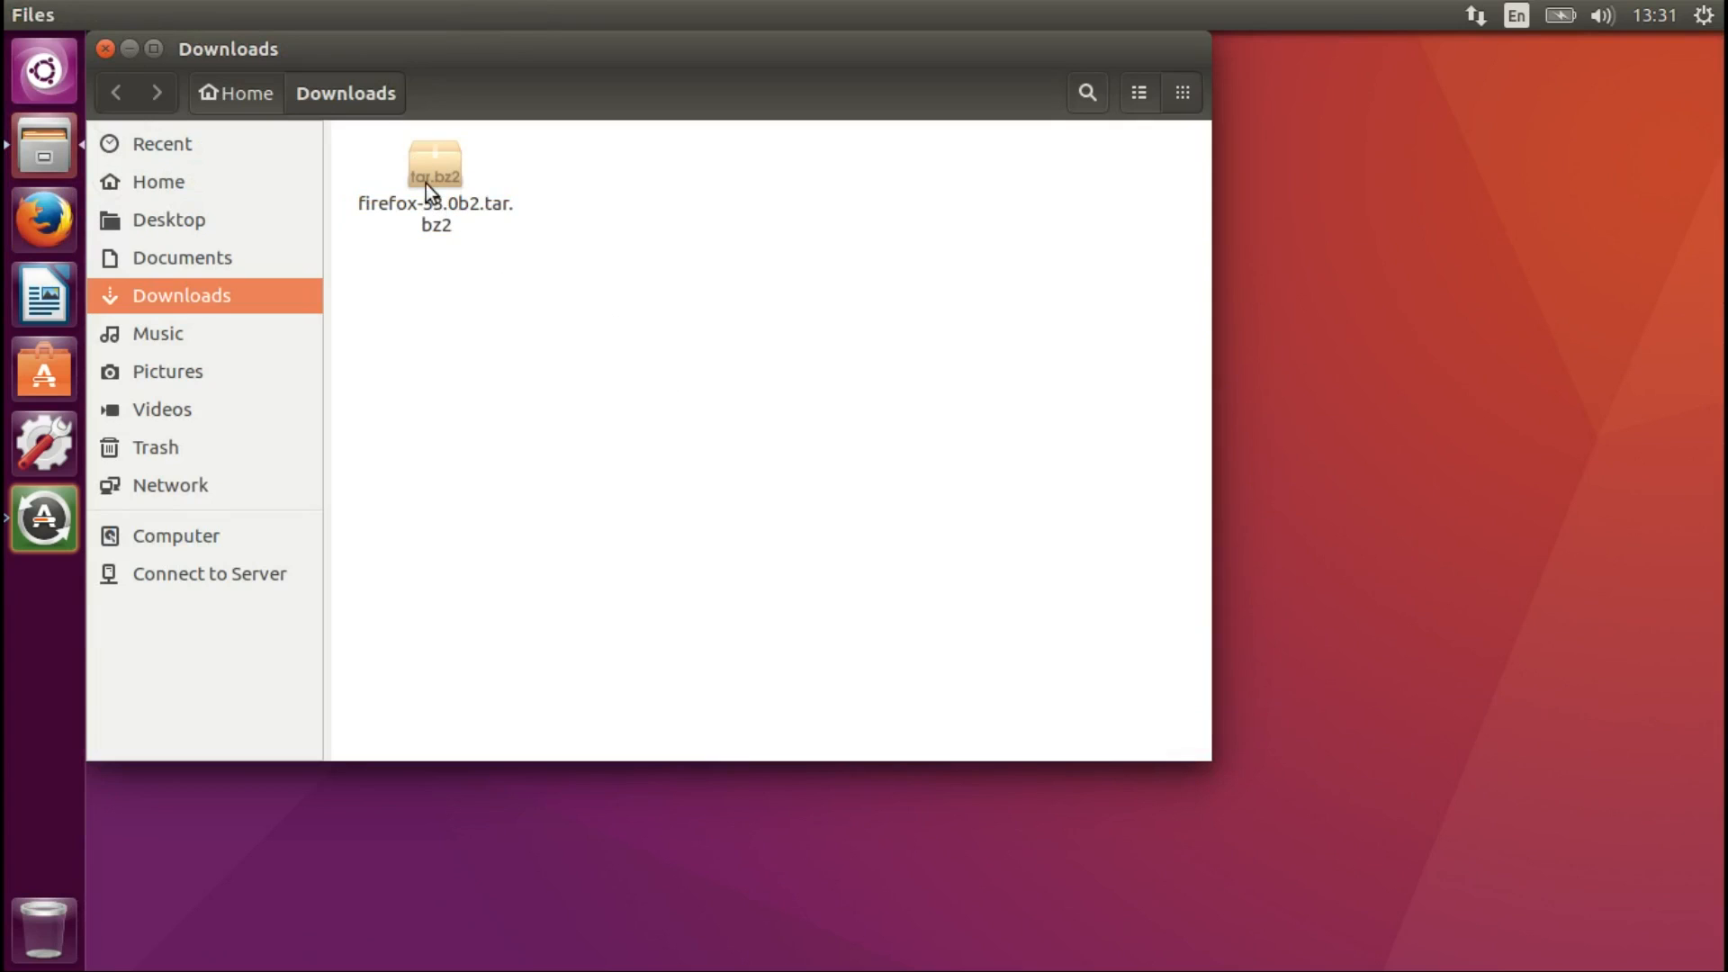
- Extract firefox-53.0b2.tar.bz2 with Extract Here into a firefox folder in Downloads
right_click(434, 165)
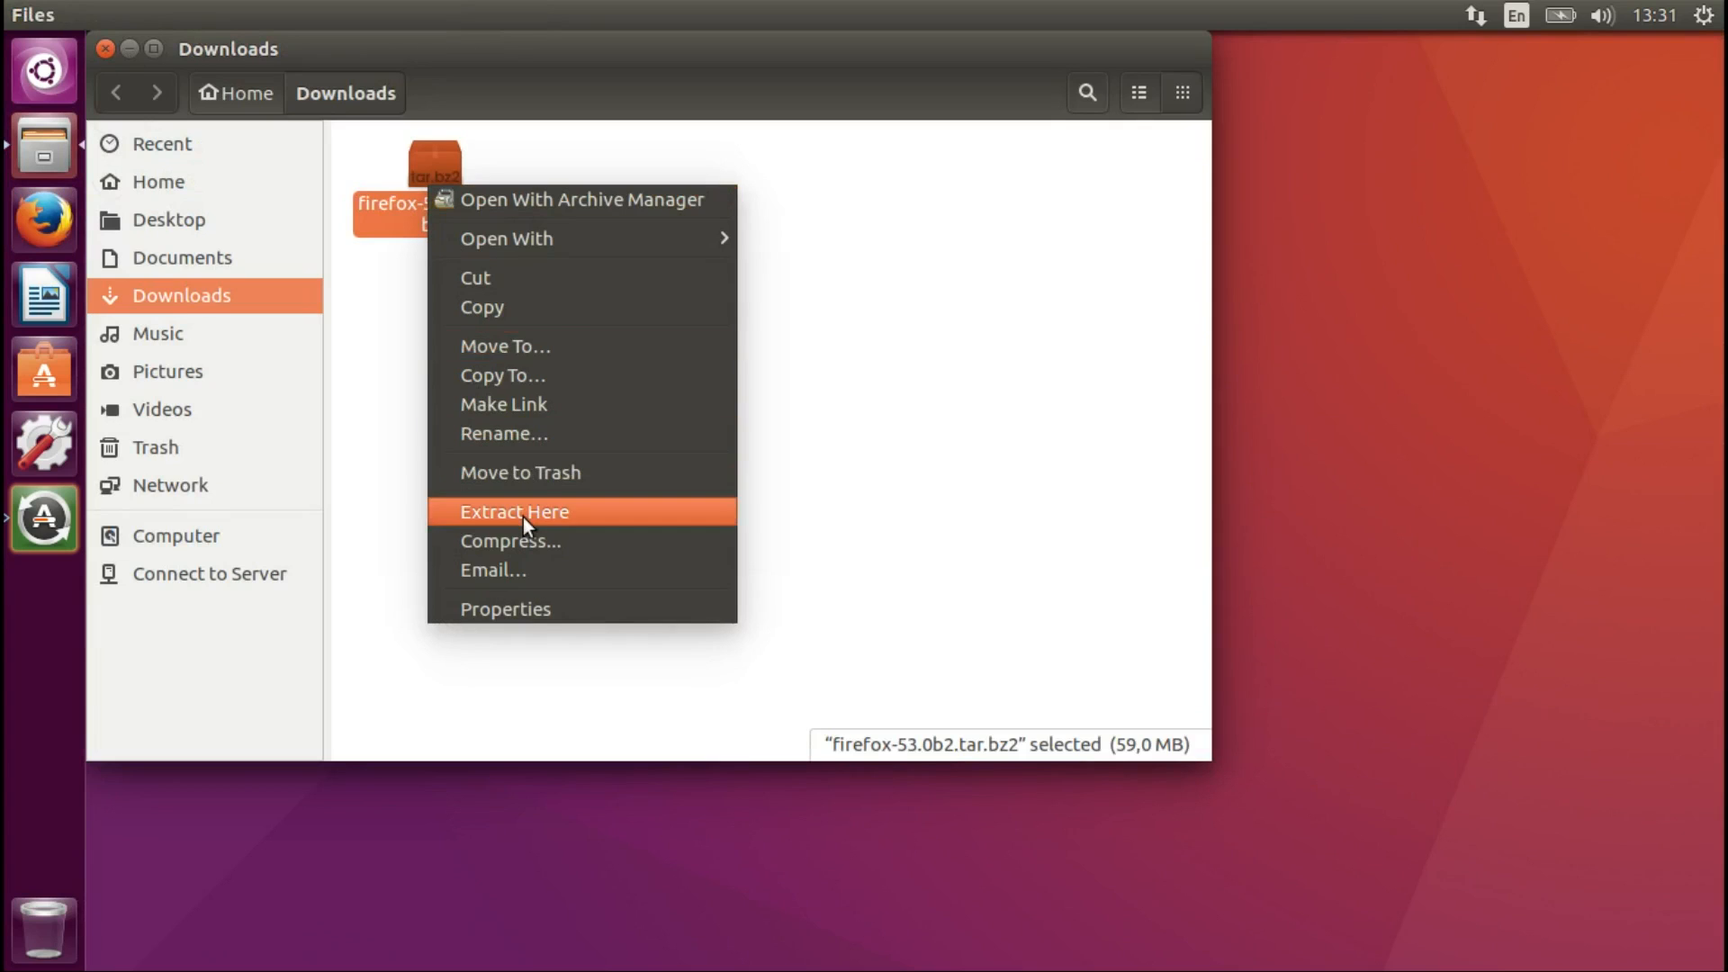
click(514, 512)
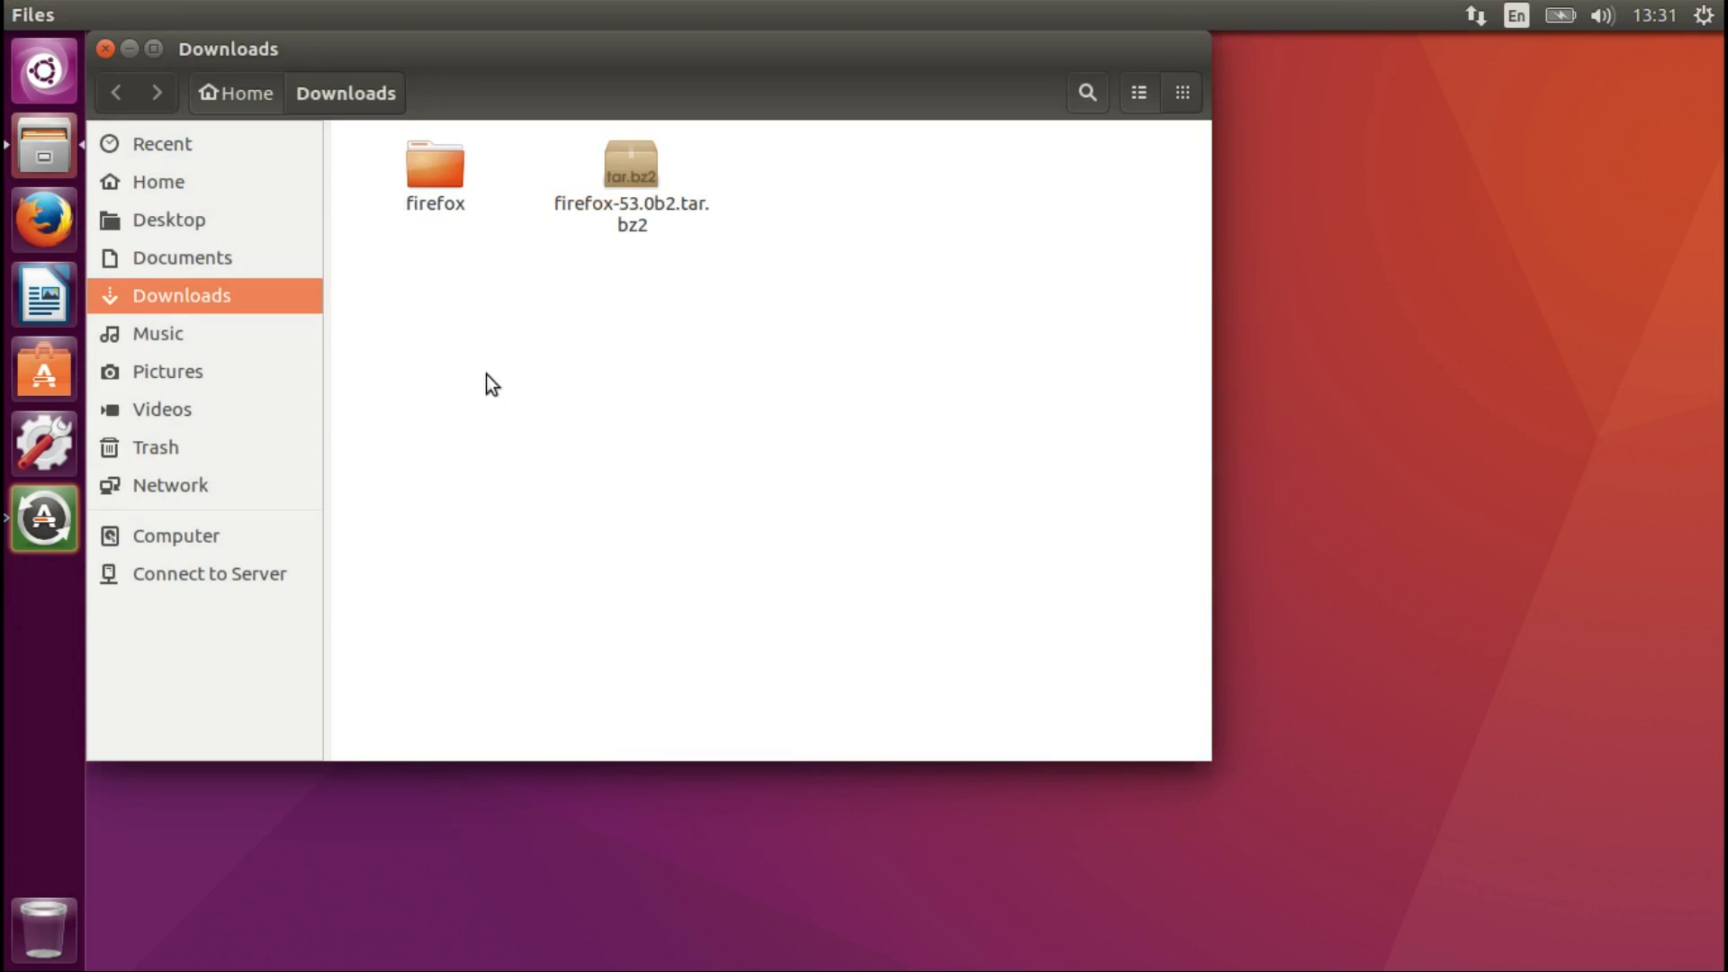
click(630, 176)
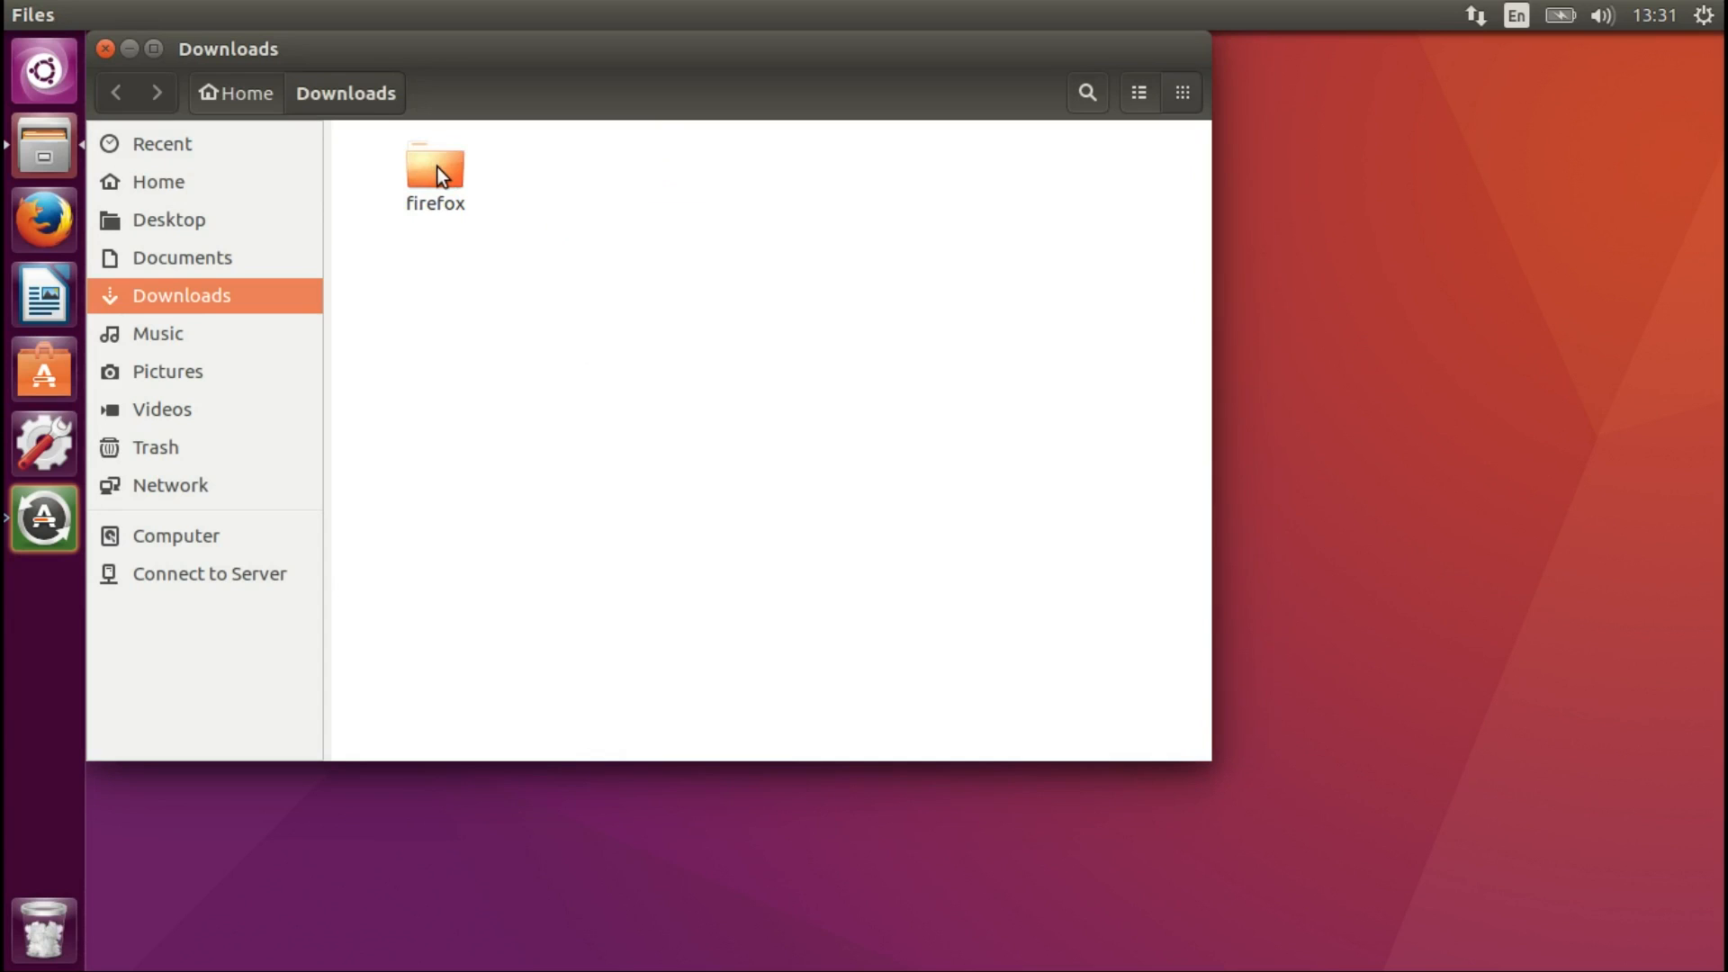
- Open the extracted firefox folder and run its firefox executable to start the beta
double_click(434, 171)
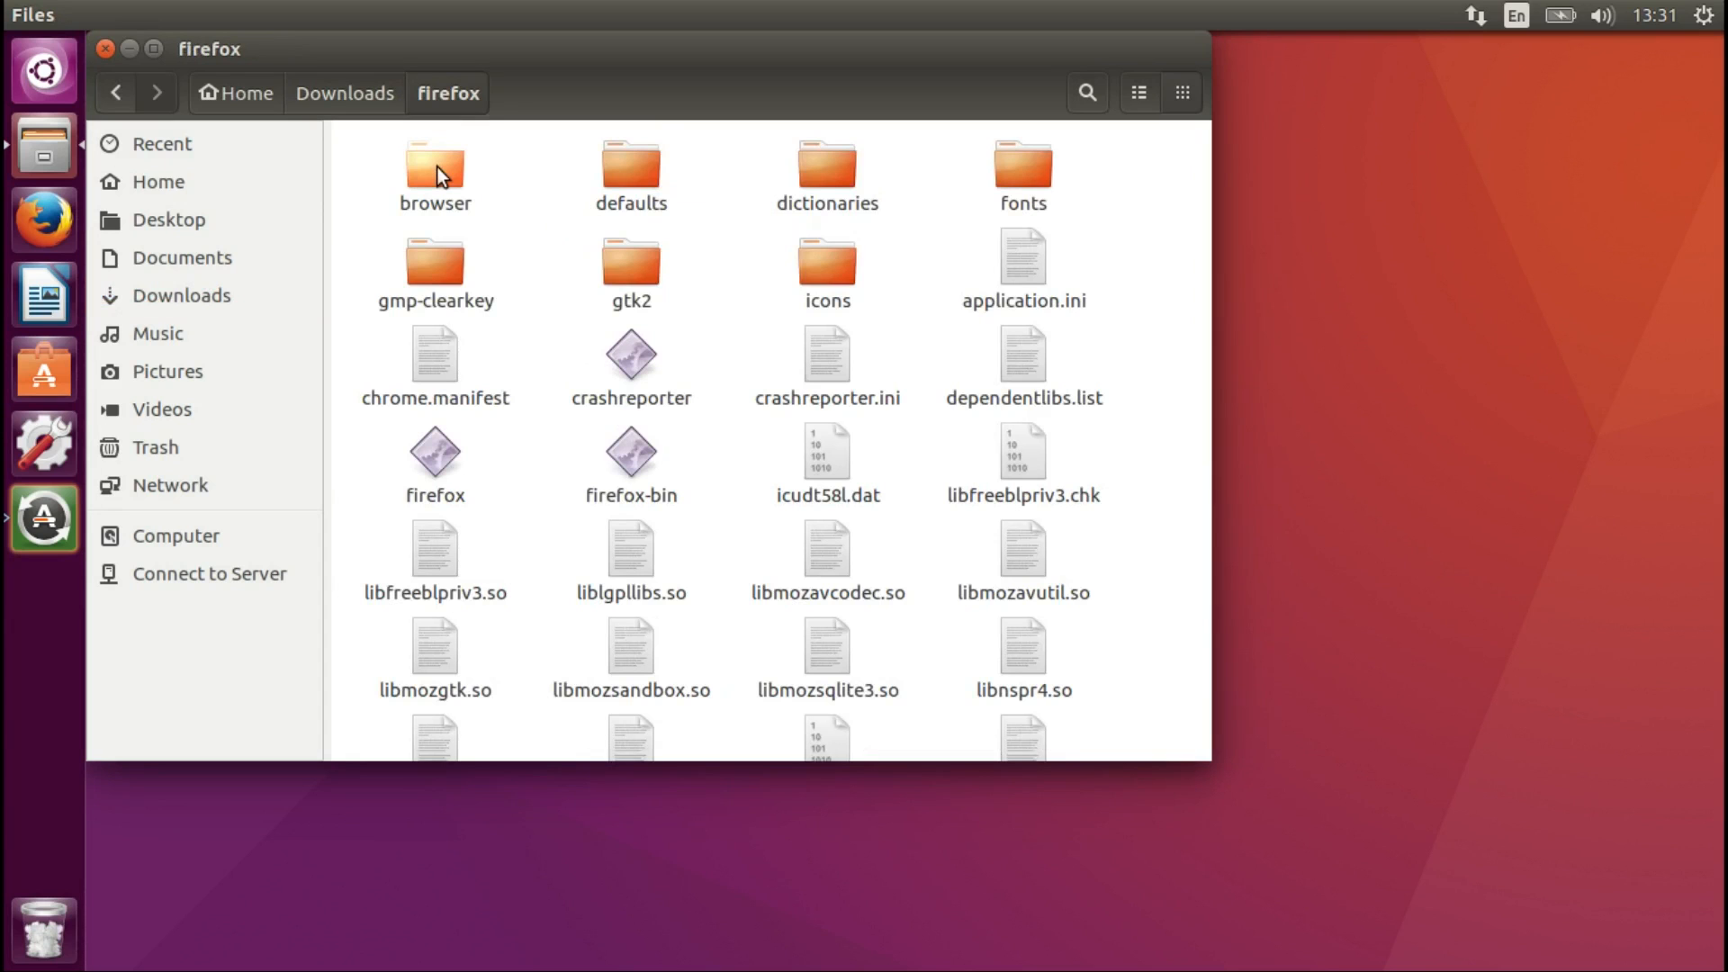
mouse_move(455, 450)
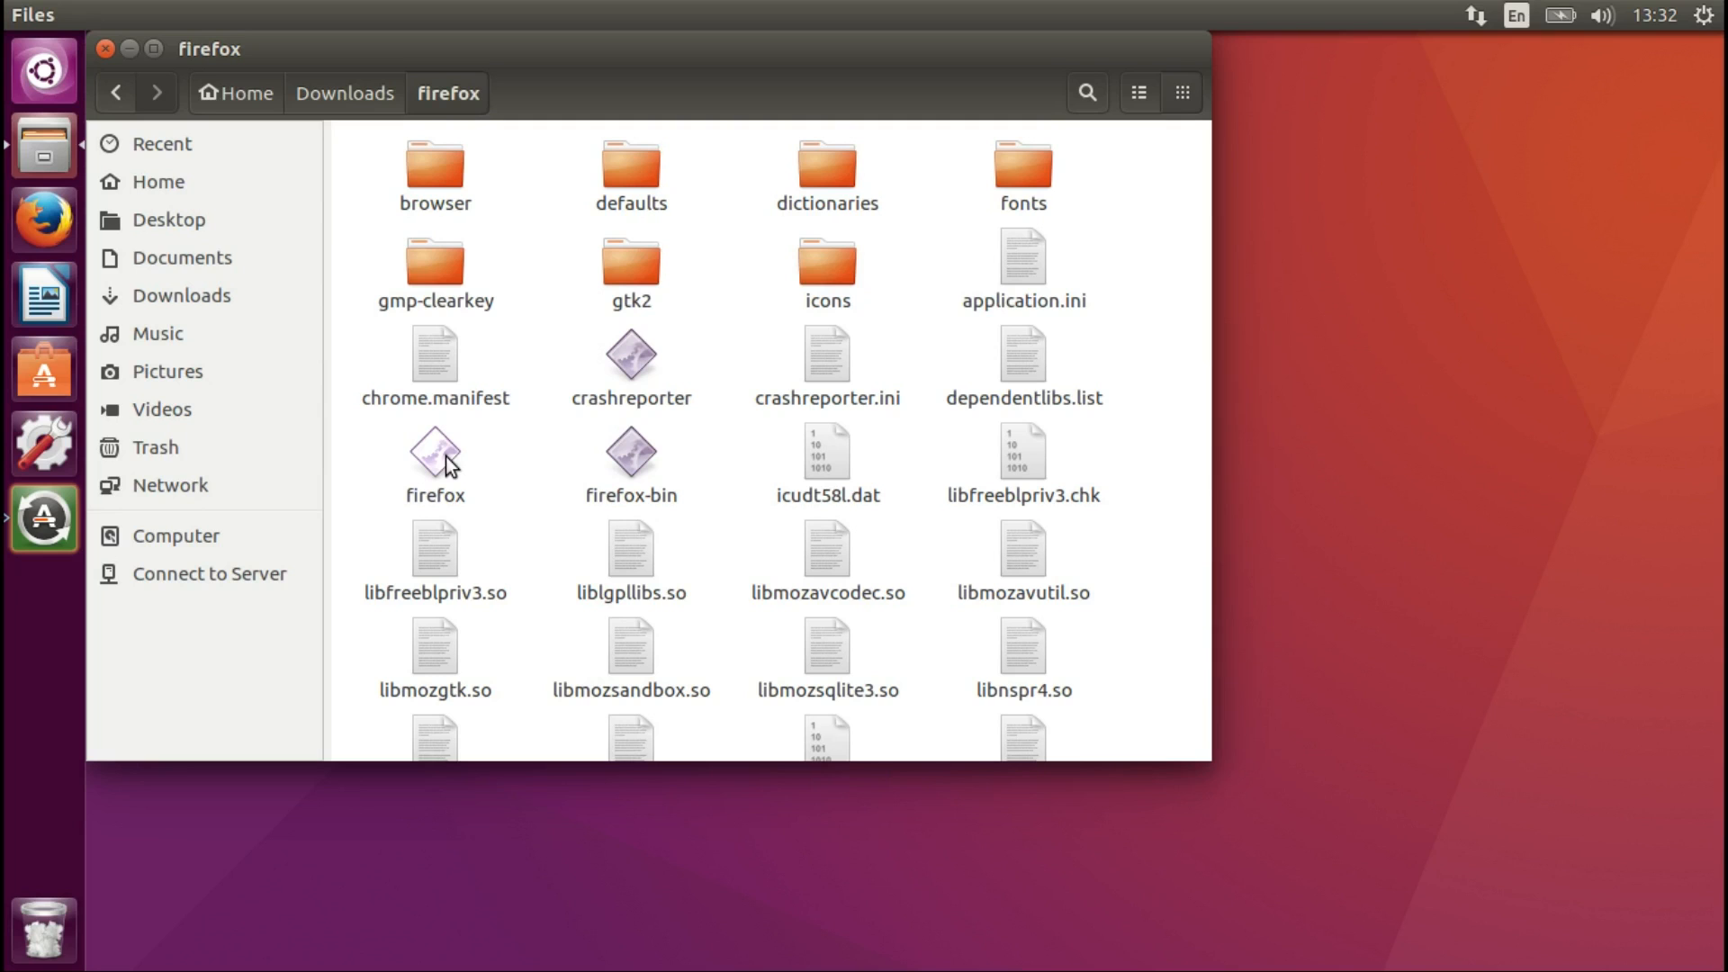
click(433, 451)
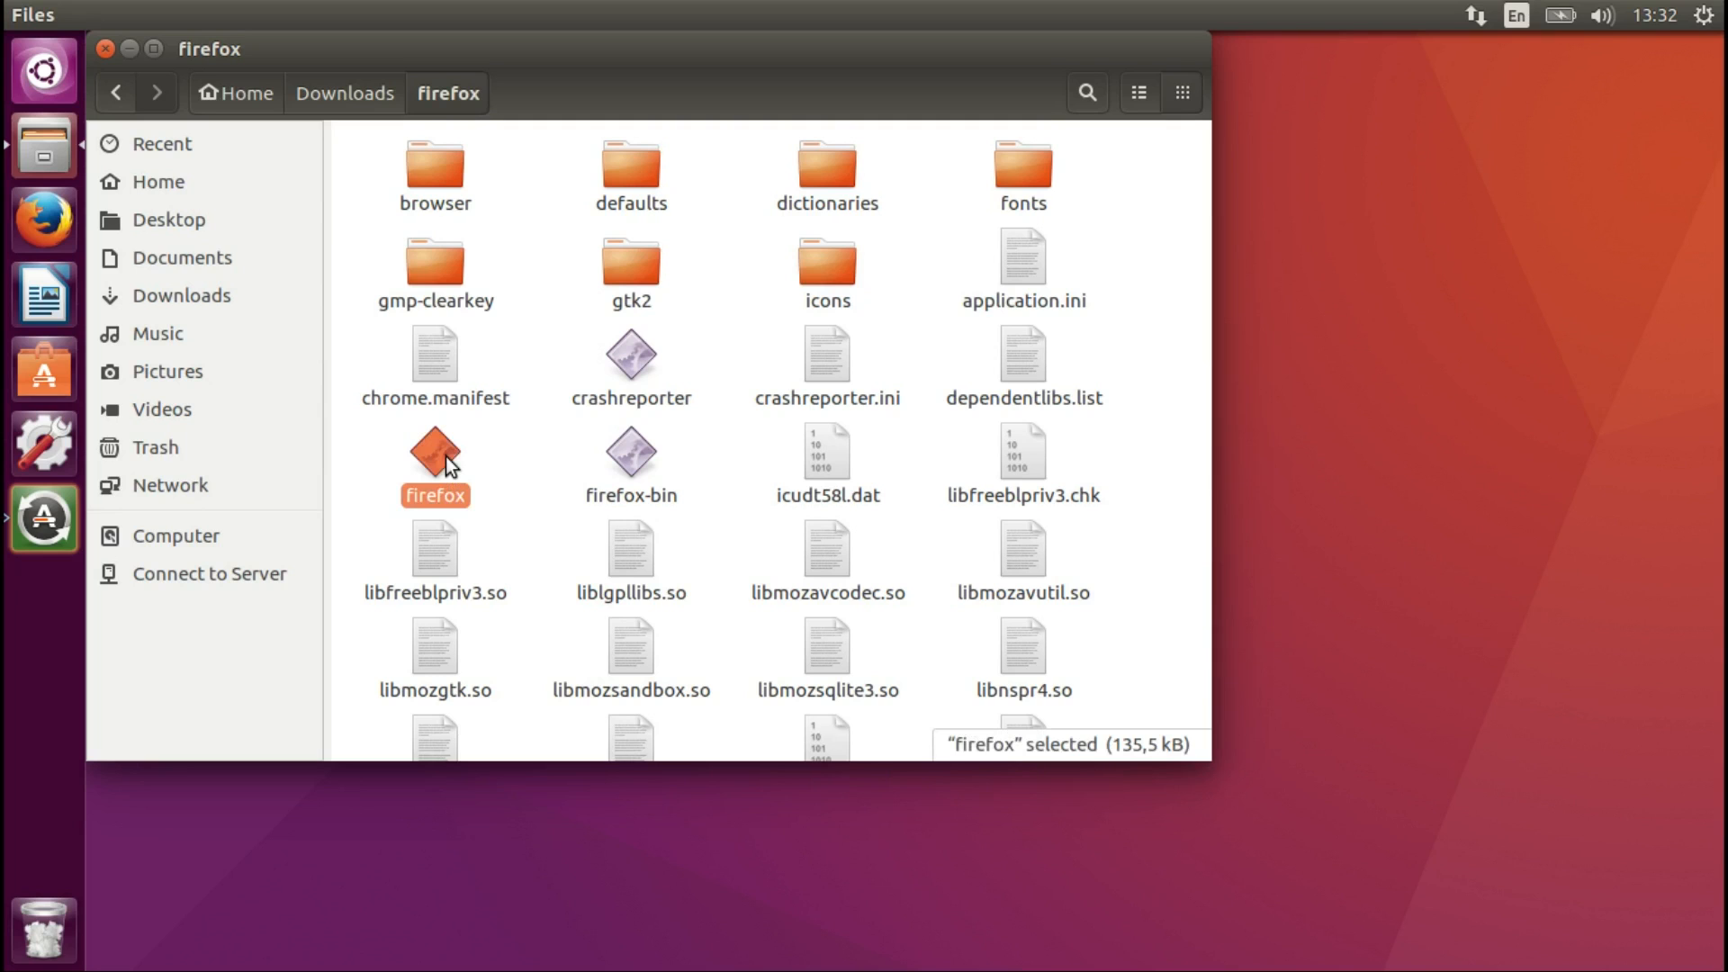
double_click(434, 454)
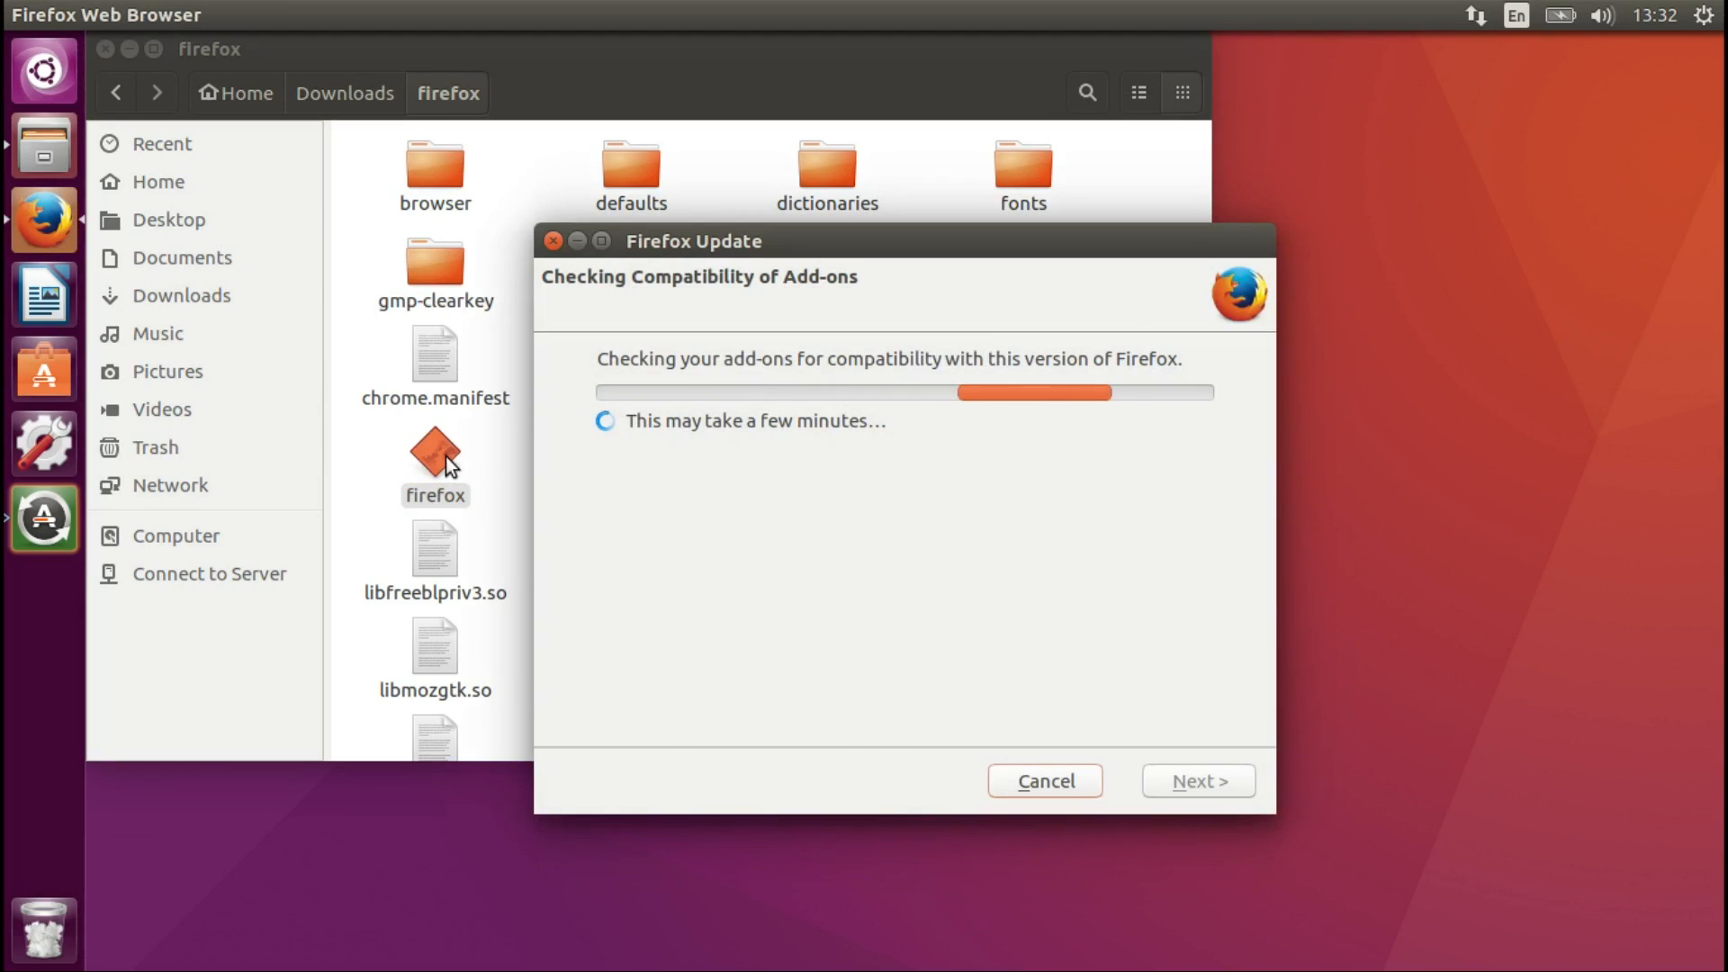
- Decline the default-browser prompt with Not now and open Help in the main menu
click(44, 220)
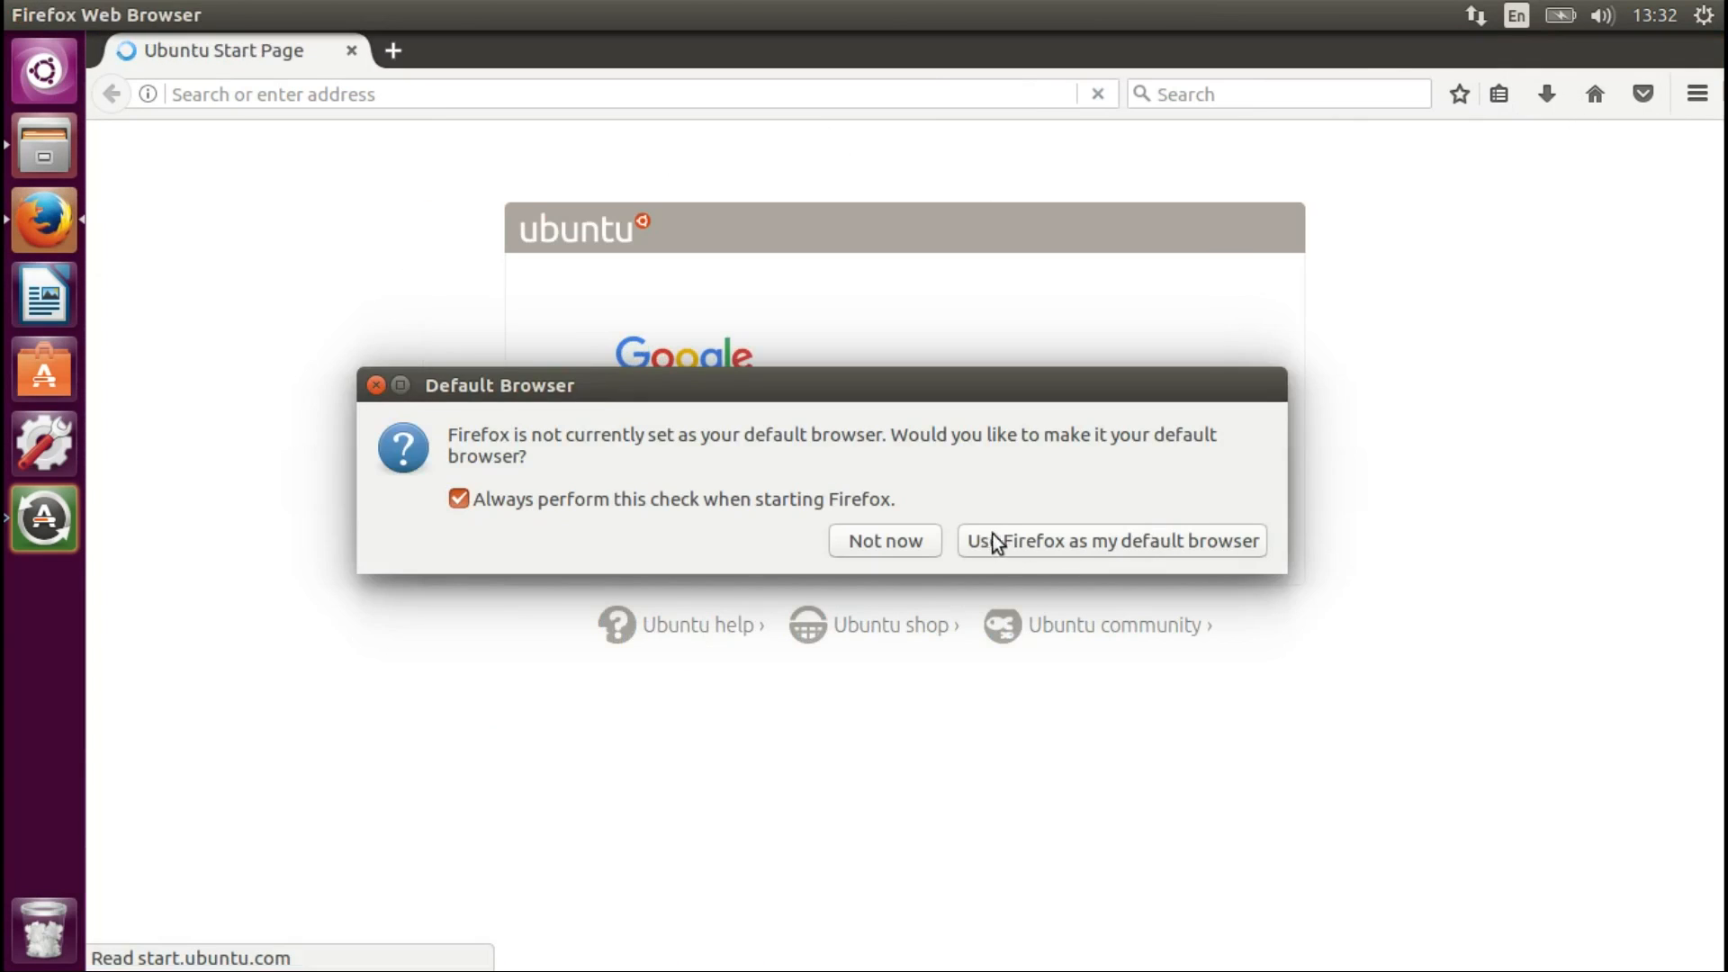
mouse_move(865, 480)
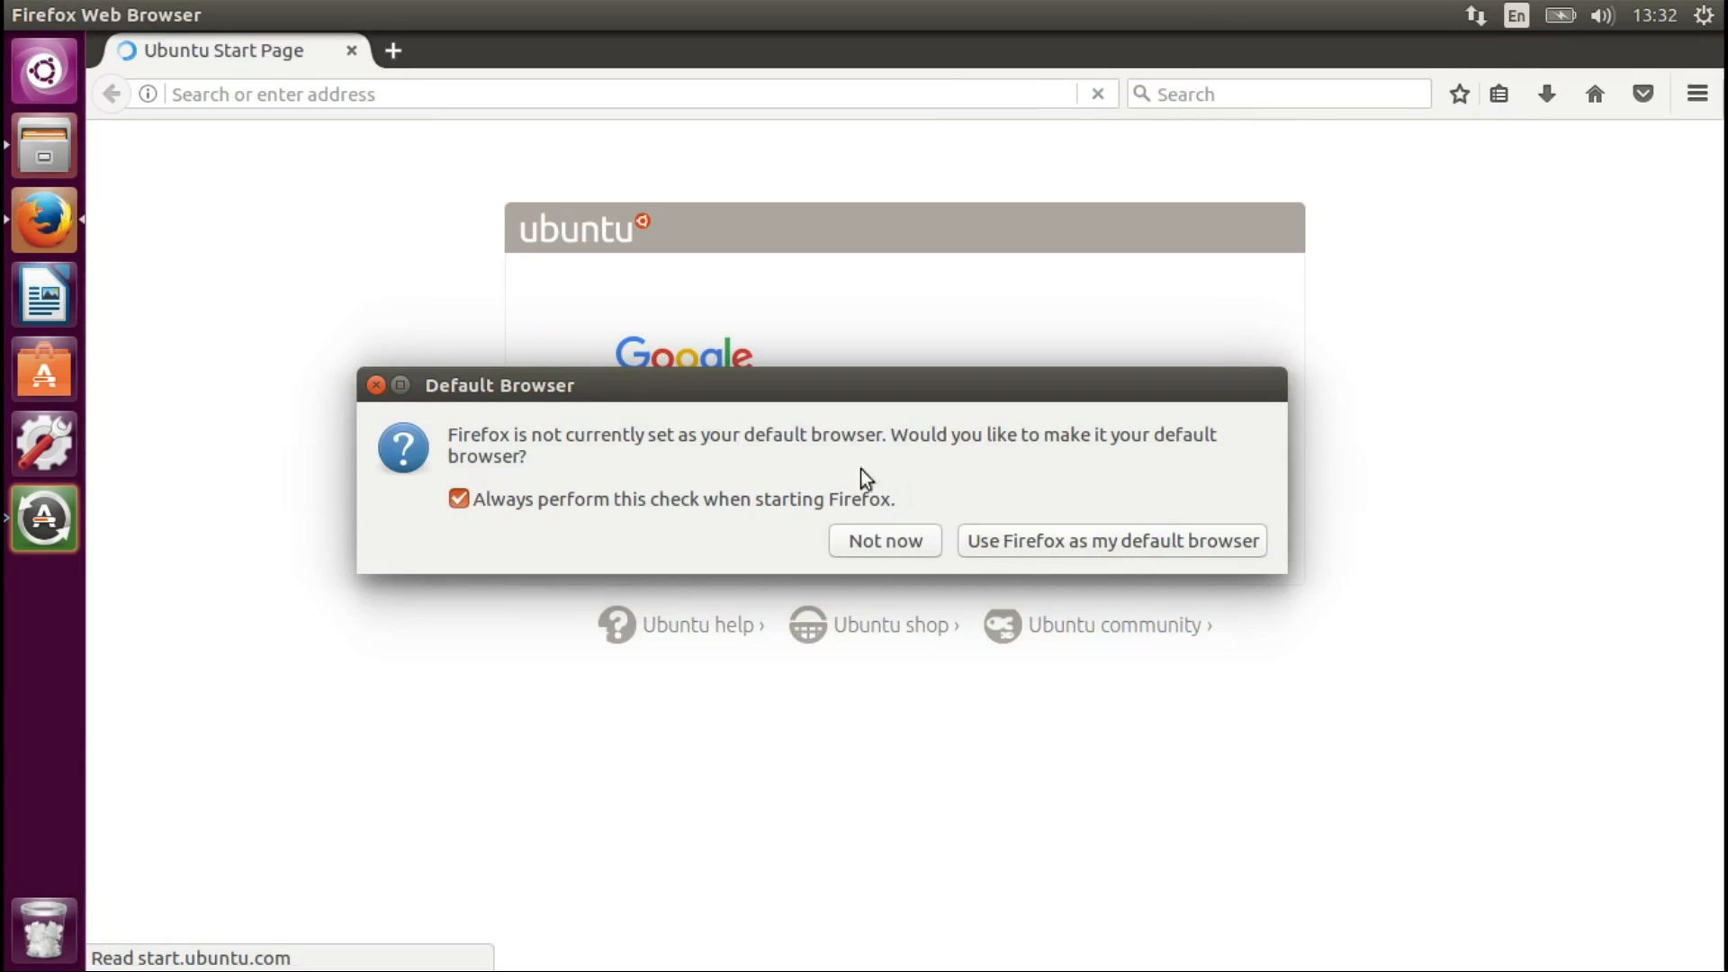
mouse_move(796, 451)
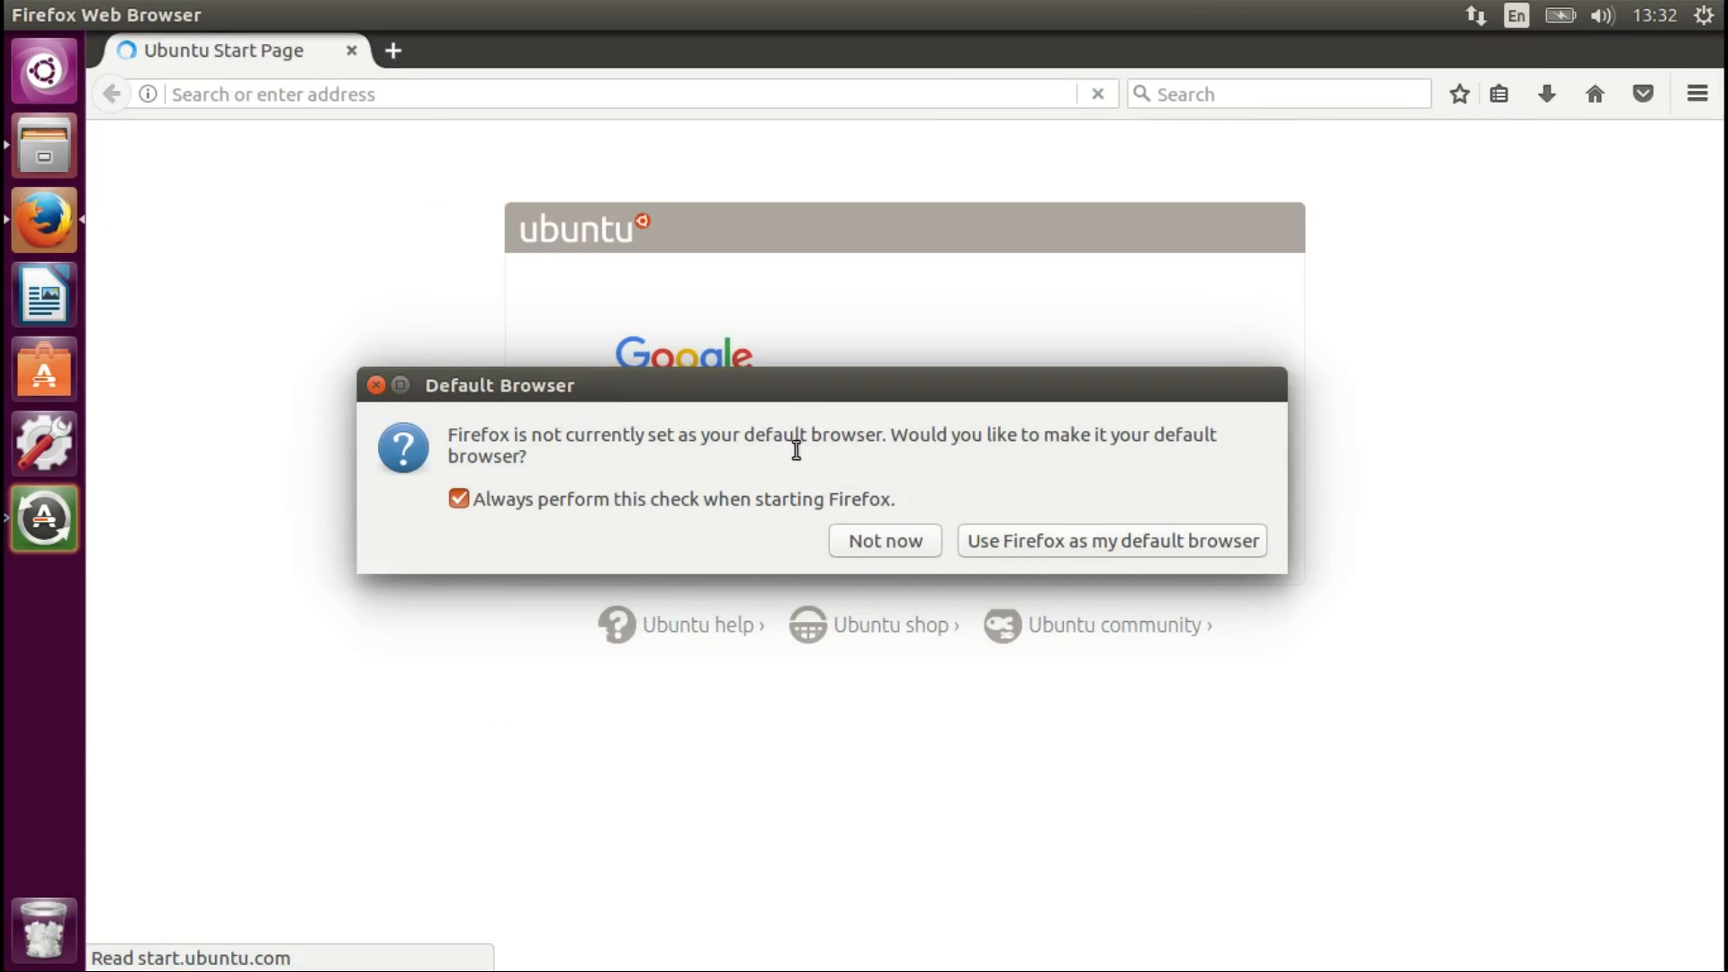
click(883, 540)
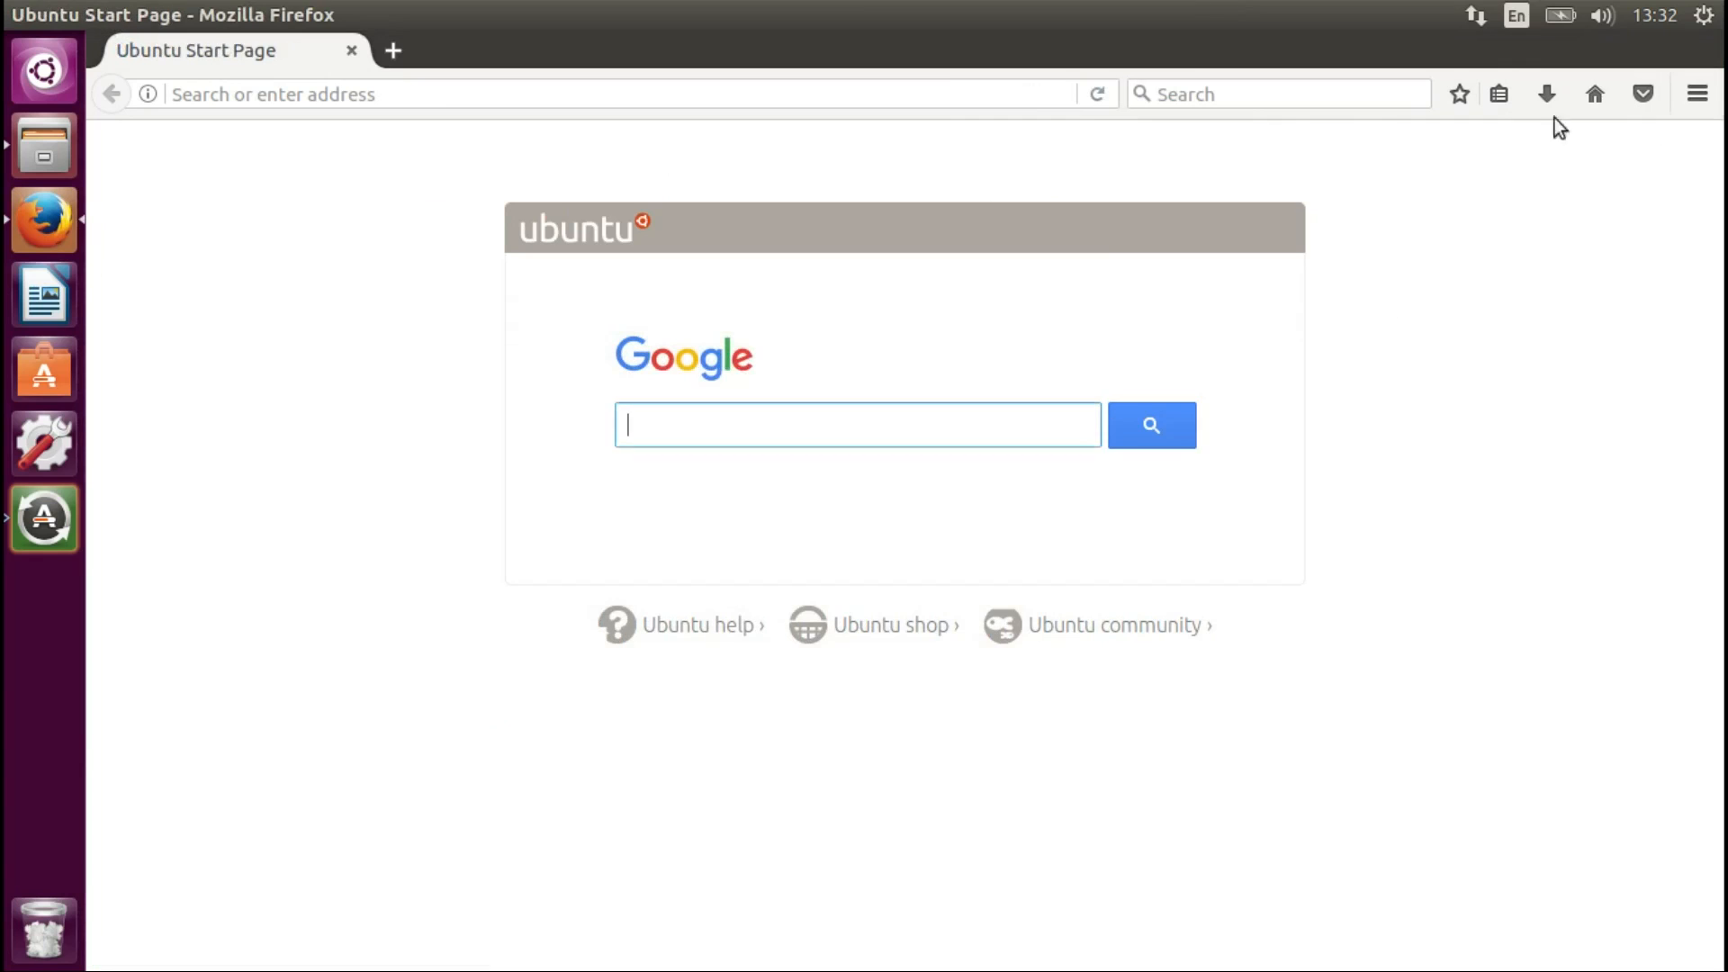
click(1696, 93)
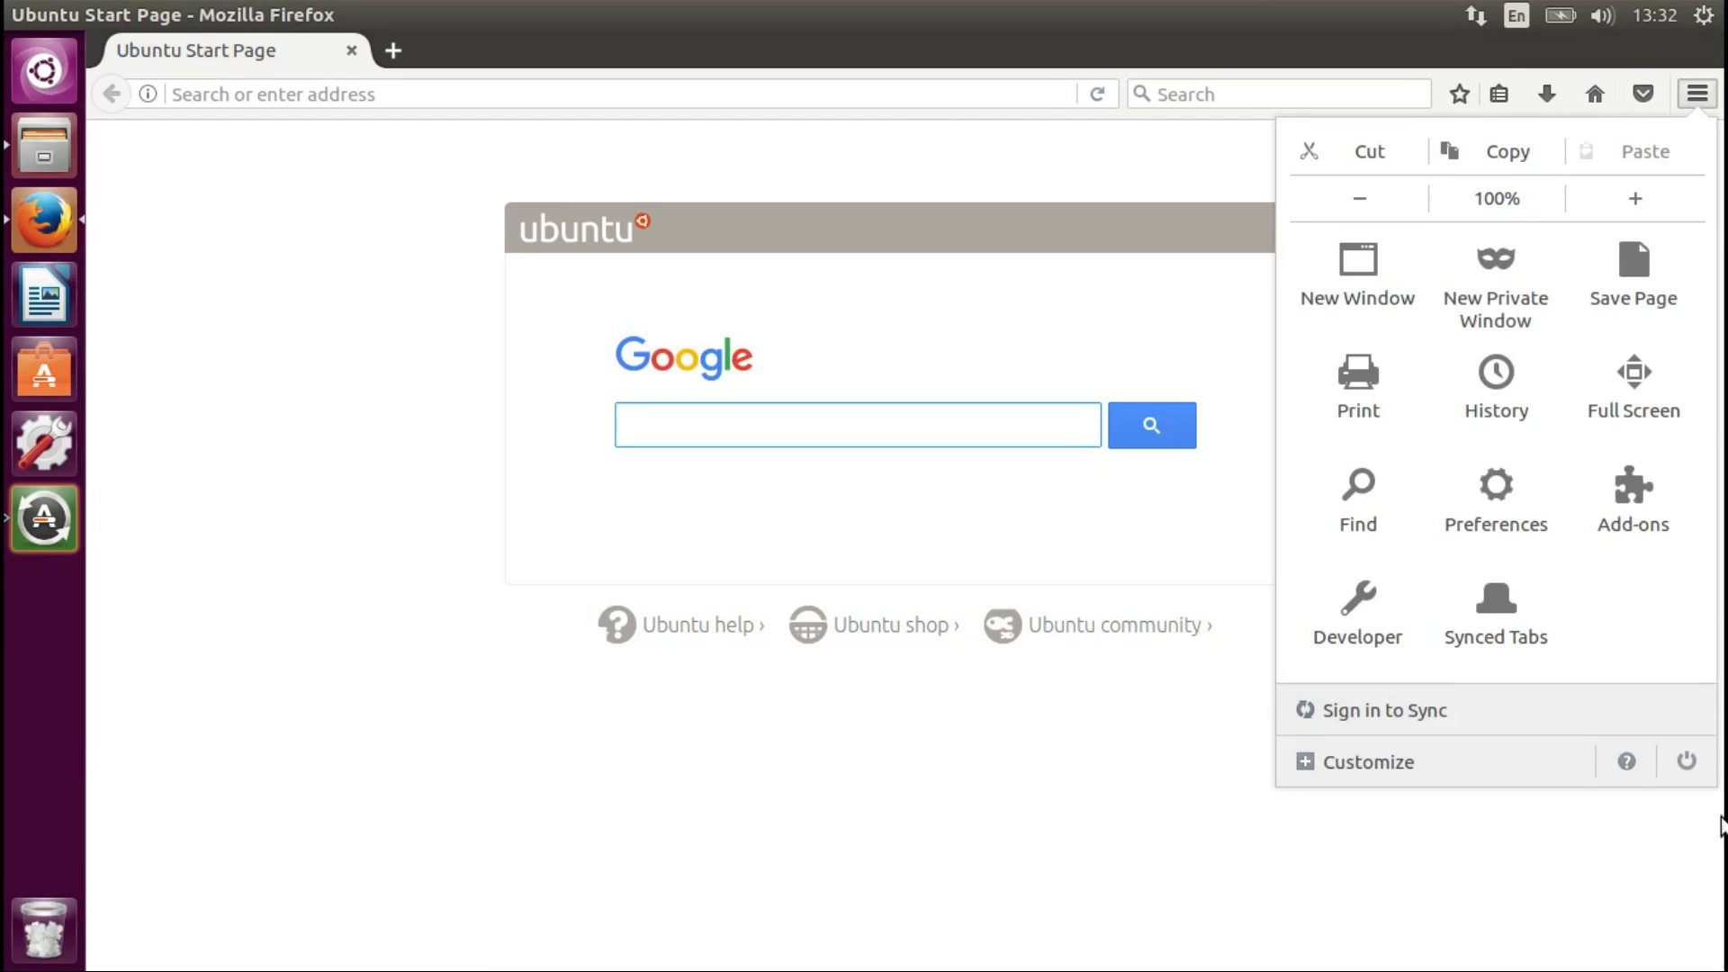
click(1626, 761)
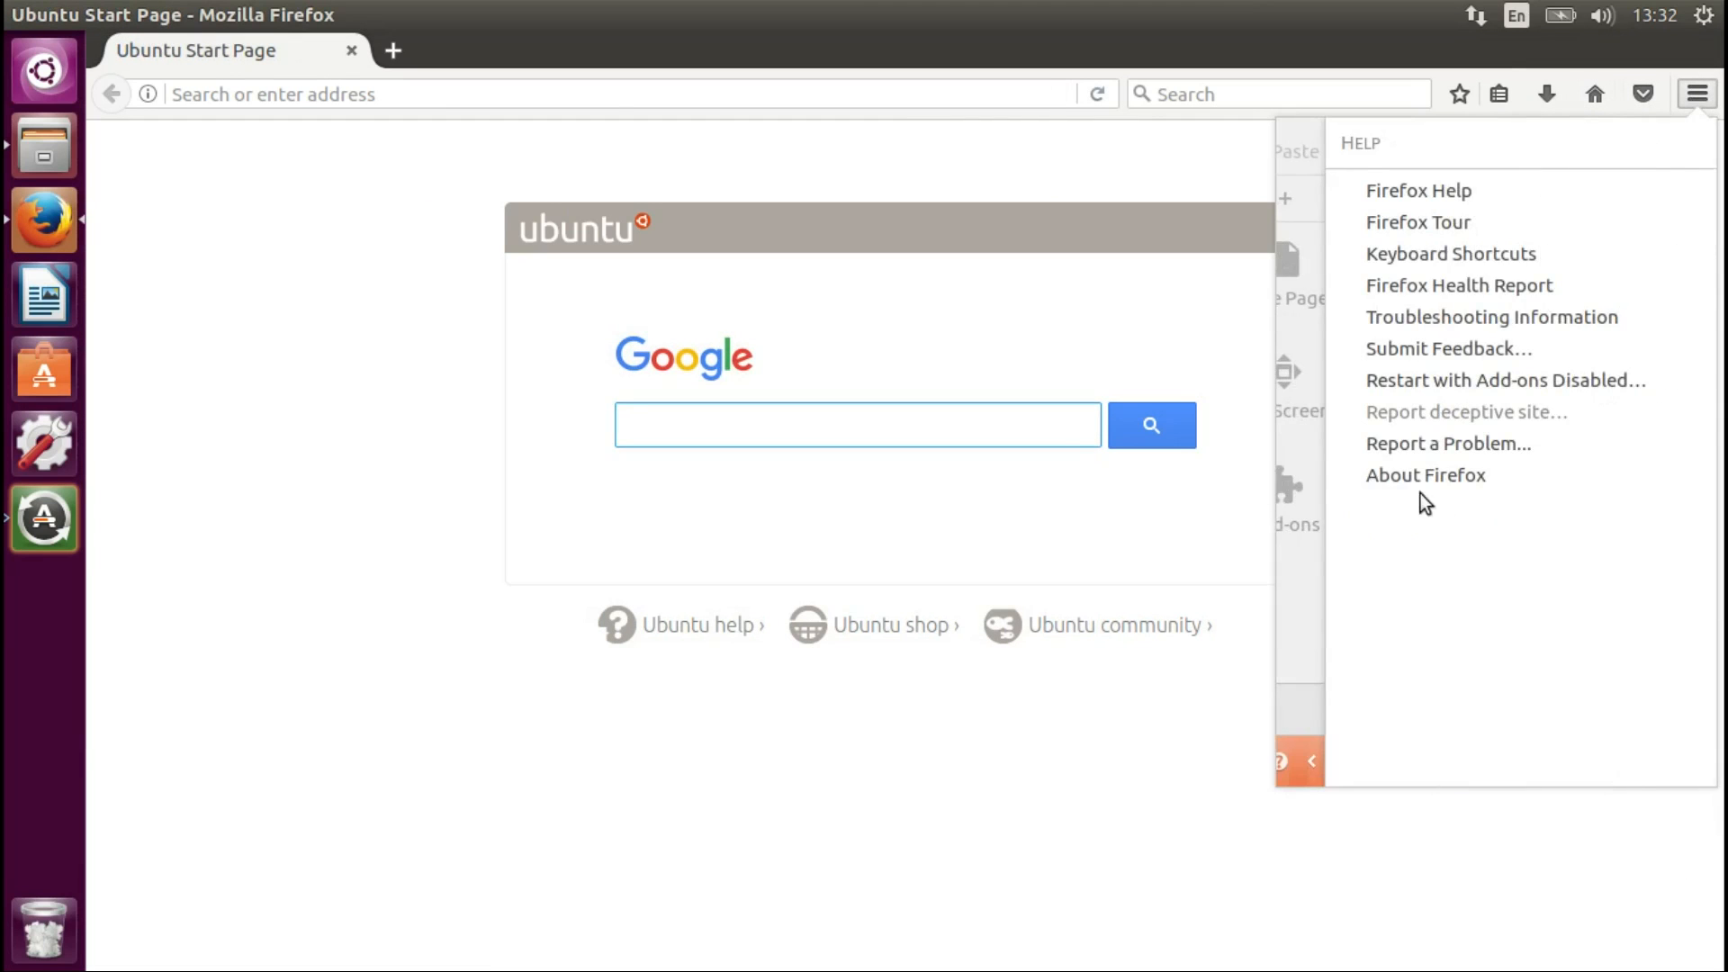
- Open About Firefox to confirm version 53.0b2 (64-bit) on the beta channel, then close it
click(1426, 476)
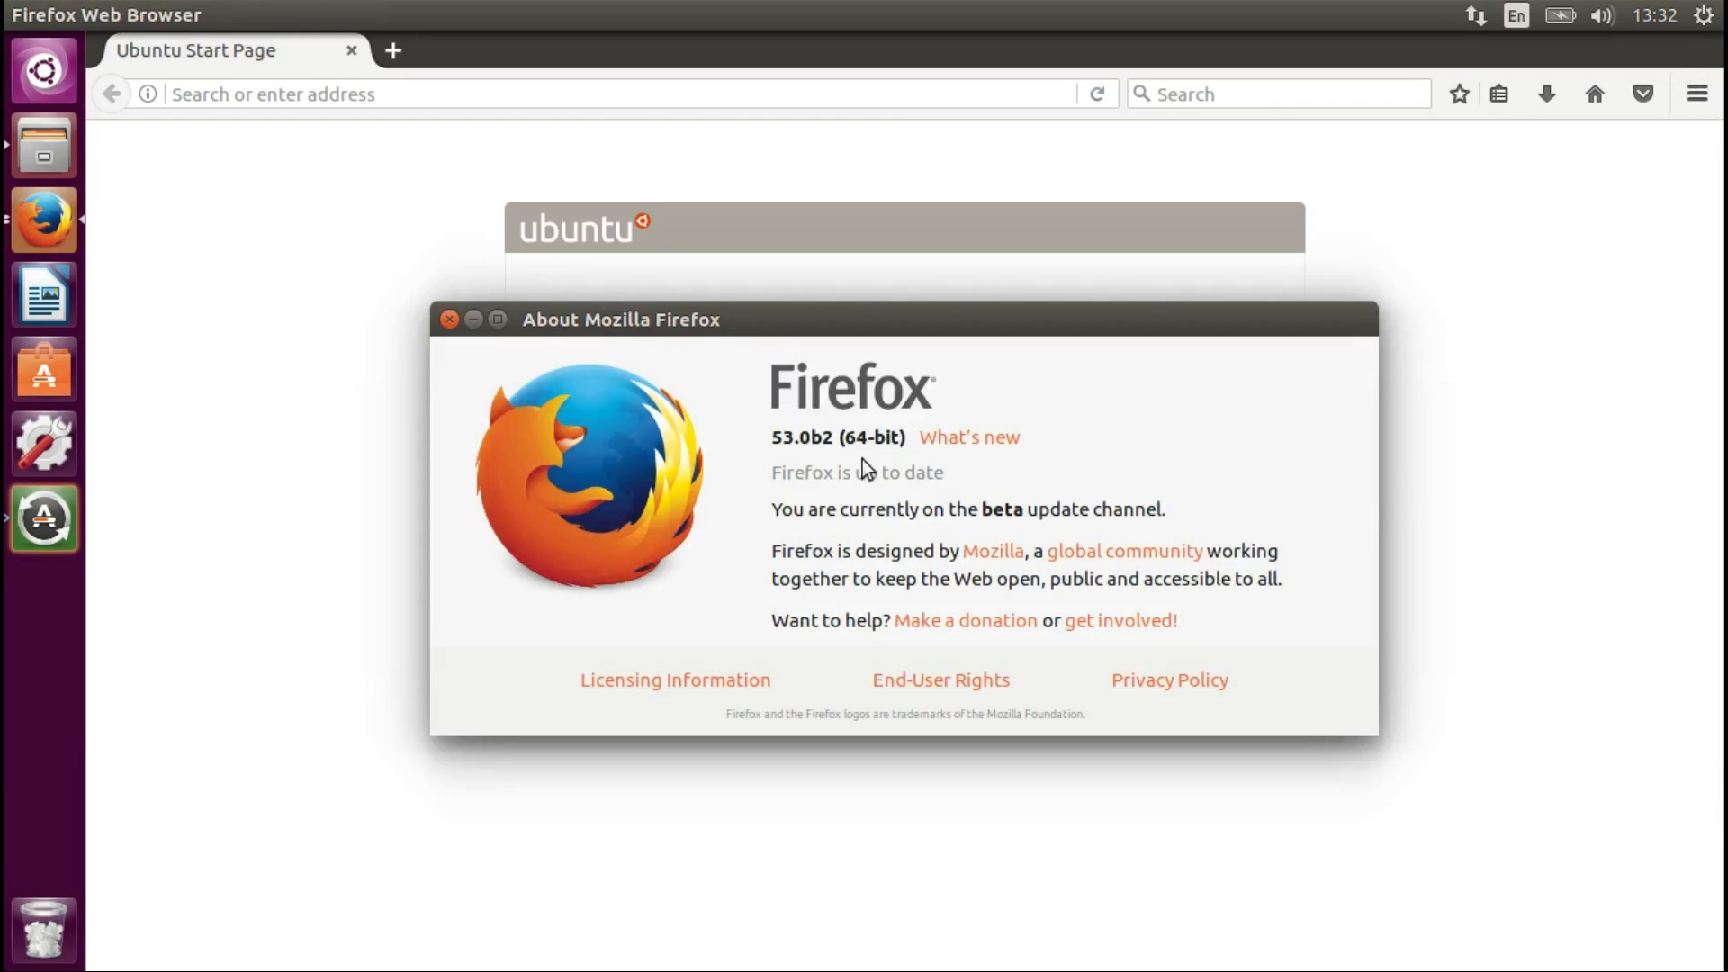
mouse_move(968, 437)
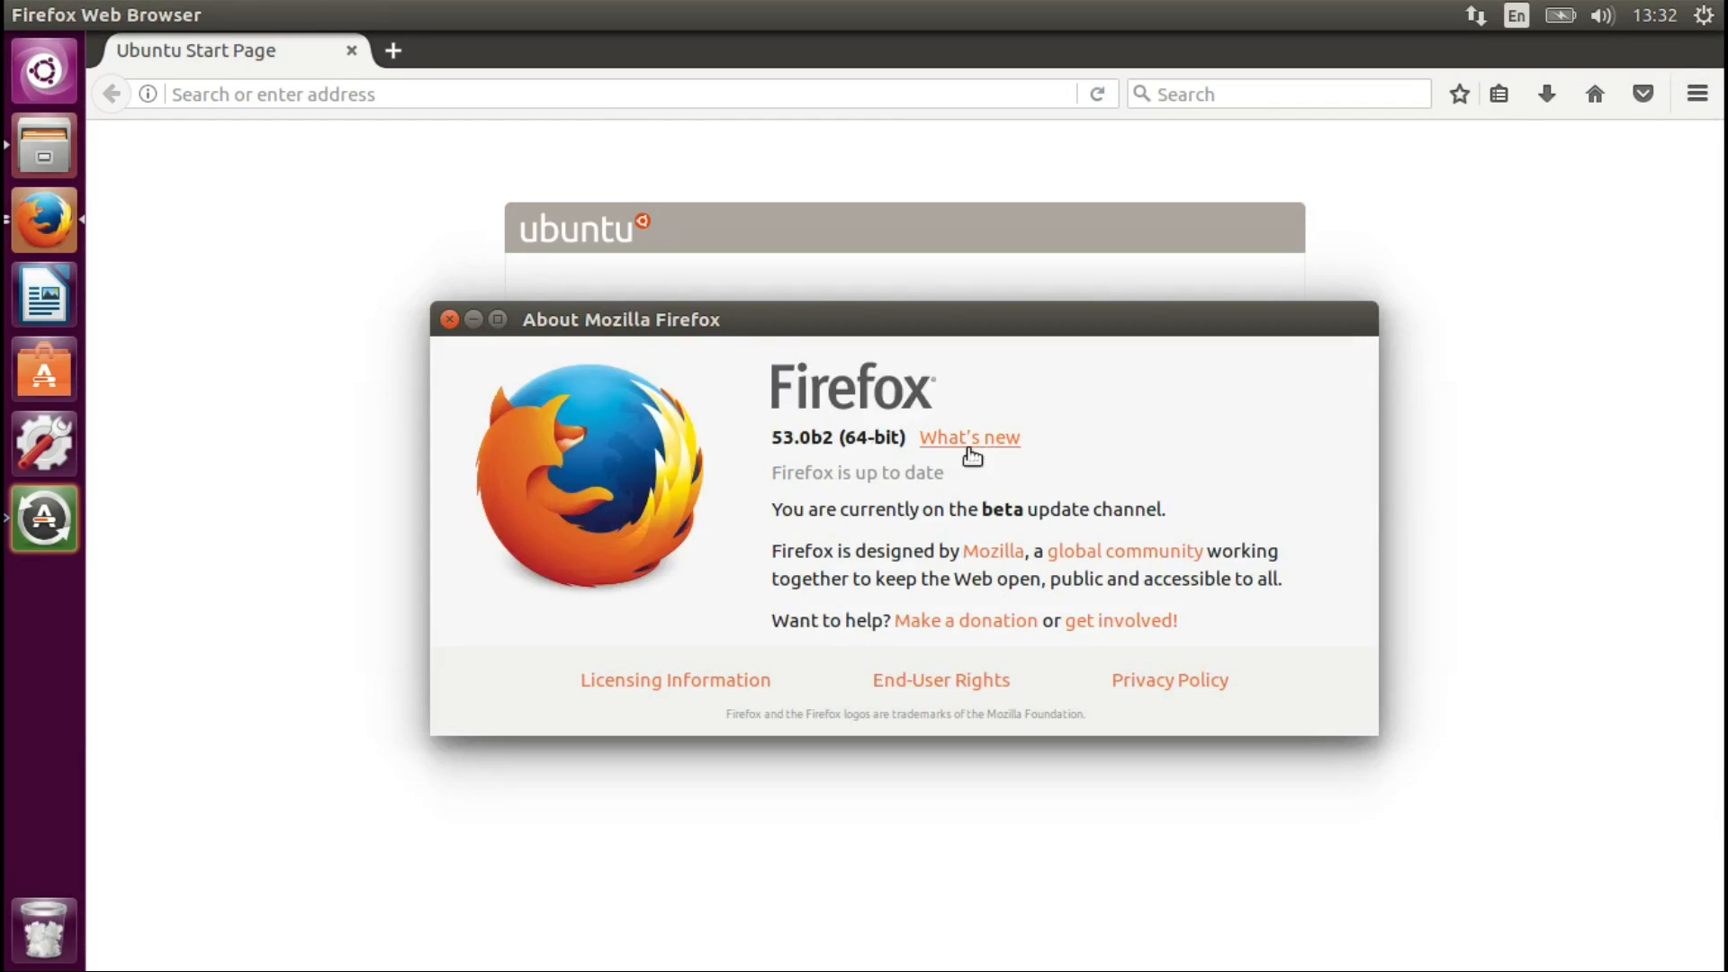
mouse_move(824, 438)
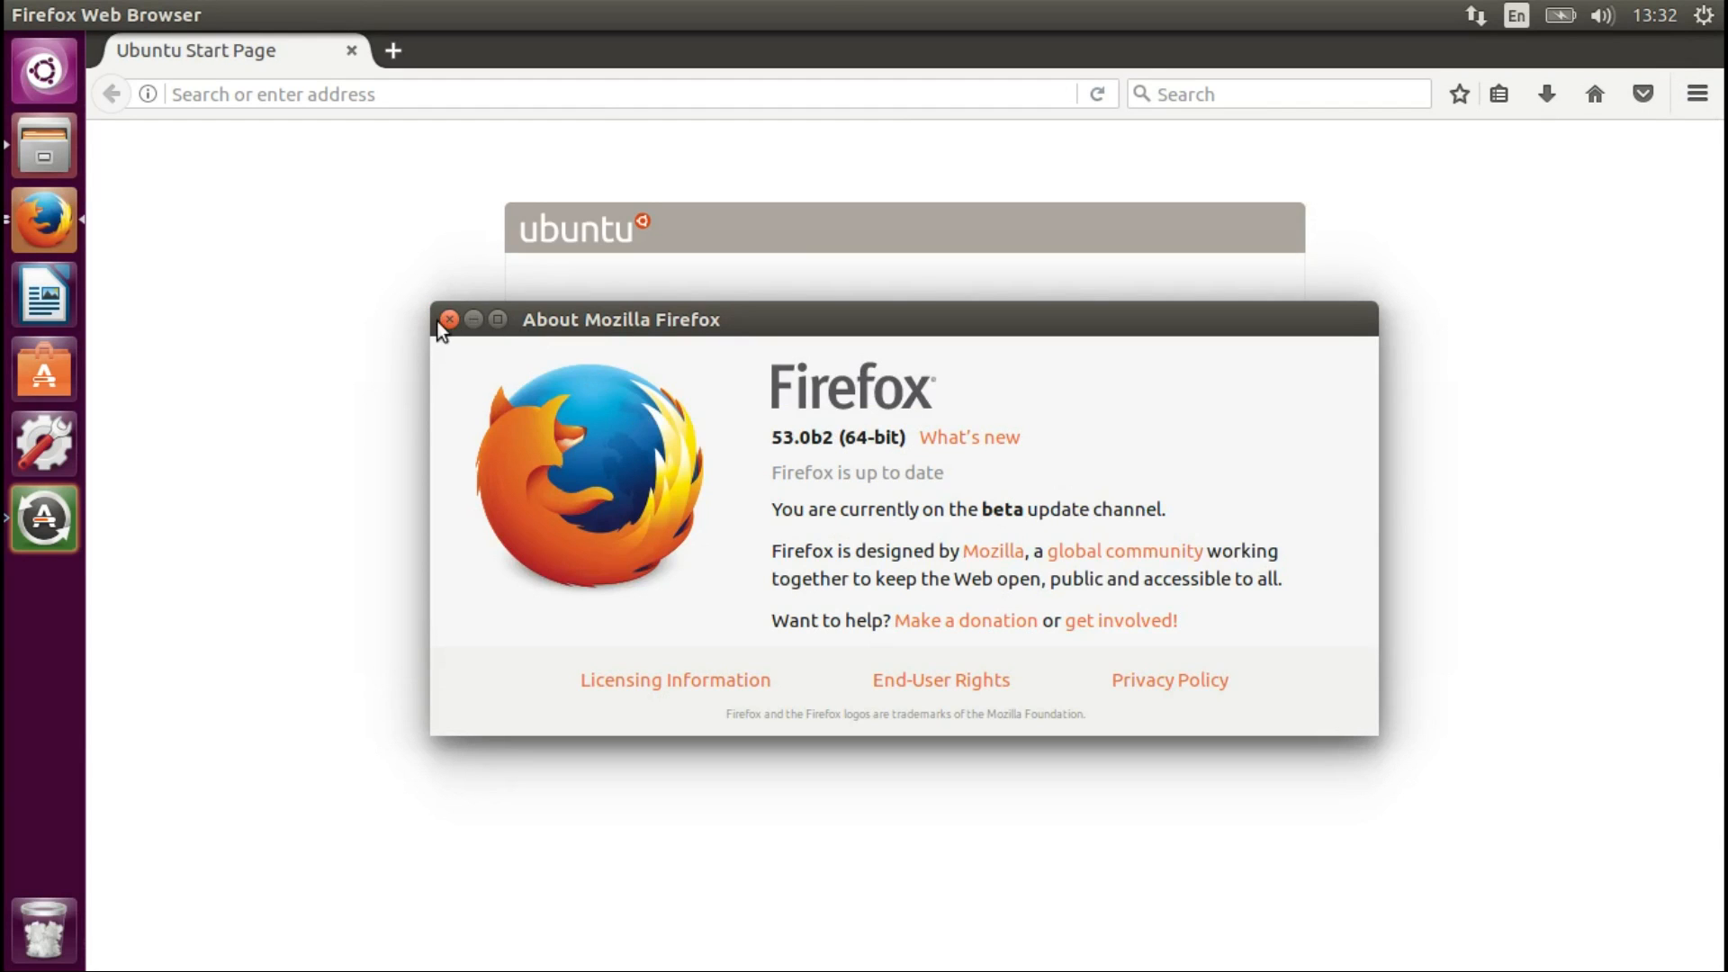
click(449, 319)
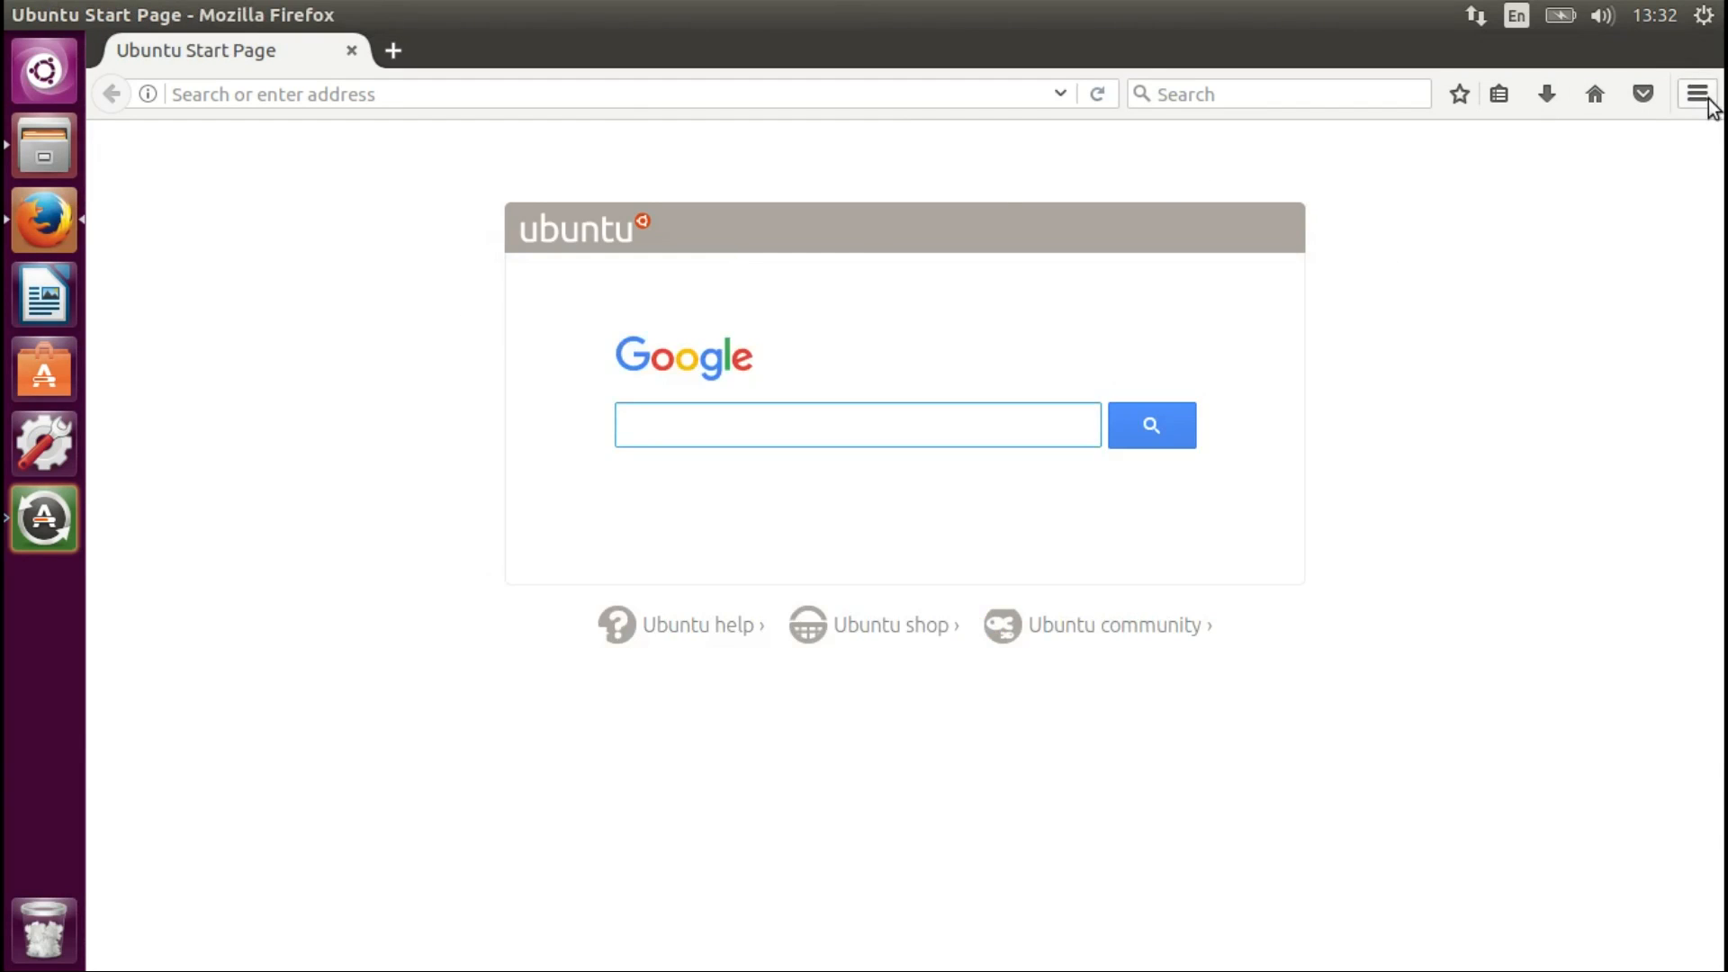
- In Add-ons Manager's Appearance section, enable the Compact Dark theme
click(1695, 93)
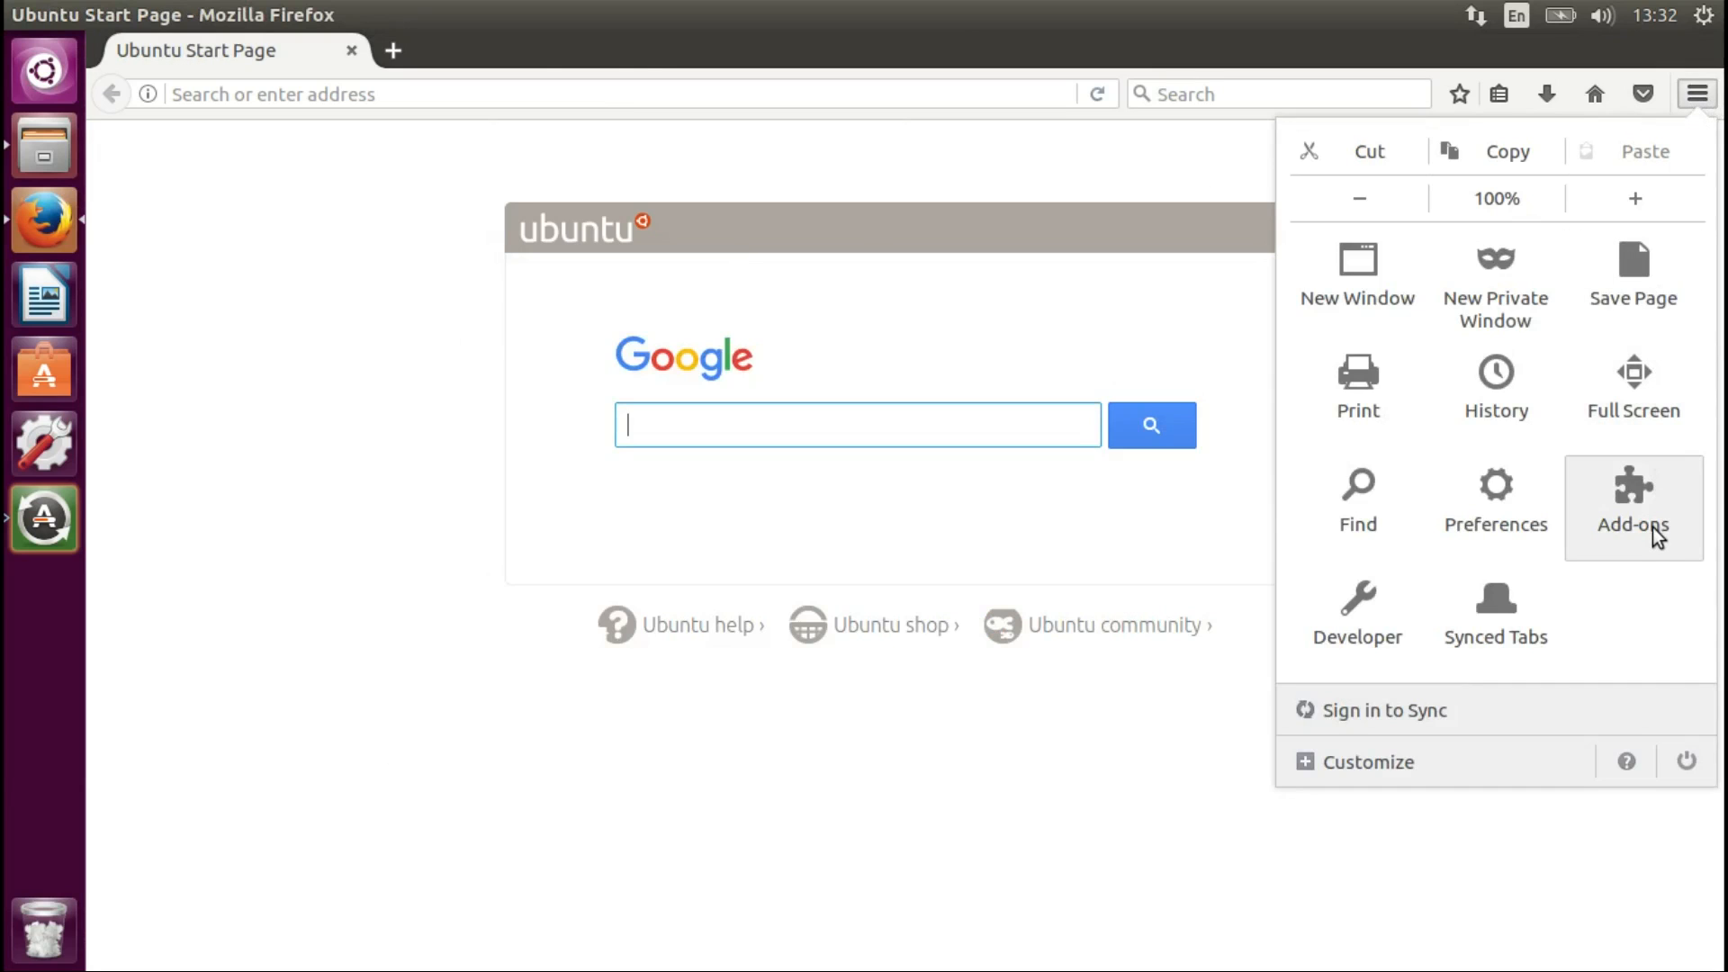
click(1631, 502)
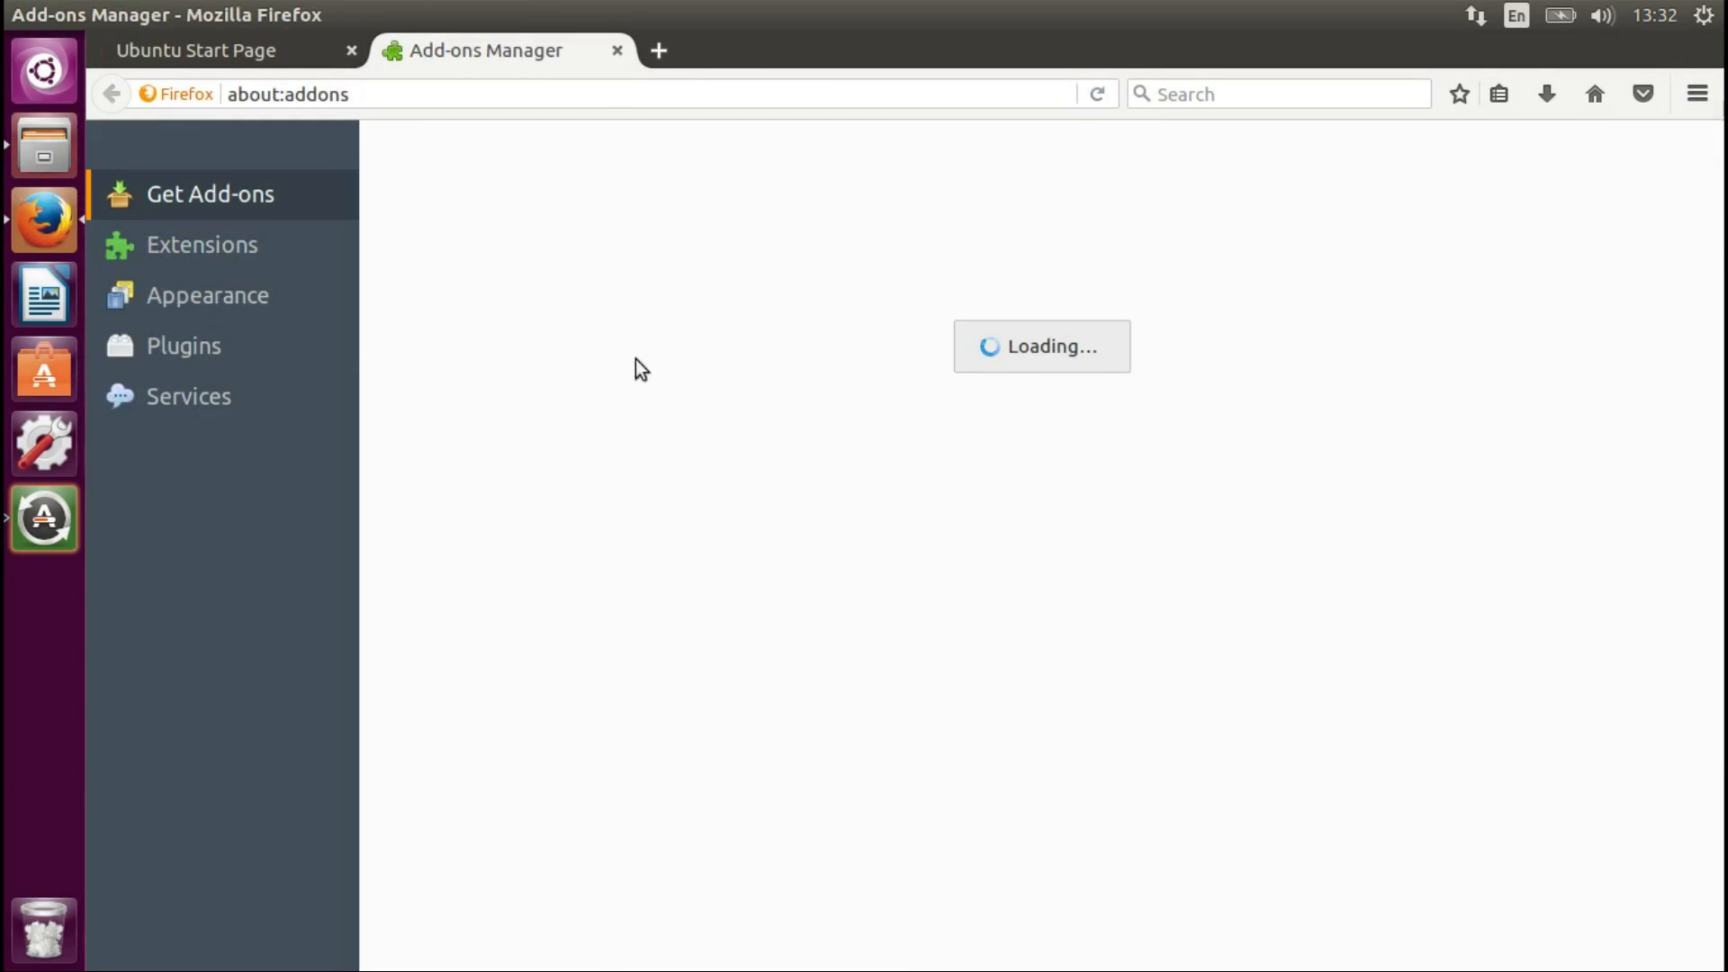
click(207, 294)
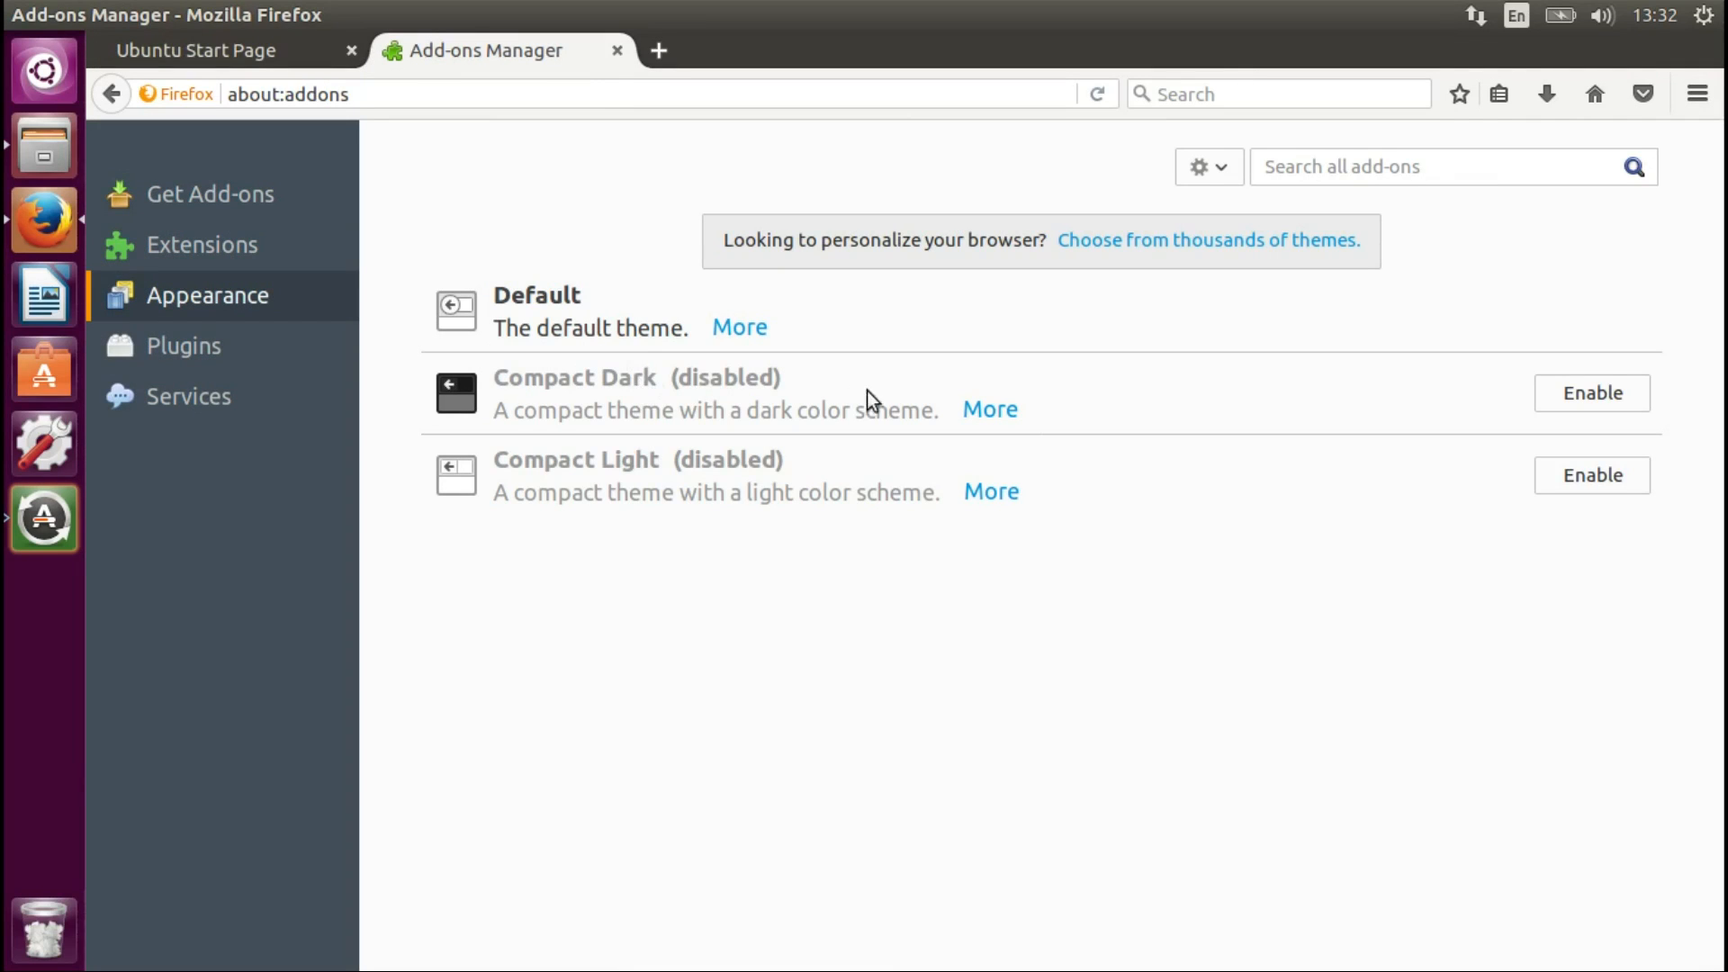
click(1591, 393)
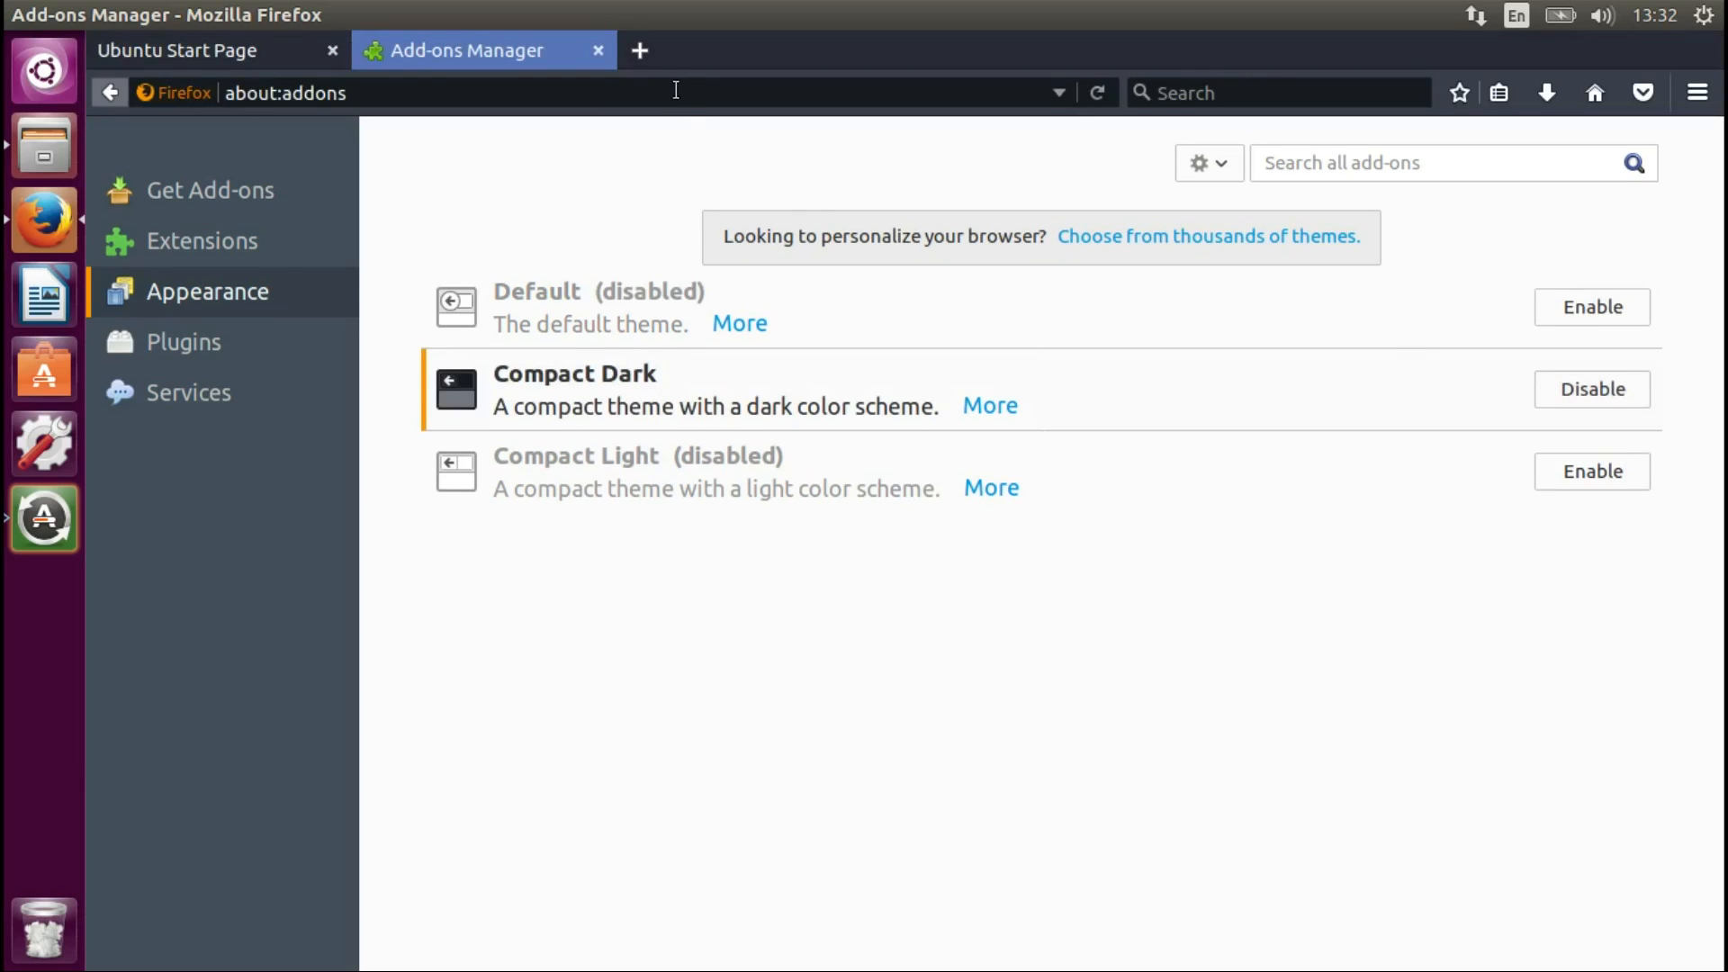
click(639, 49)
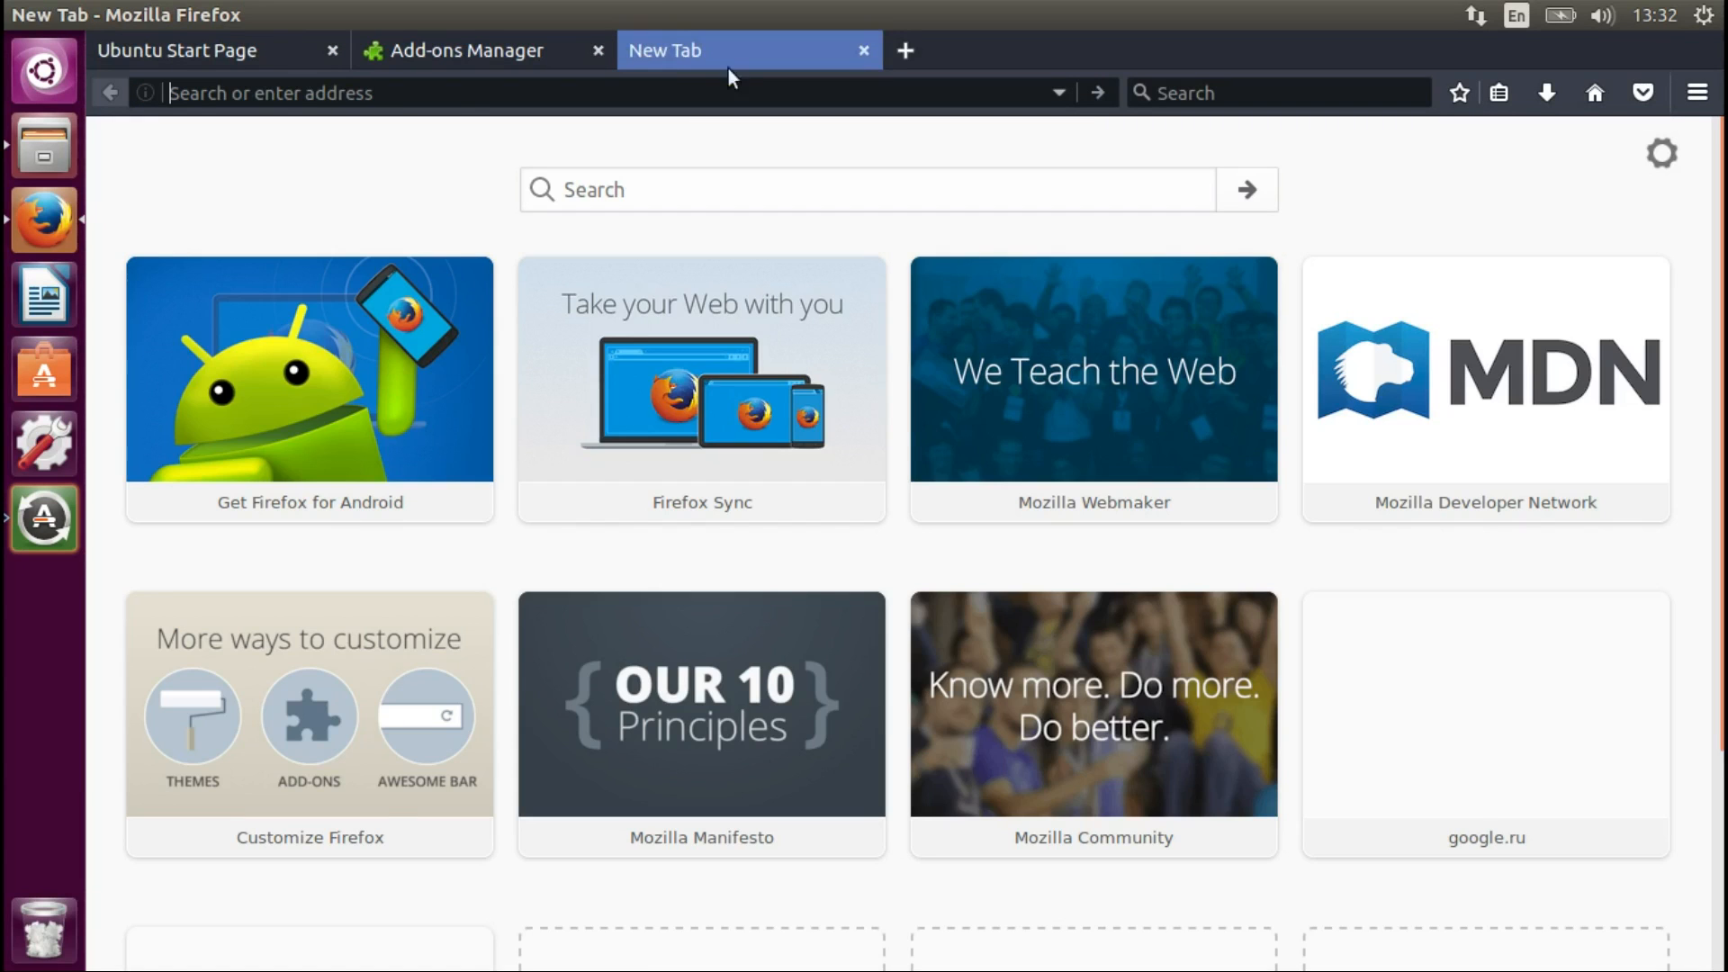
mouse_move(1696, 93)
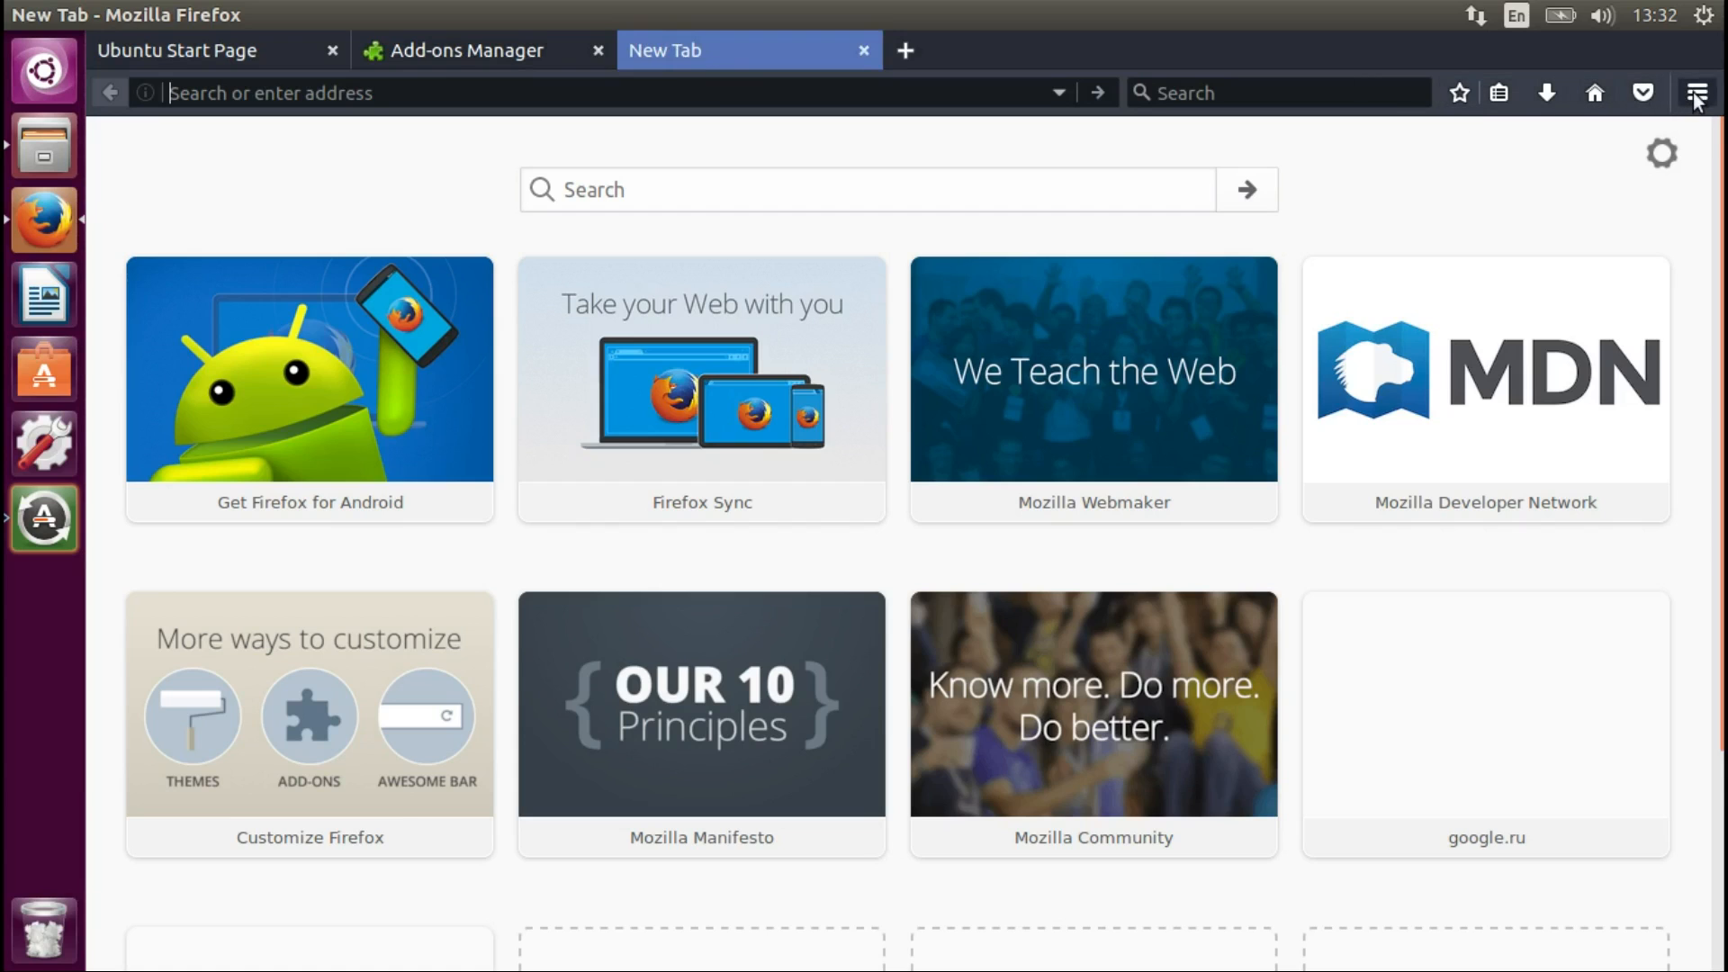
click(1695, 92)
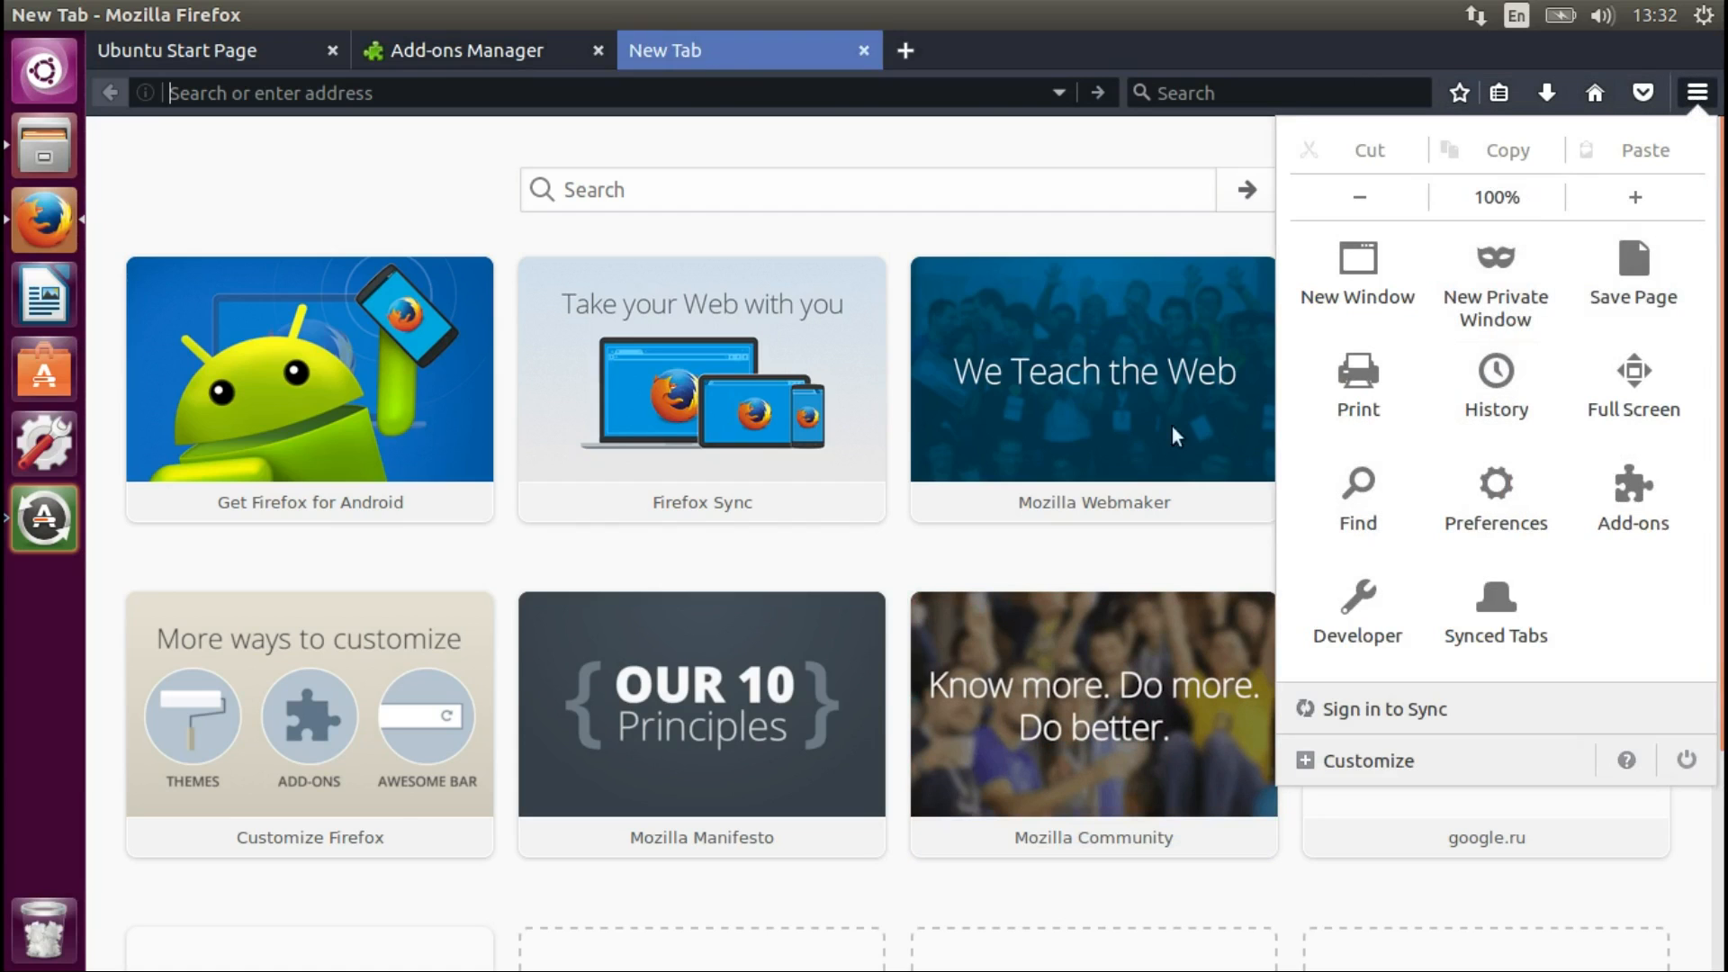
click(462, 50)
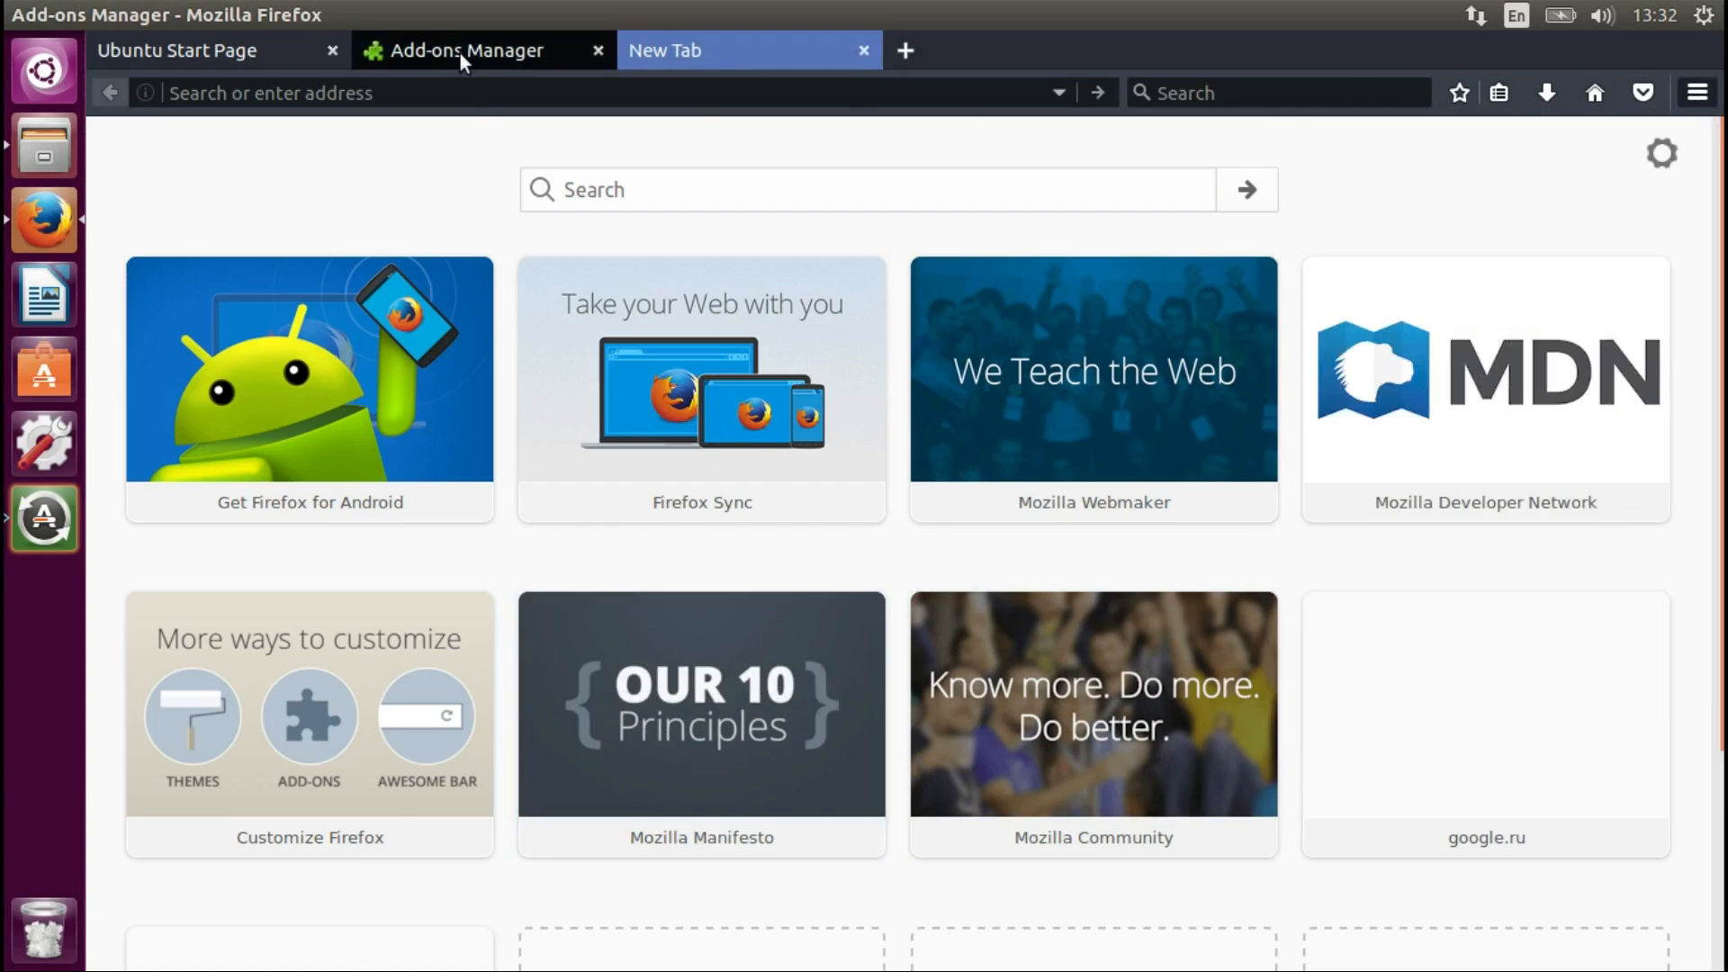
click(750, 49)
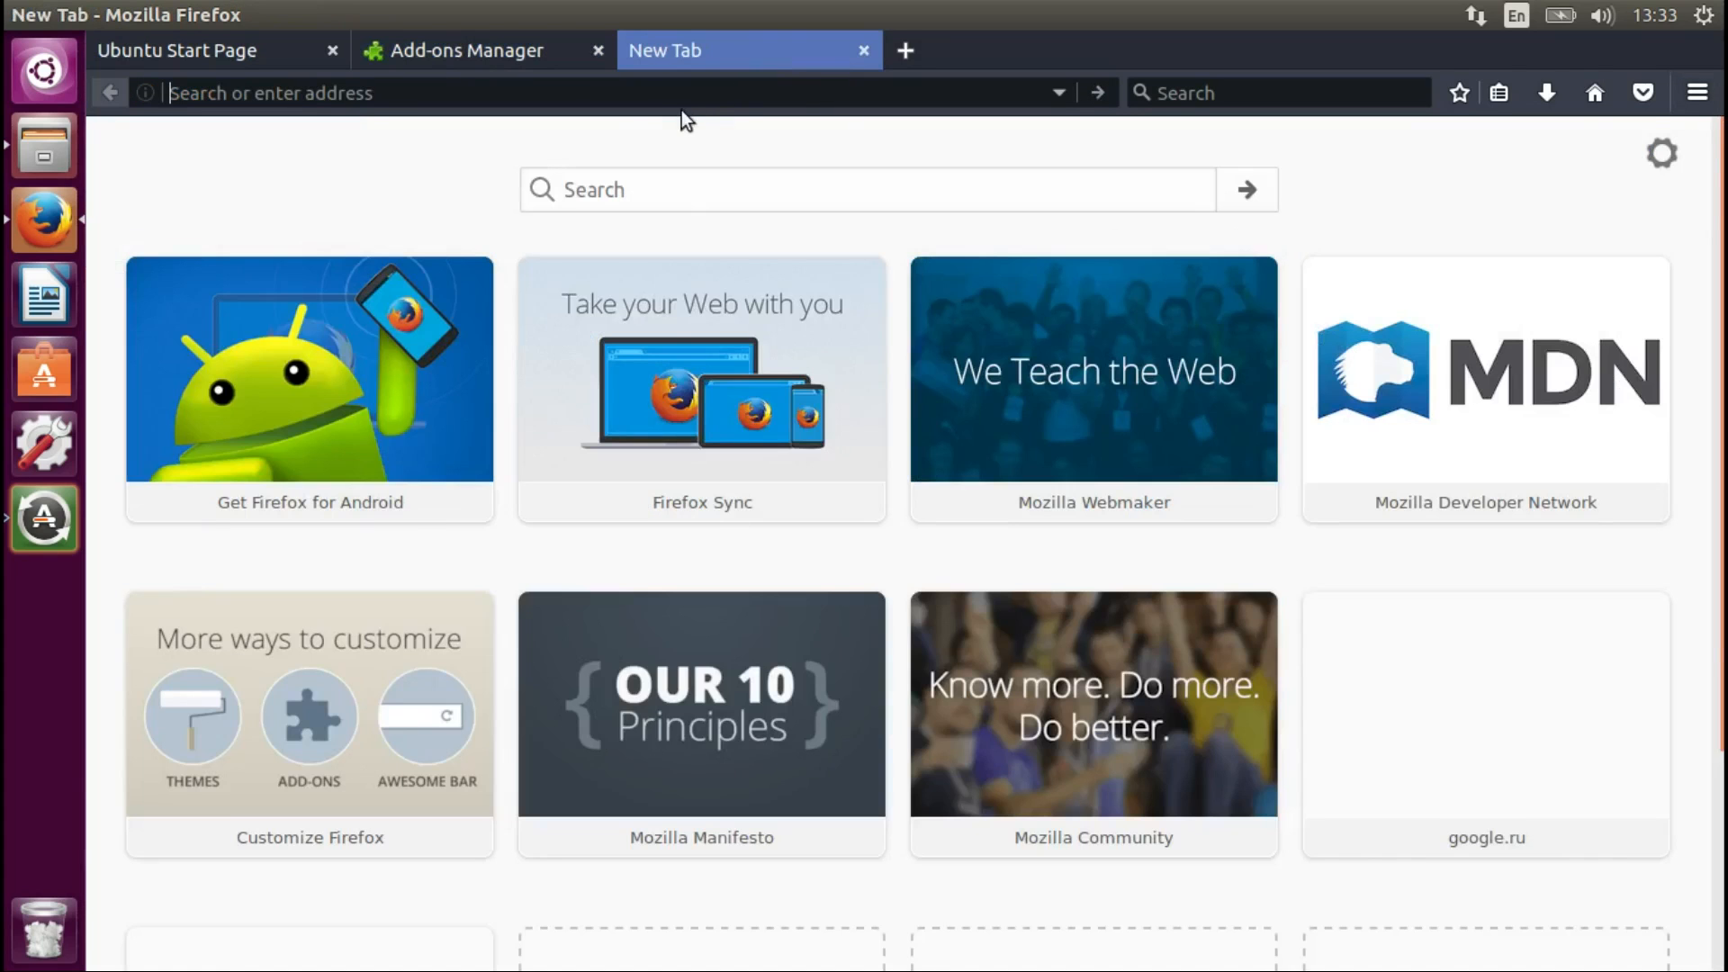
text(youtube.com)
text(n)
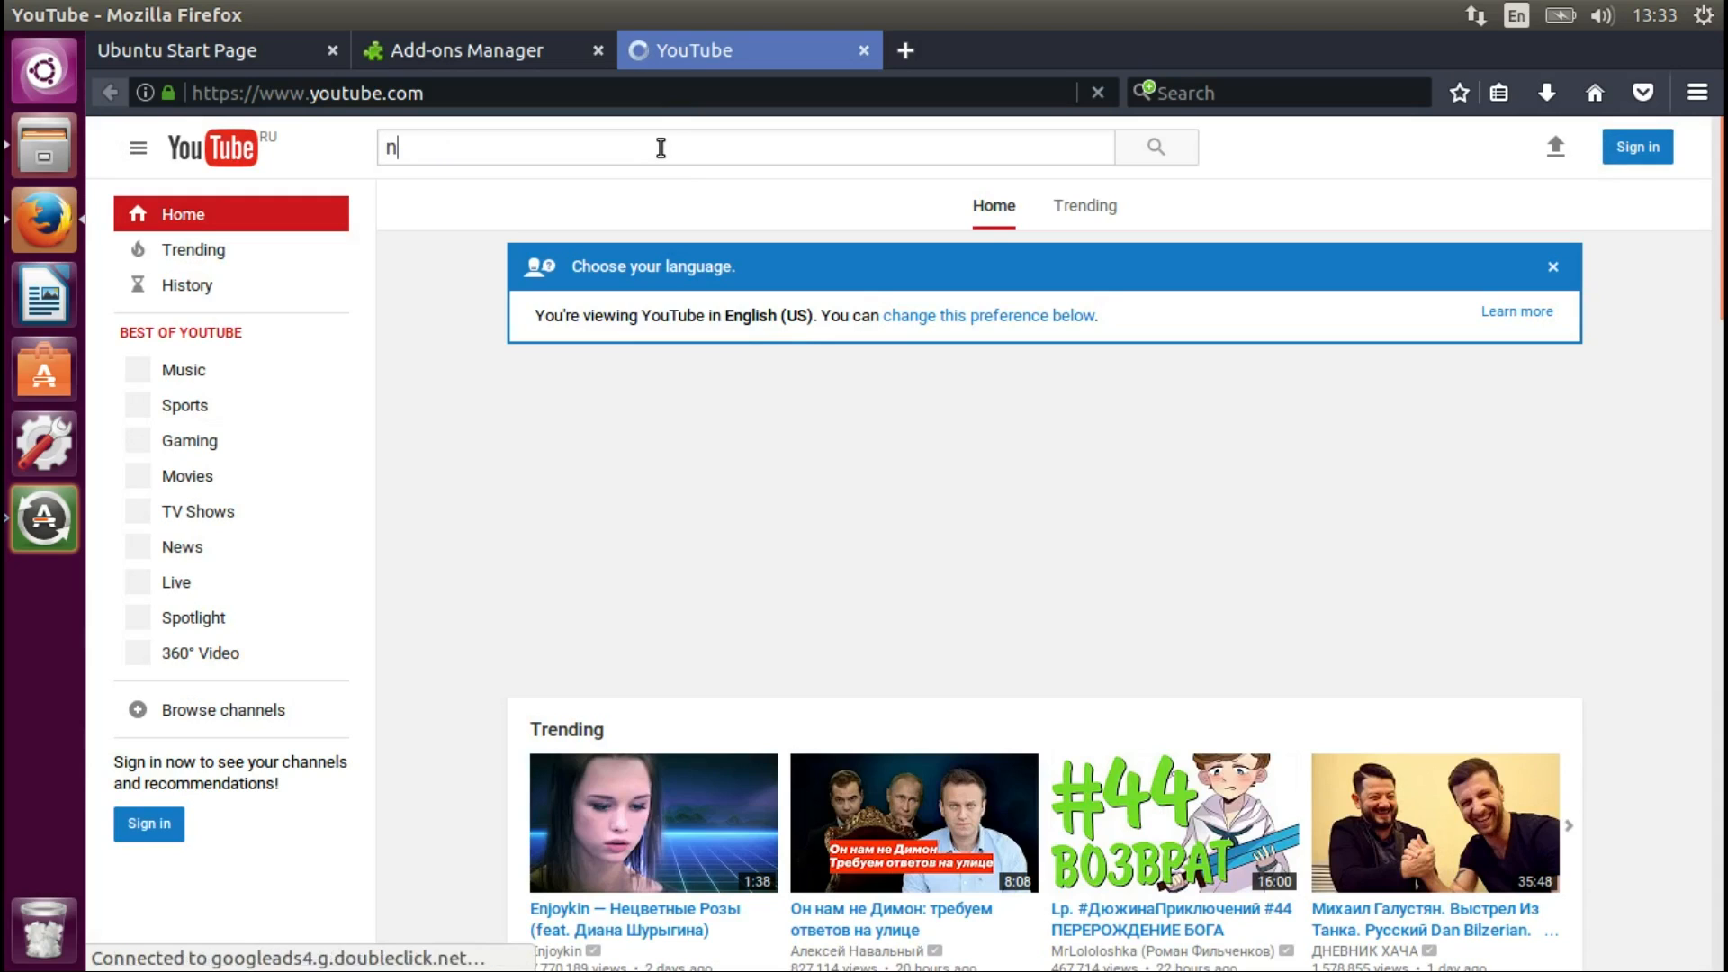
text(dgghdrh)
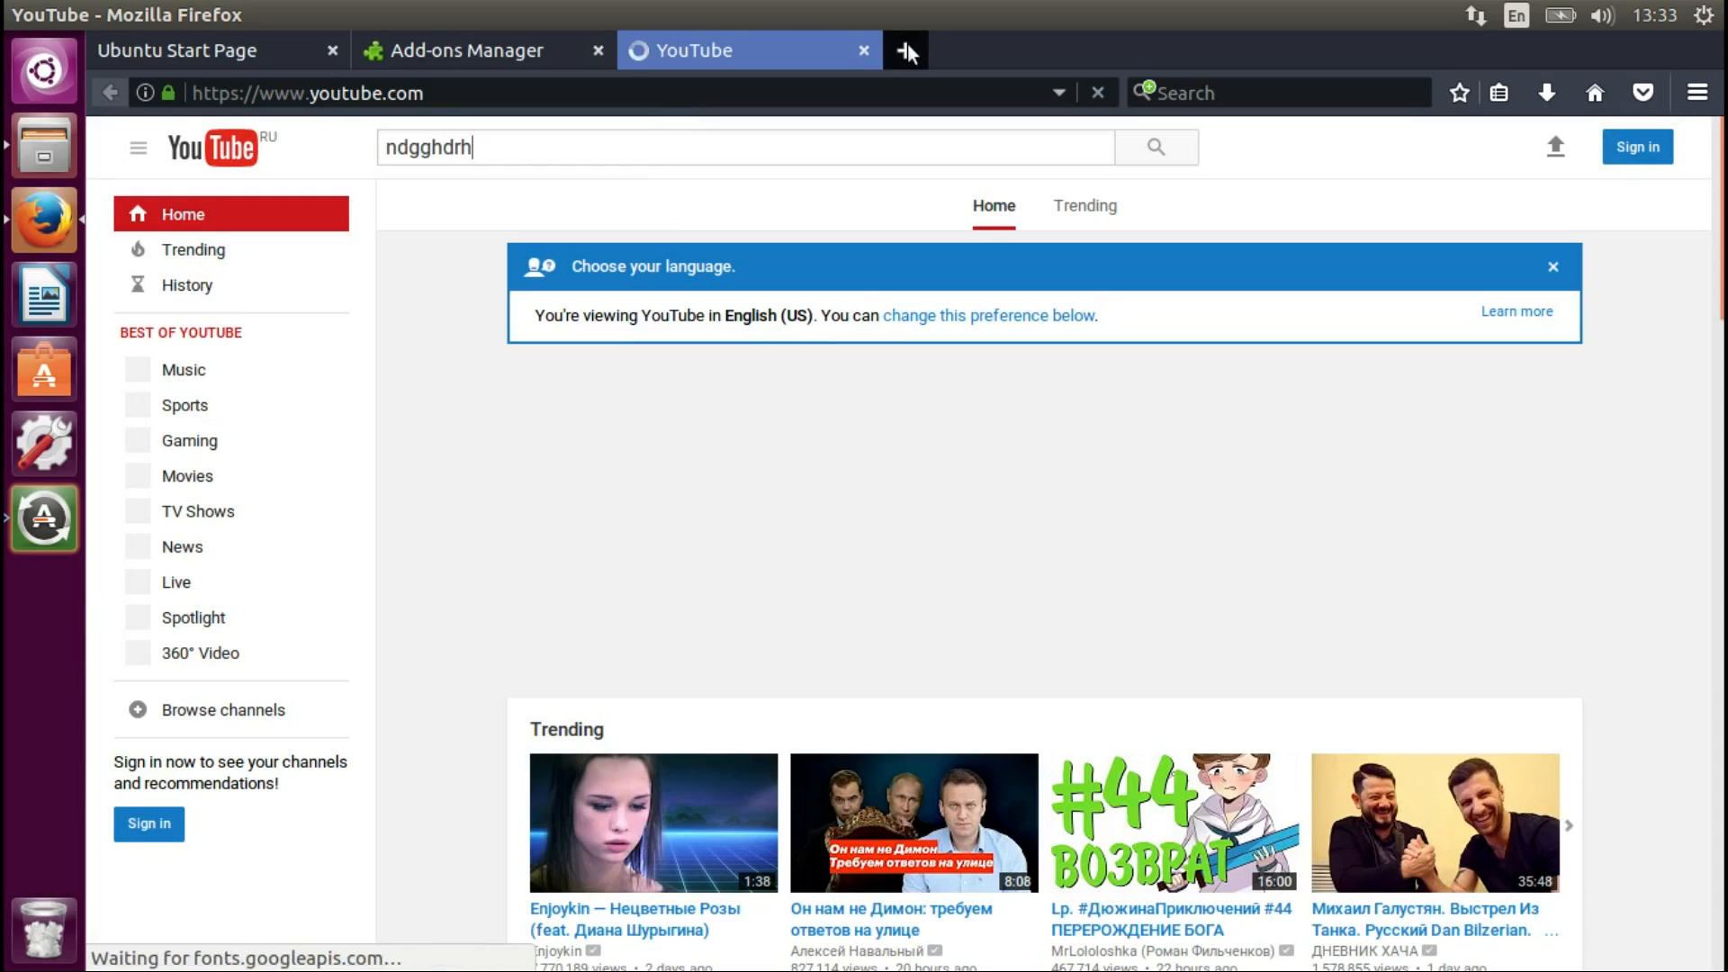
click(863, 50)
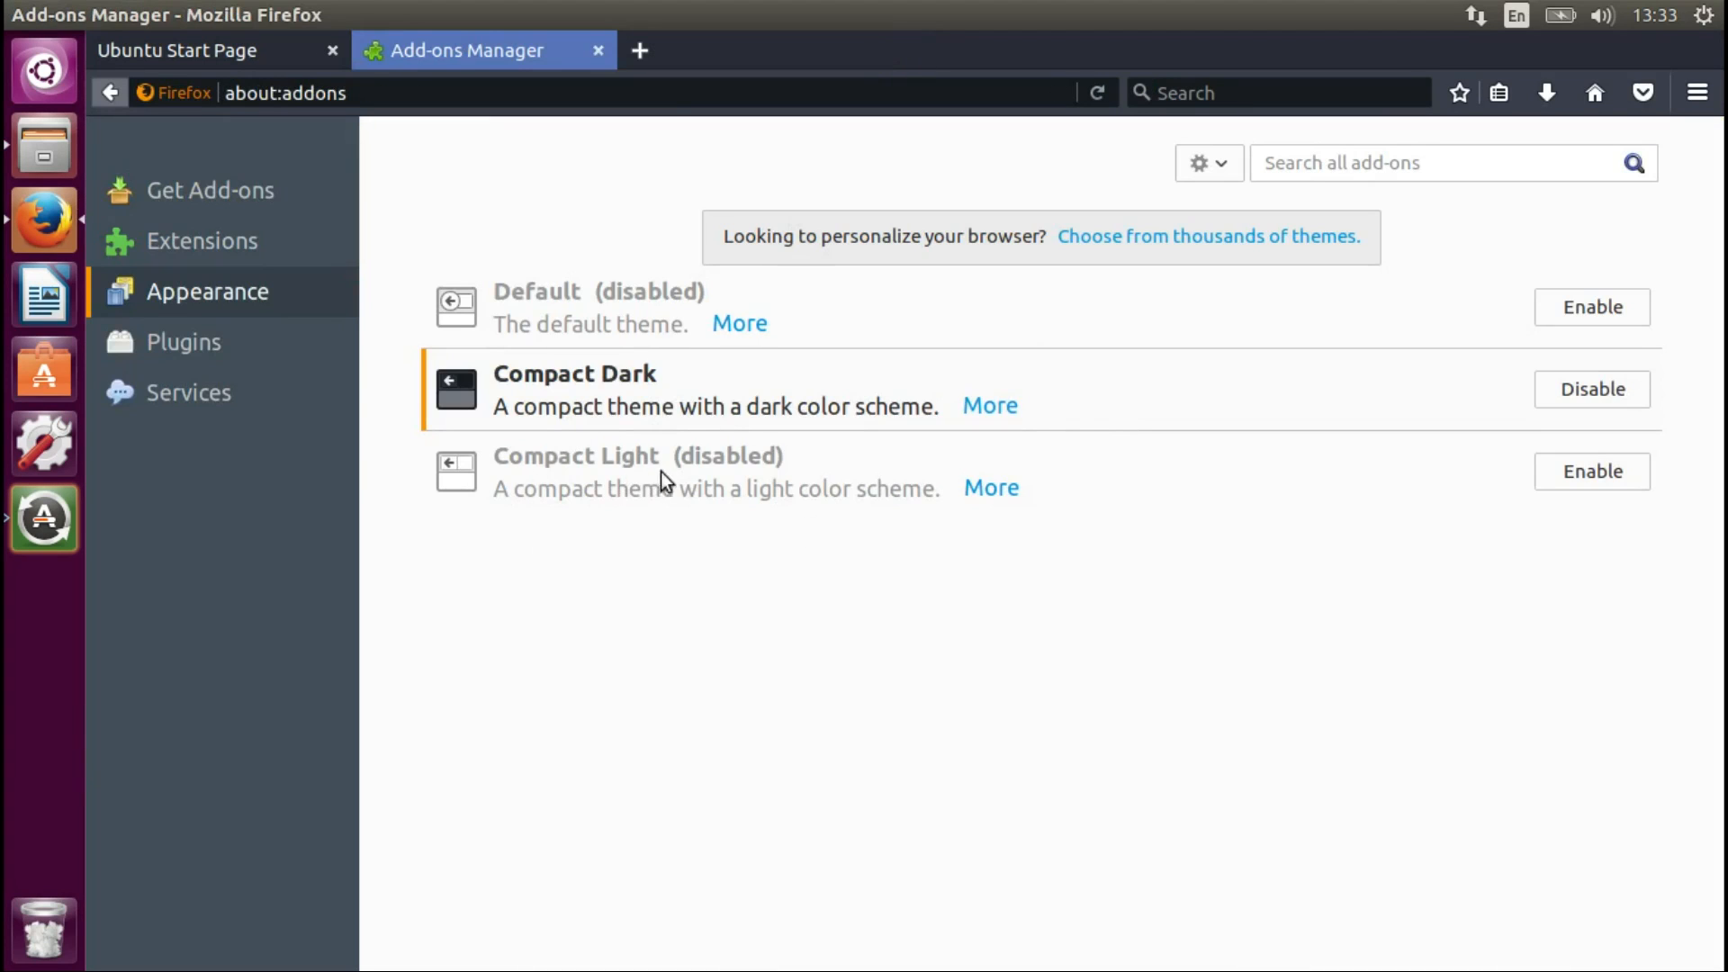
mouse_move(1591, 471)
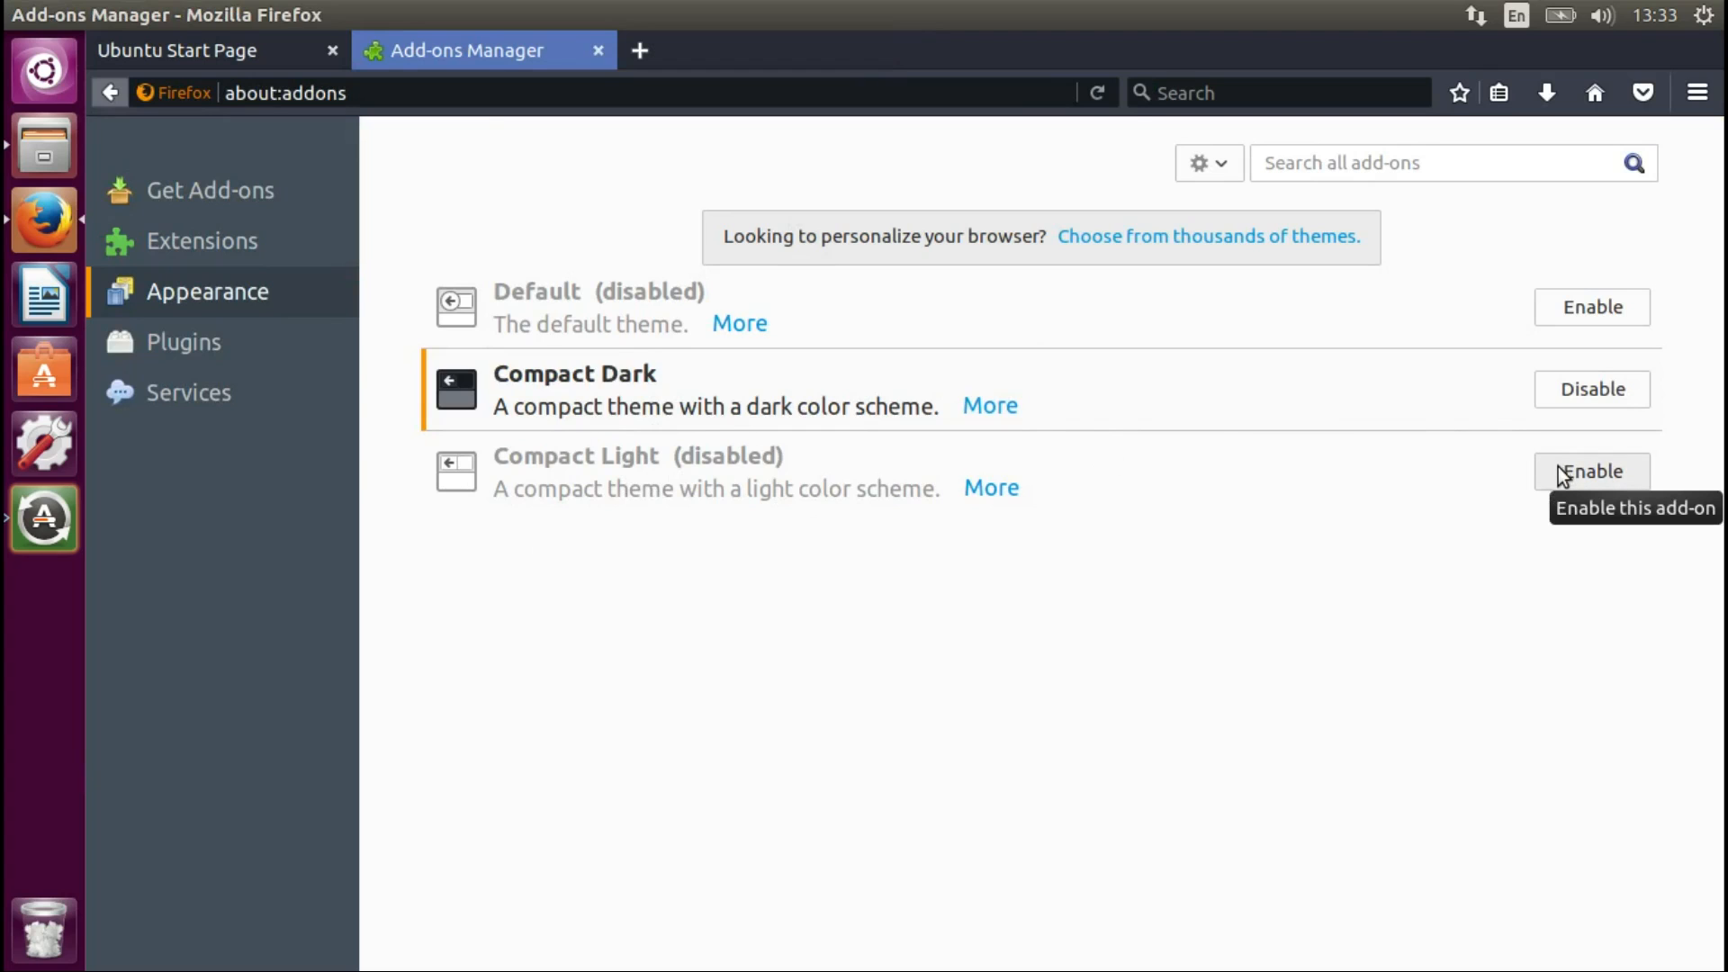
- Enable Compact Light in Appearance, replacing Compact Dark
click(1590, 471)
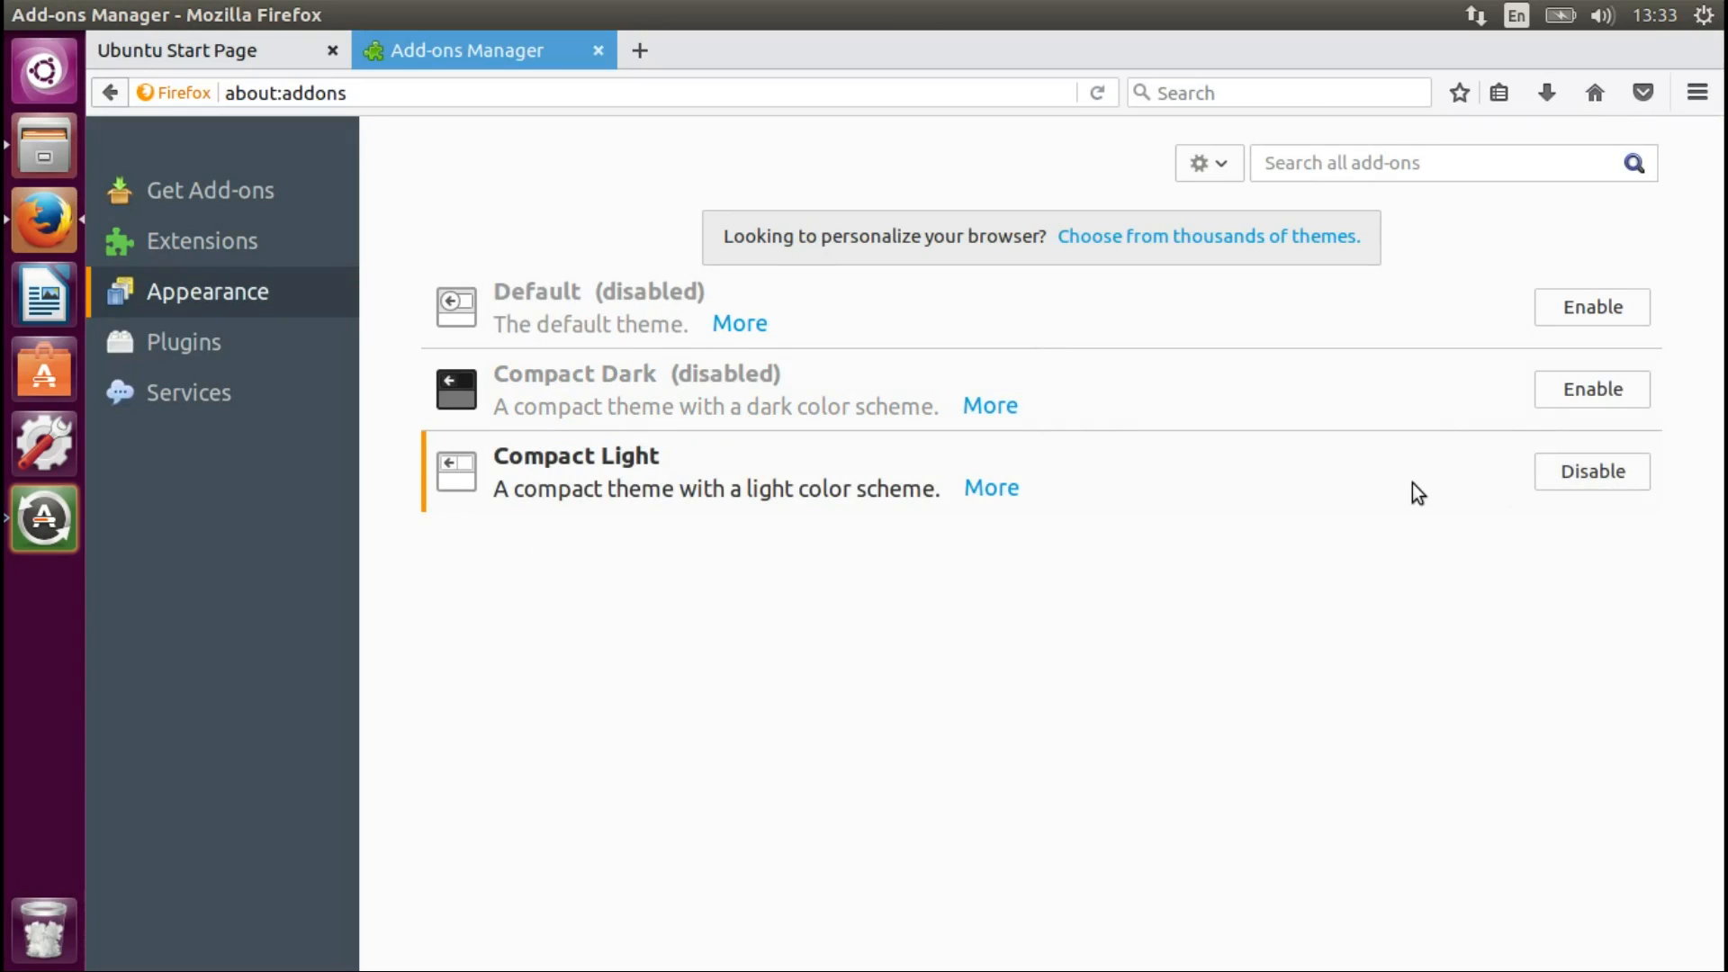
mouse_move(1173, 475)
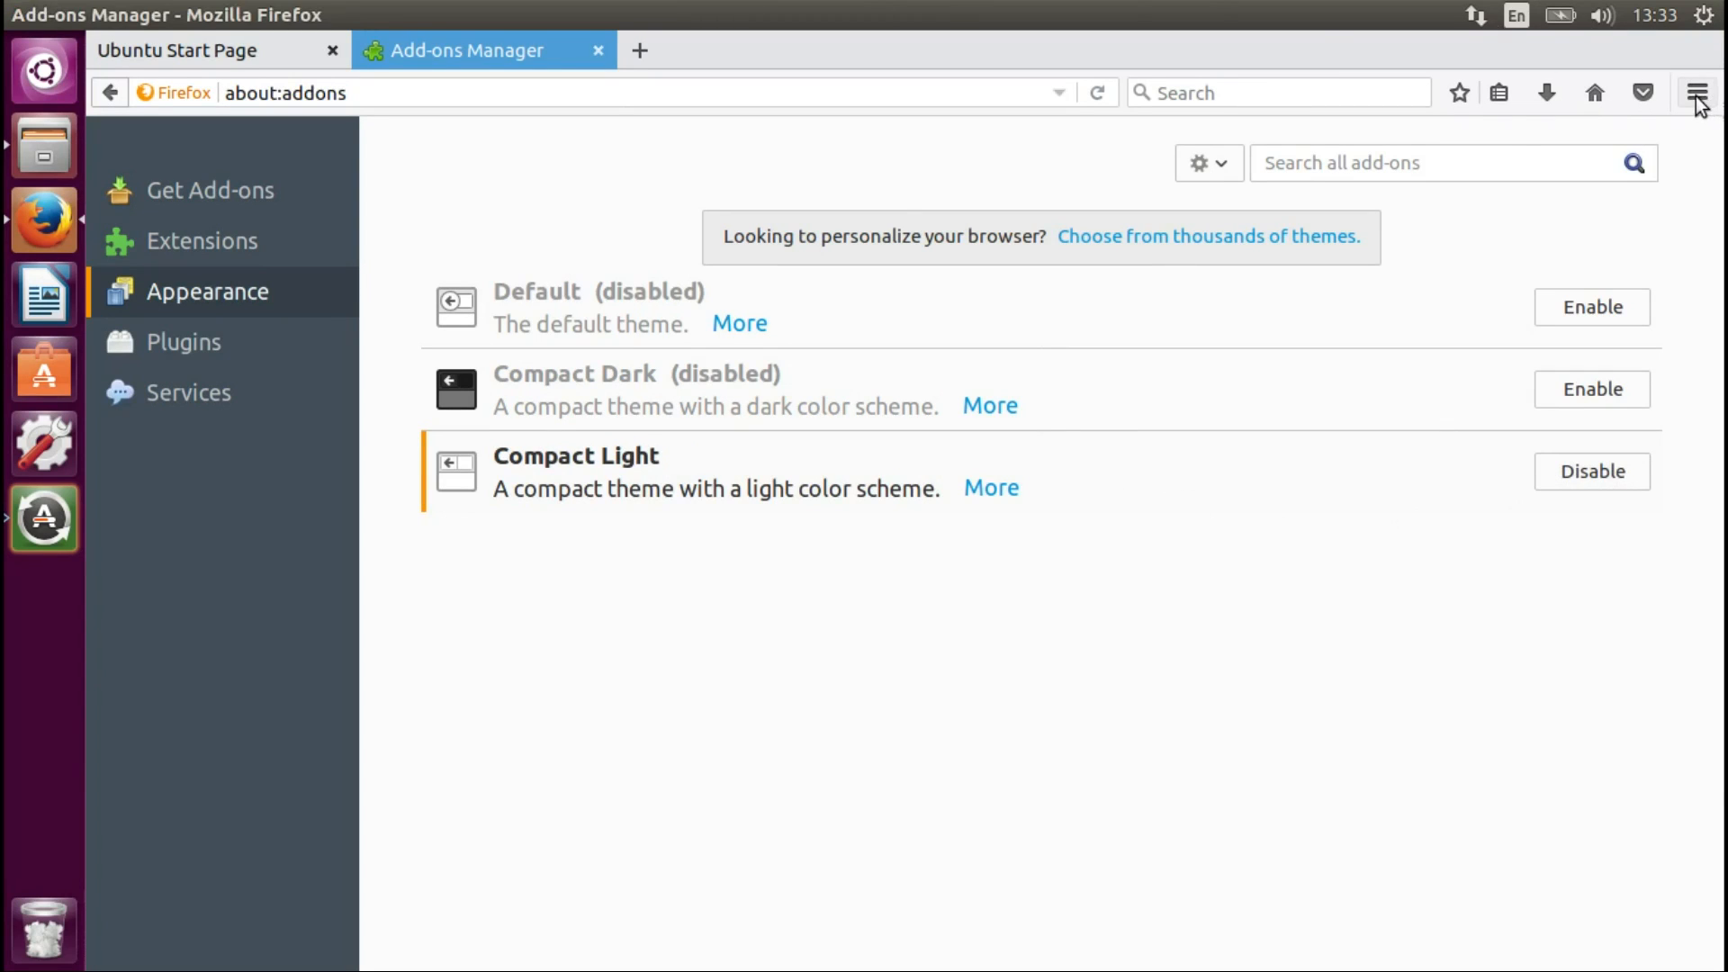
click(1696, 93)
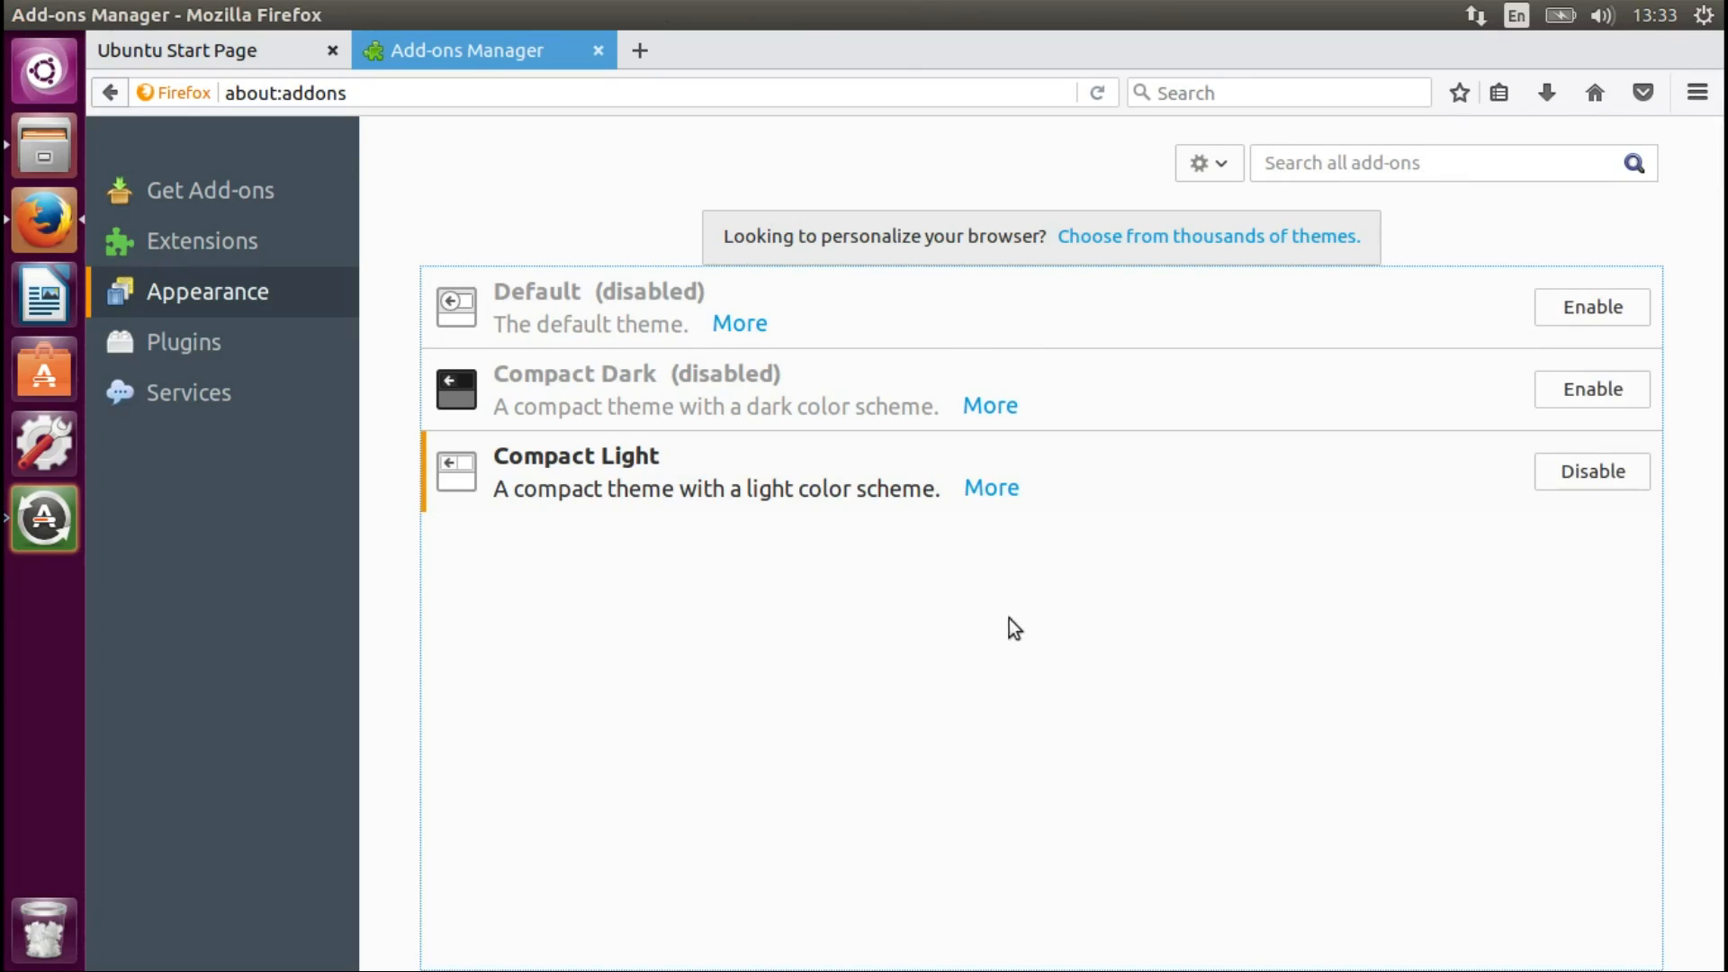
mouse_move(972, 356)
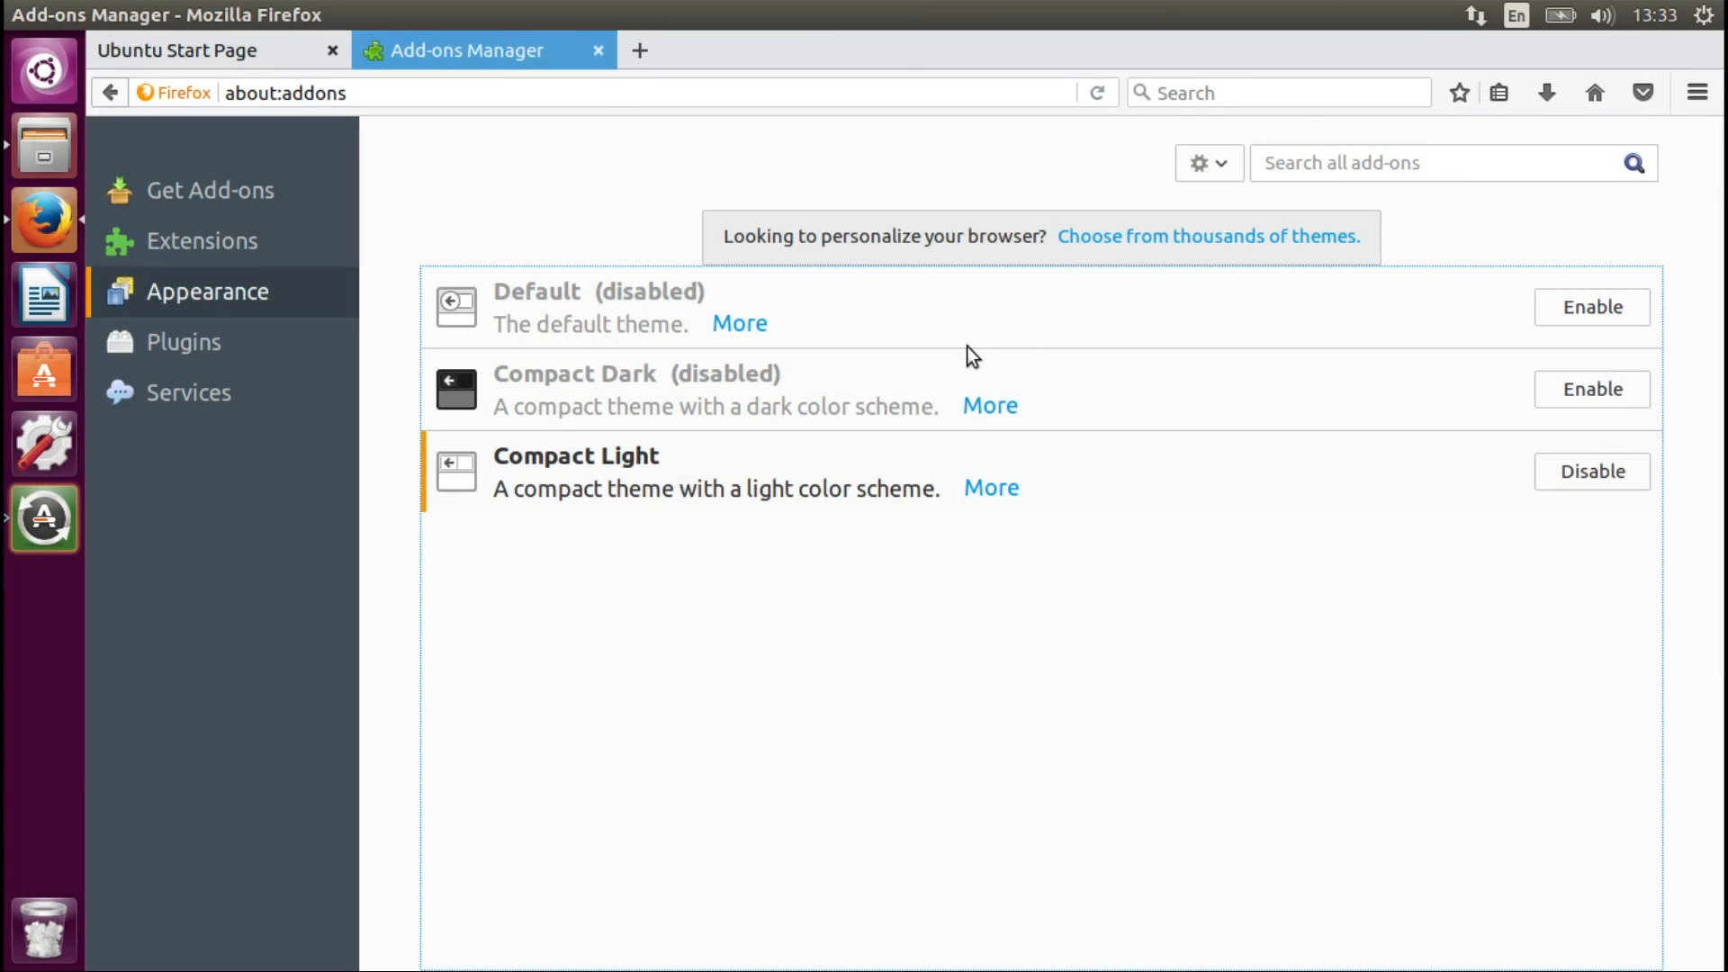
mouse_move(1012, 333)
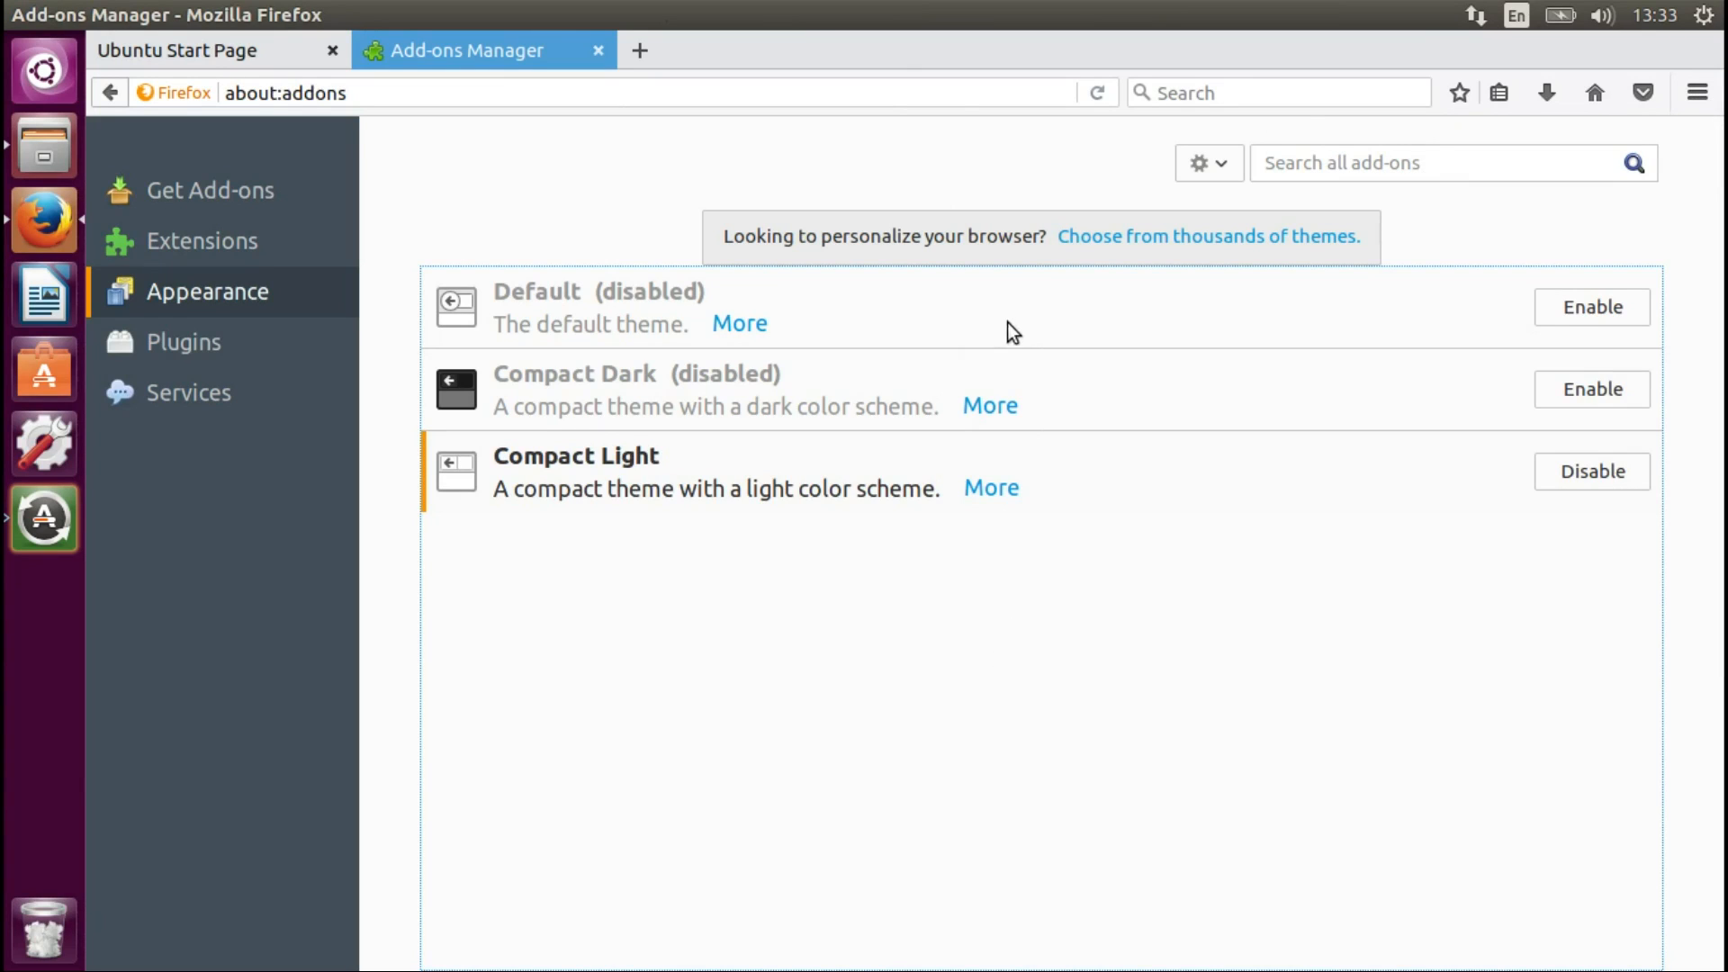
mouse_move(1066, 286)
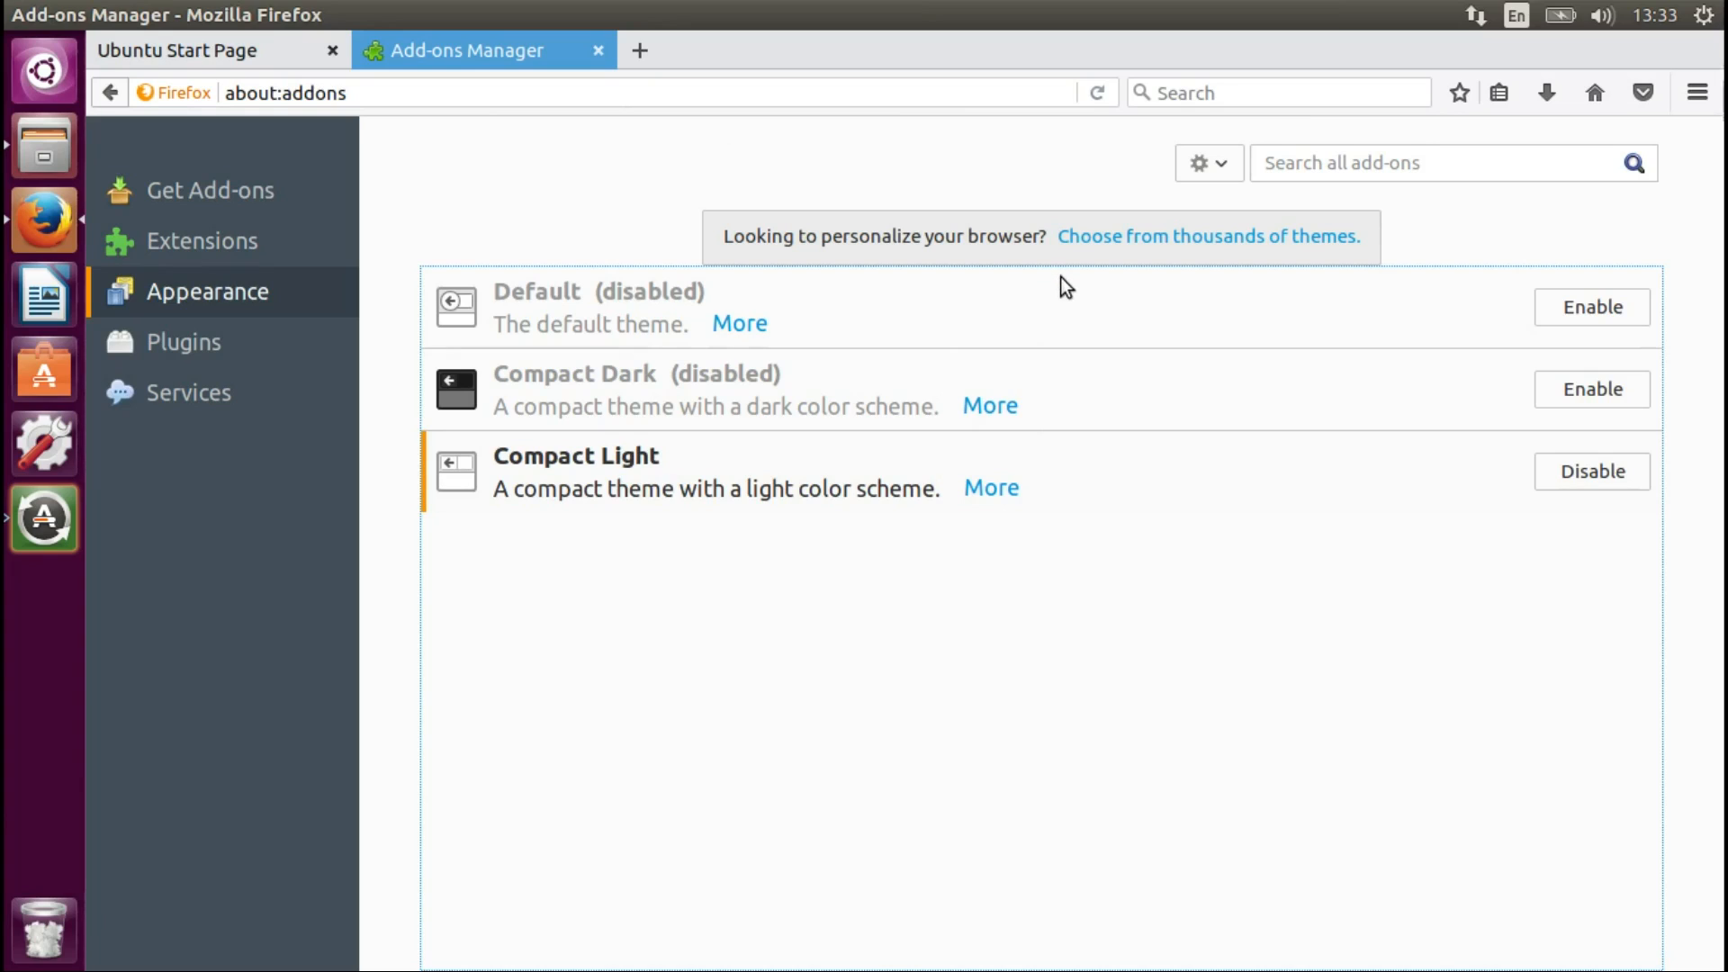
mouse_move(801, 349)
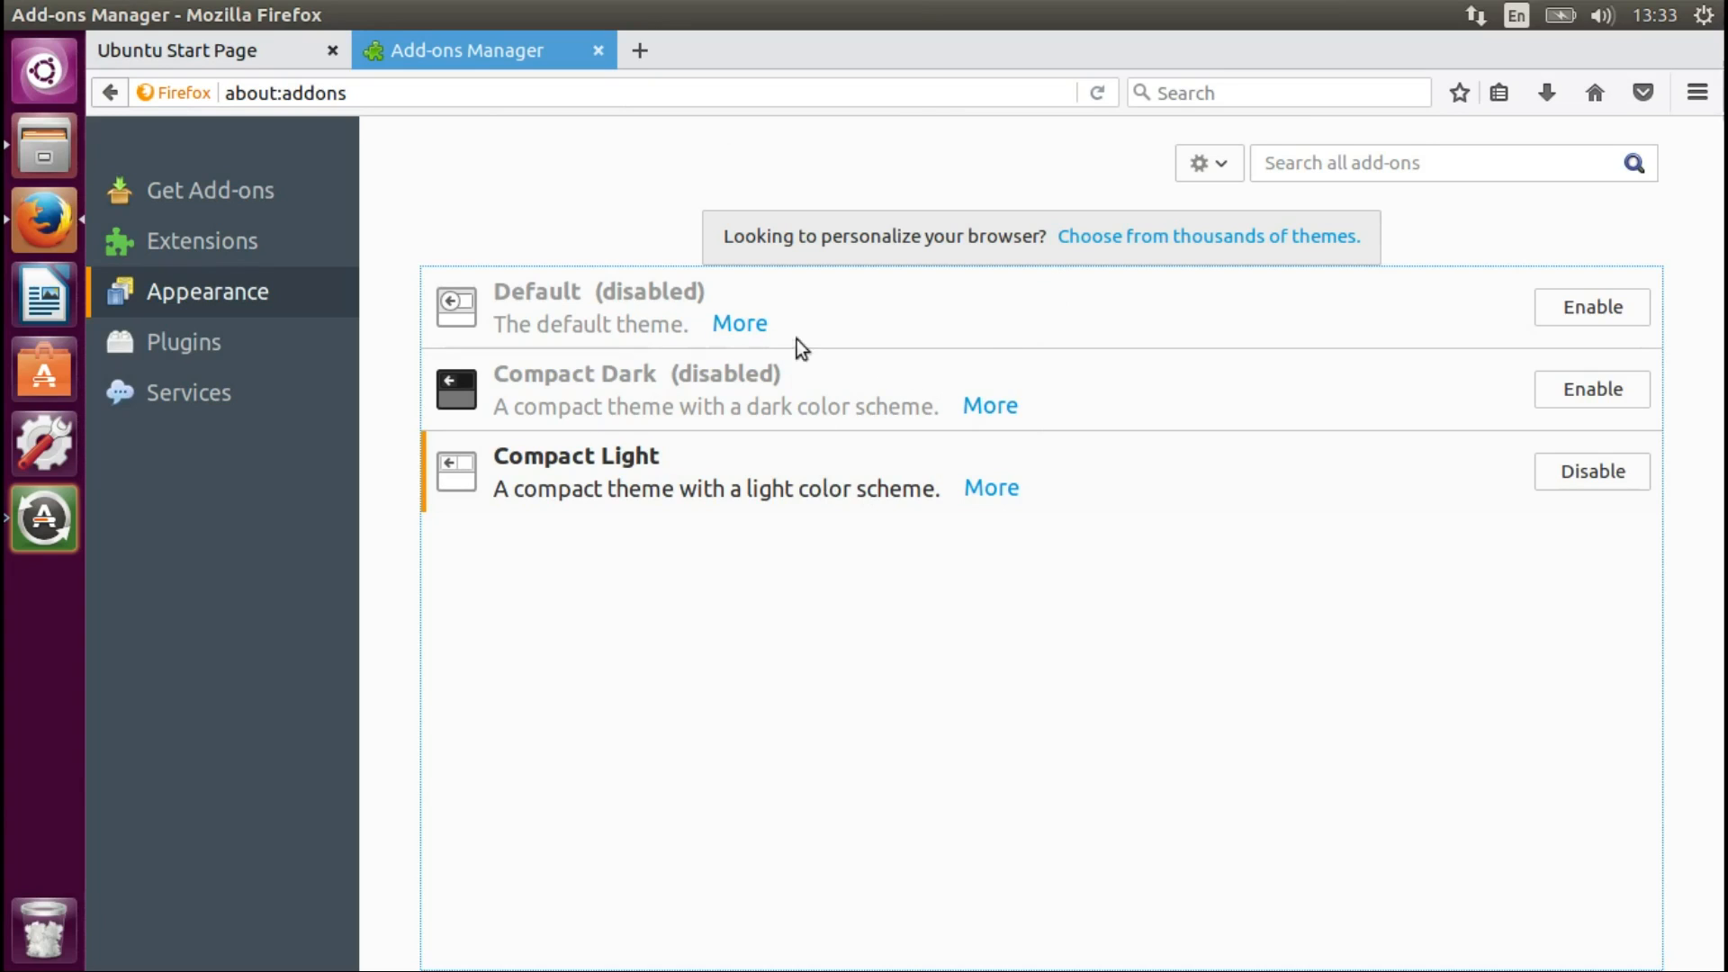
mouse_move(749, 650)
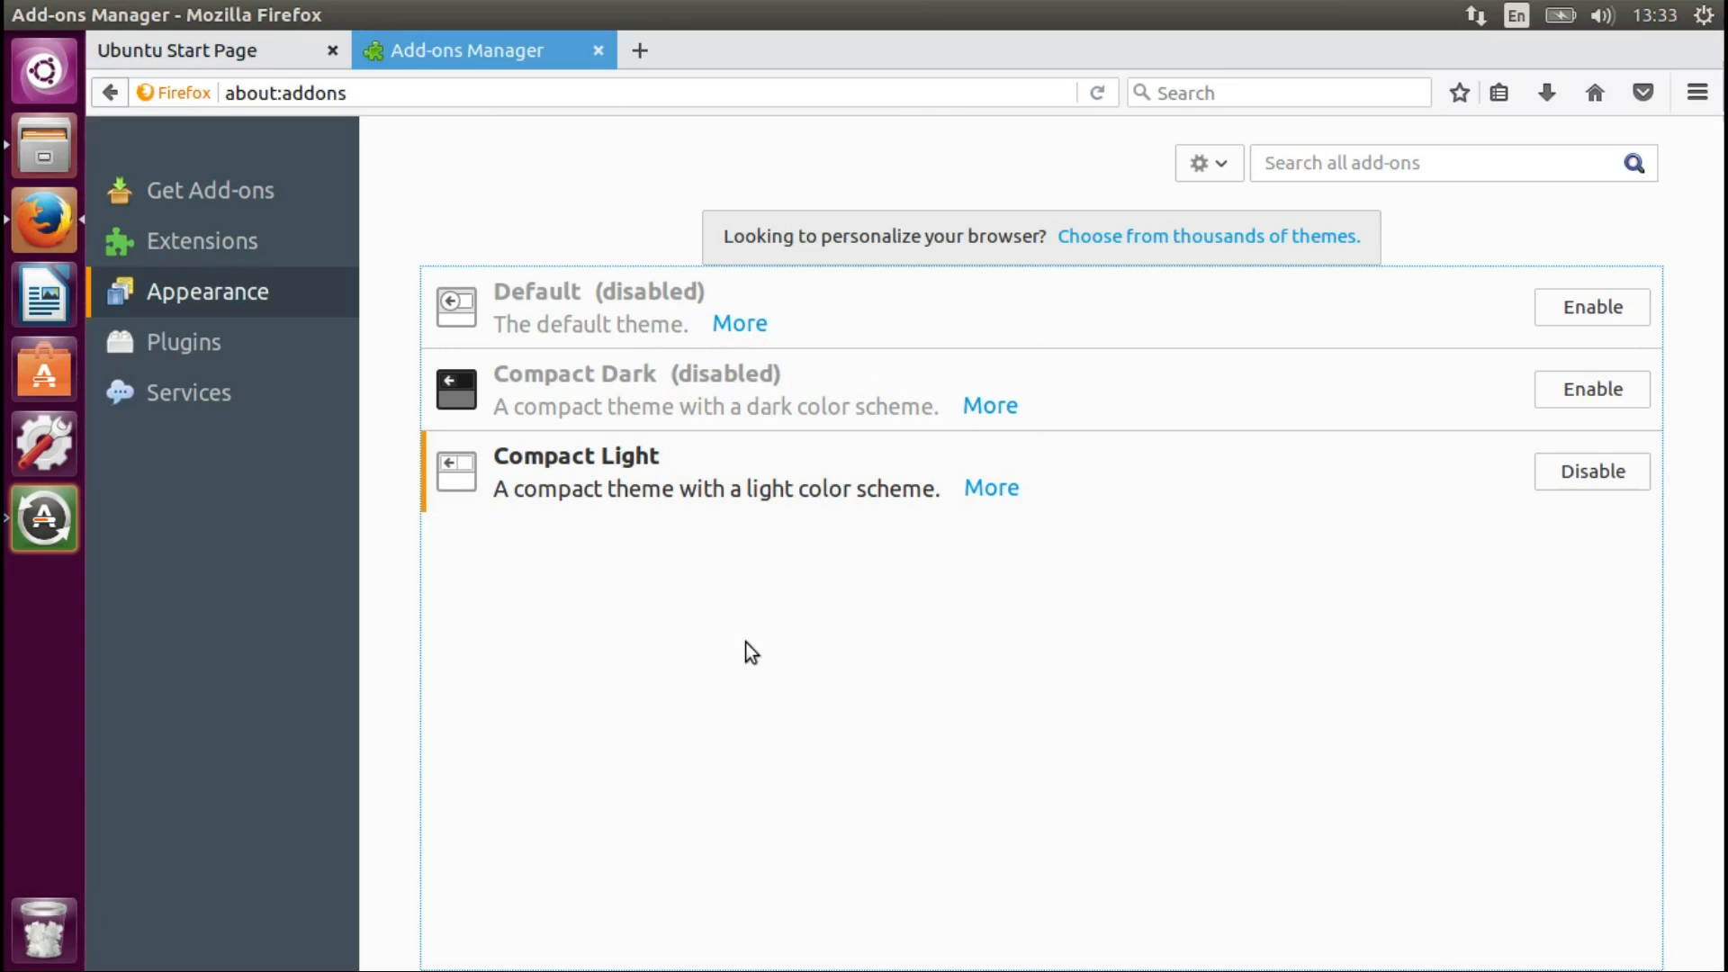
mouse_move(796, 540)
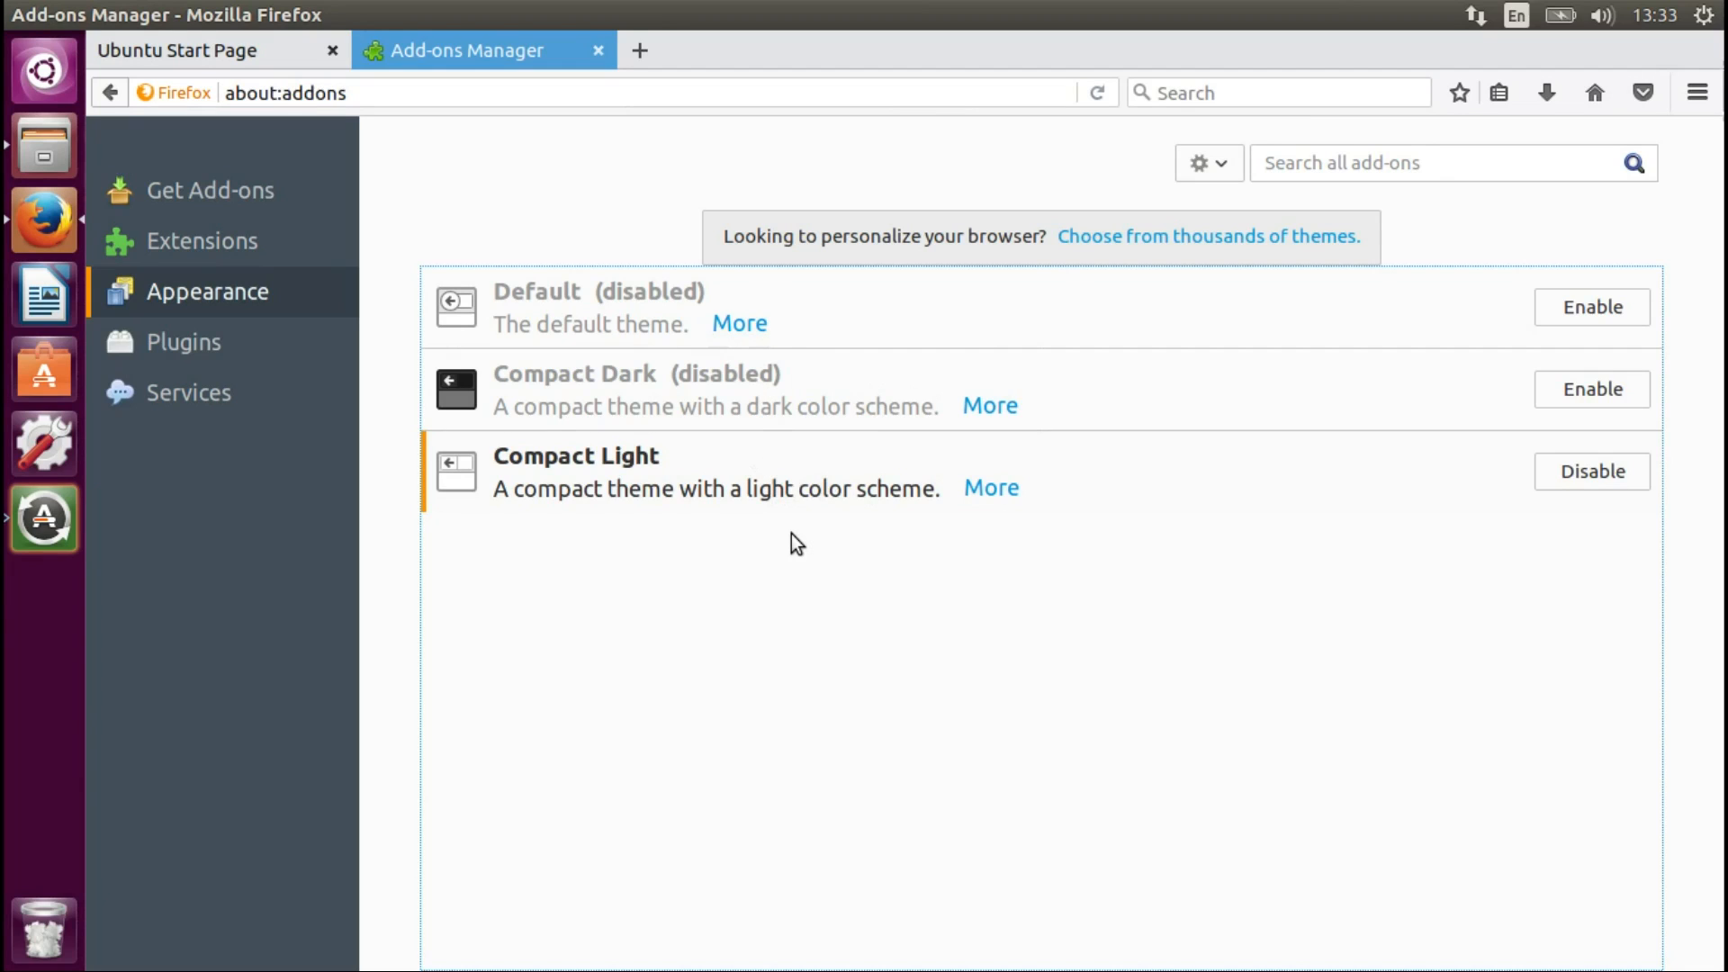
mouse_move(805, 428)
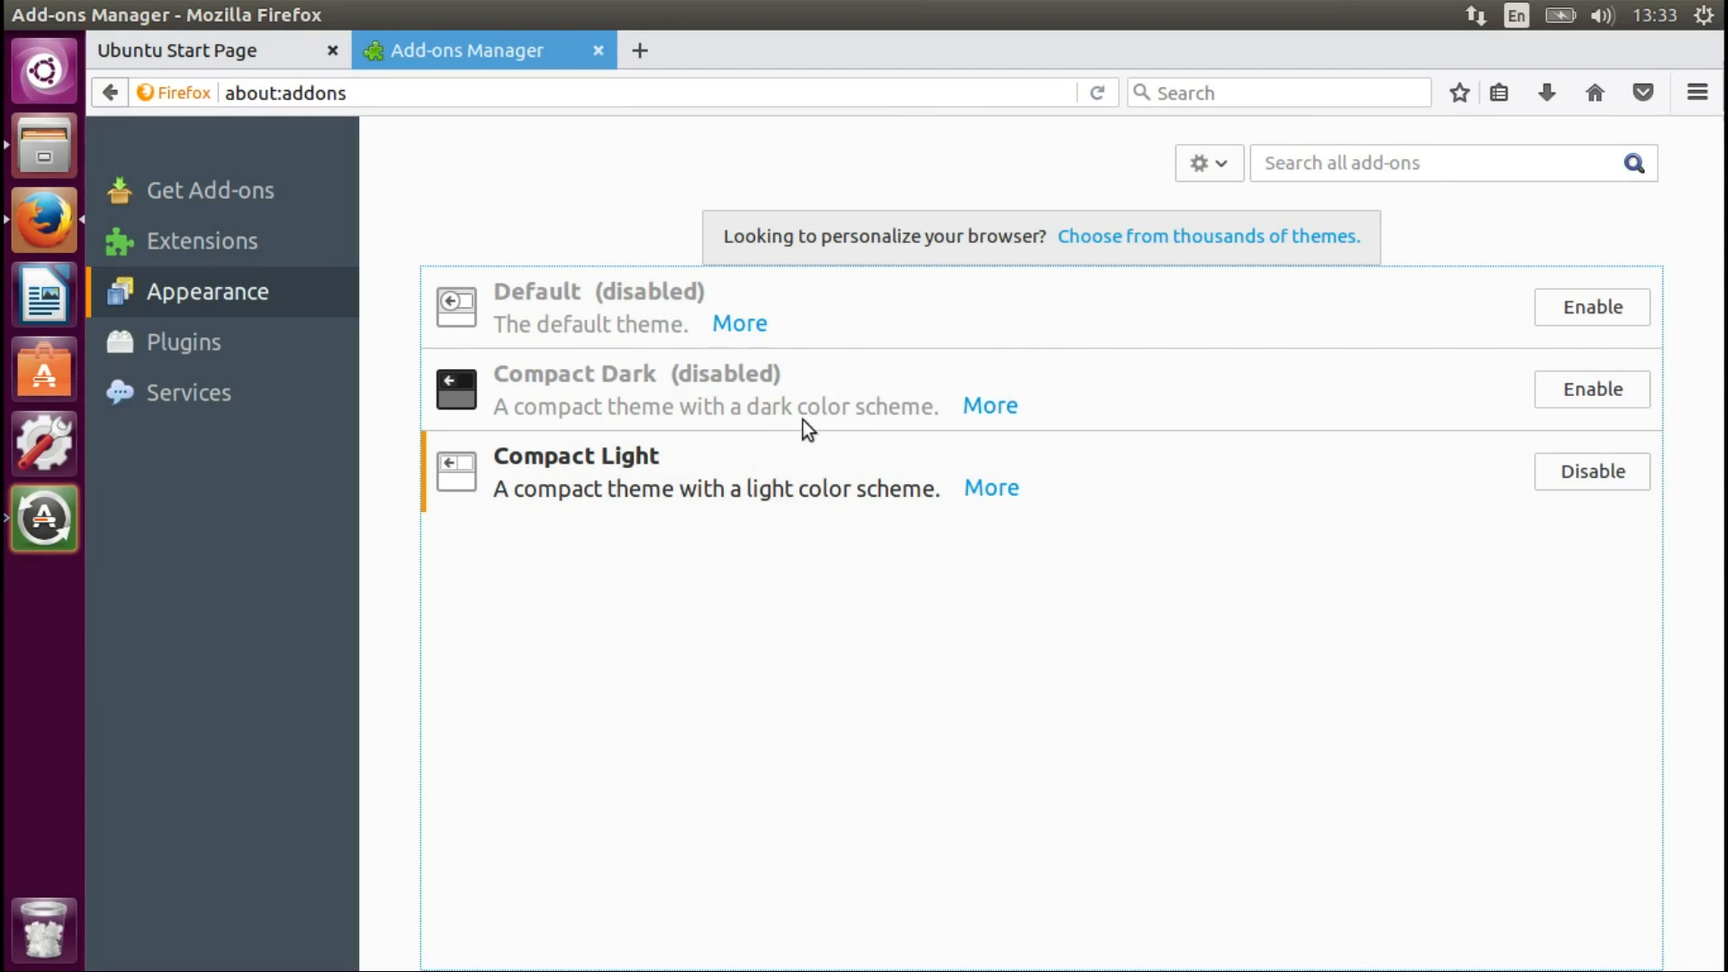
mouse_move(970, 590)
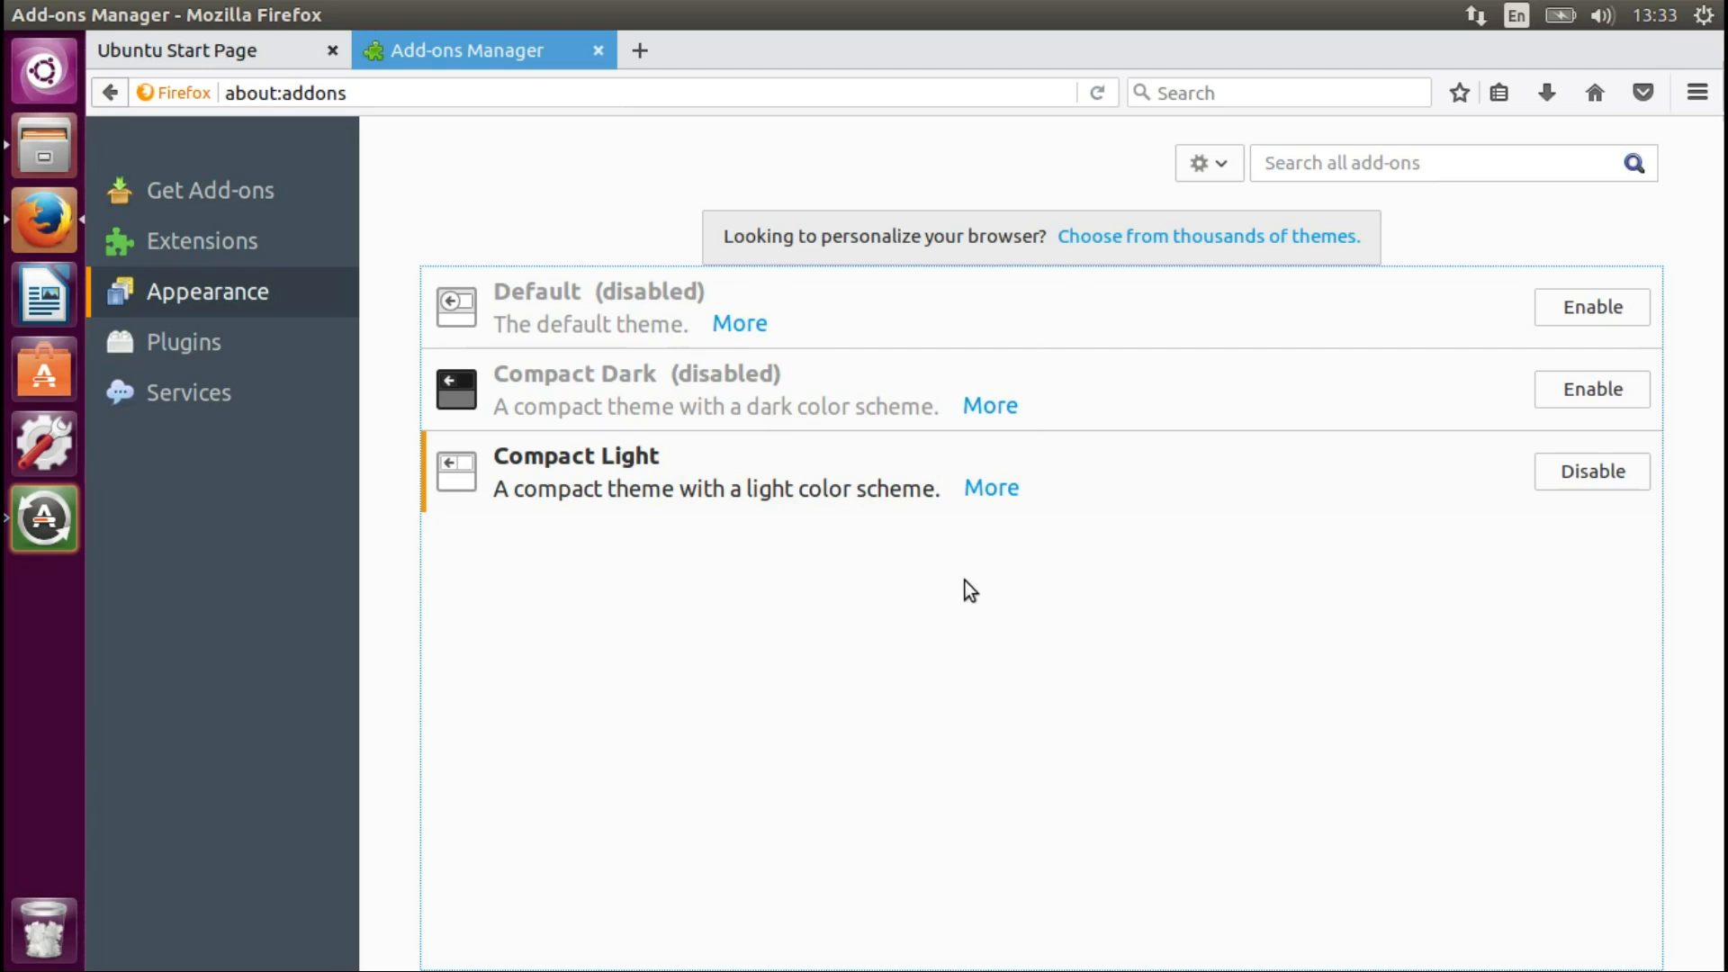
mouse_move(420, 167)
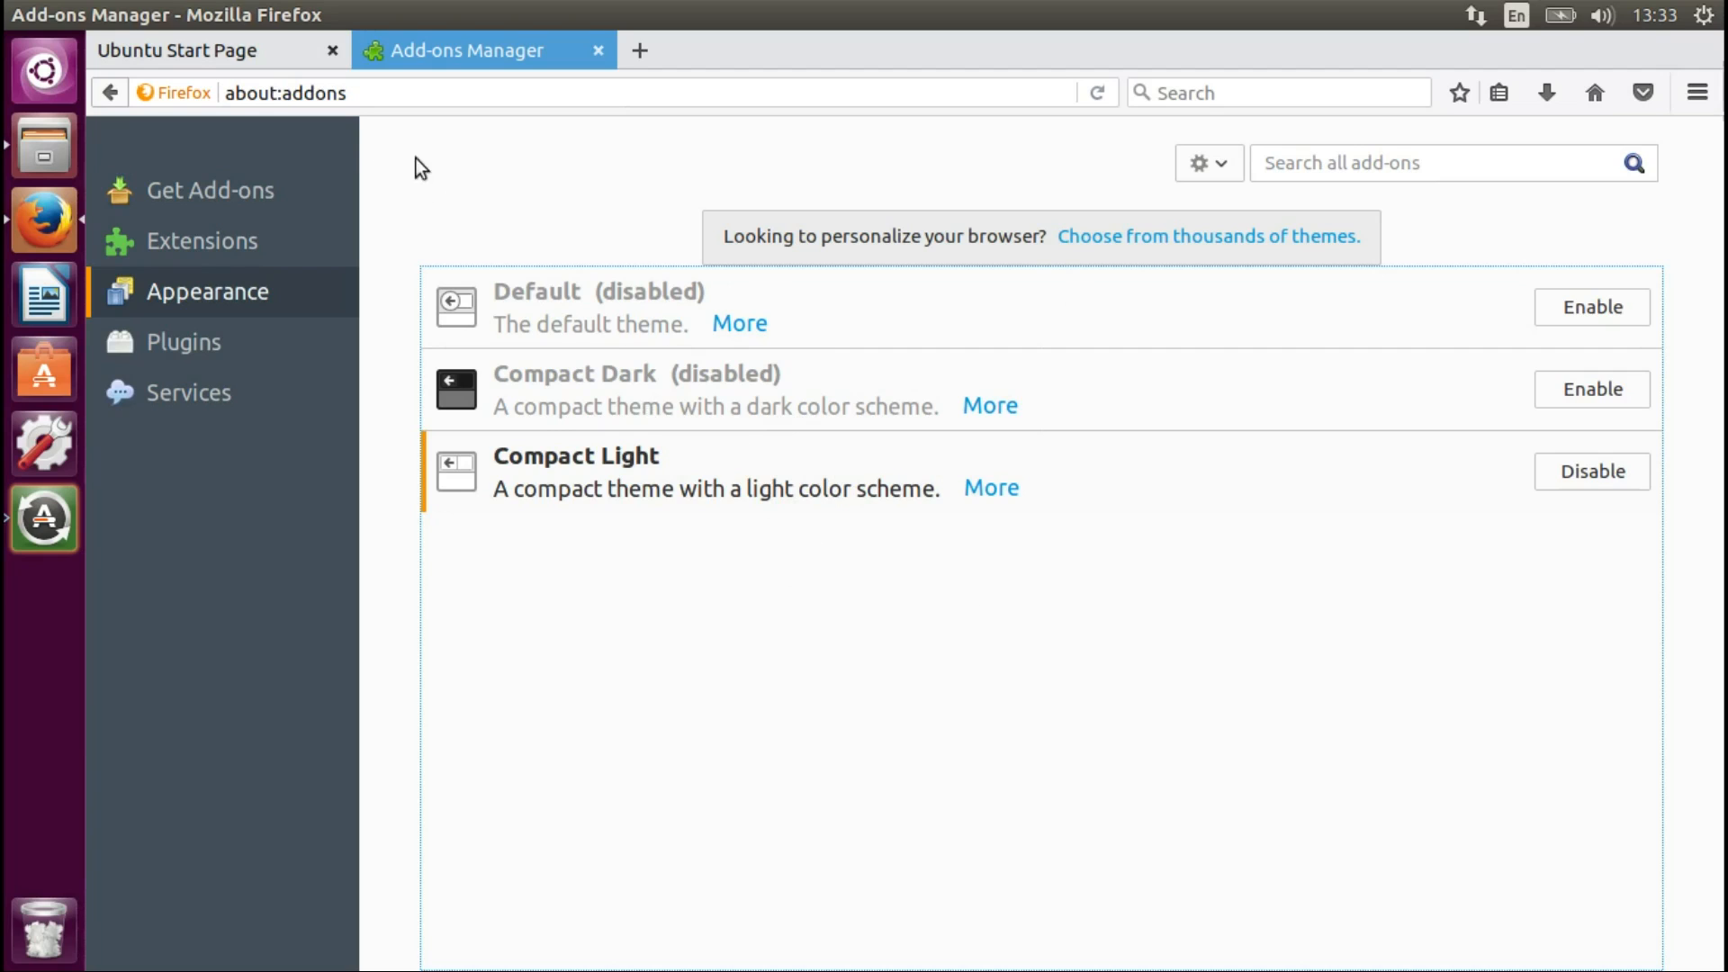